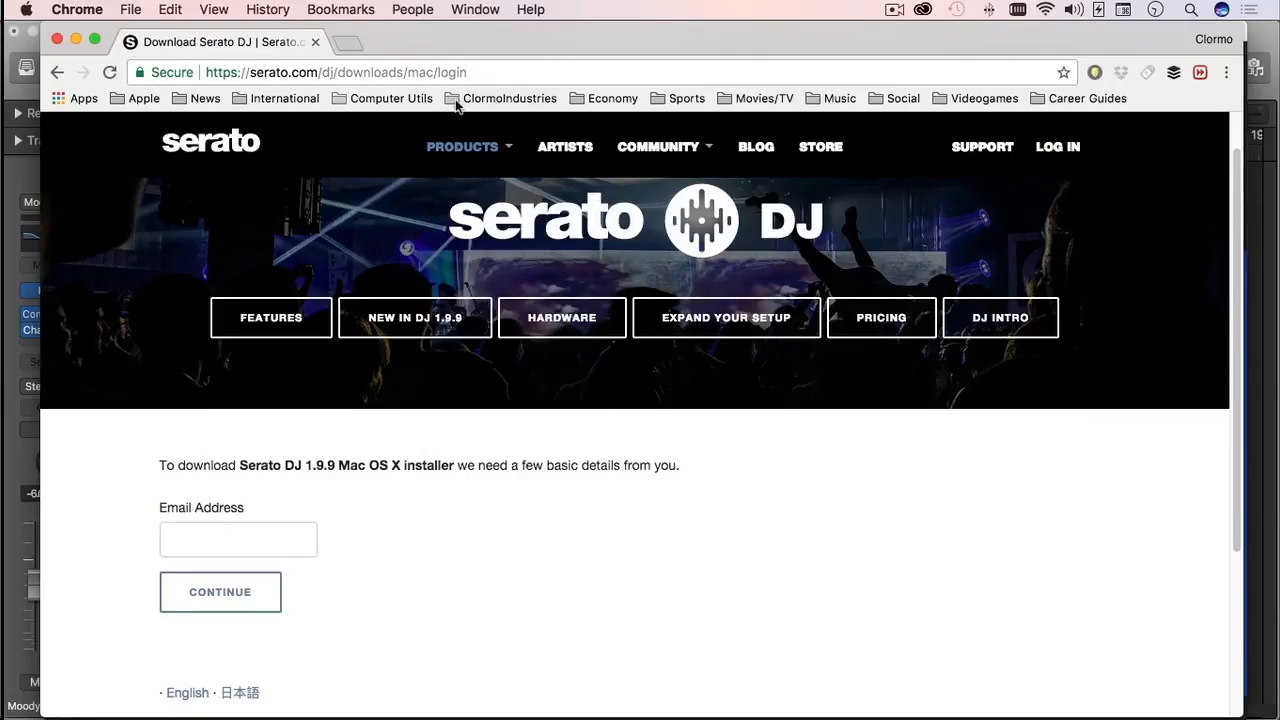
{"action": "scroll", "scroll_direction": "down", "scroll_amount": 3}
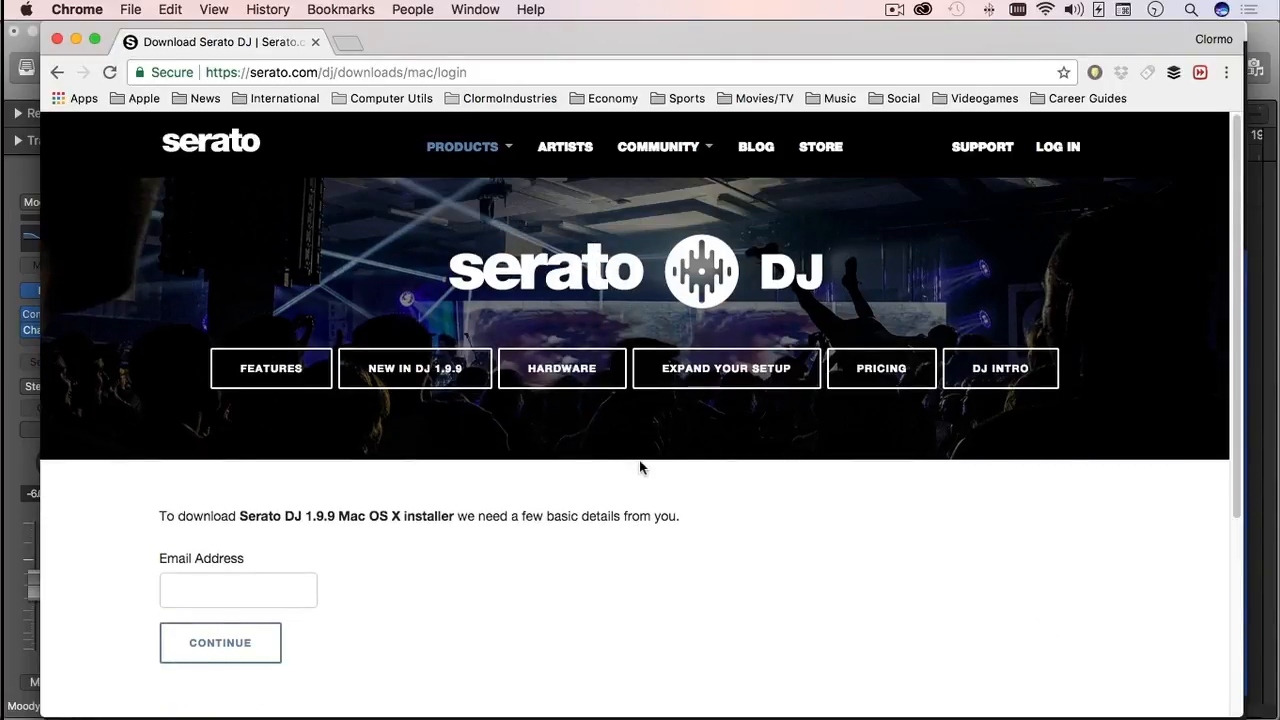
{"action": "mouse_move", "coordinate": [815, 535]}
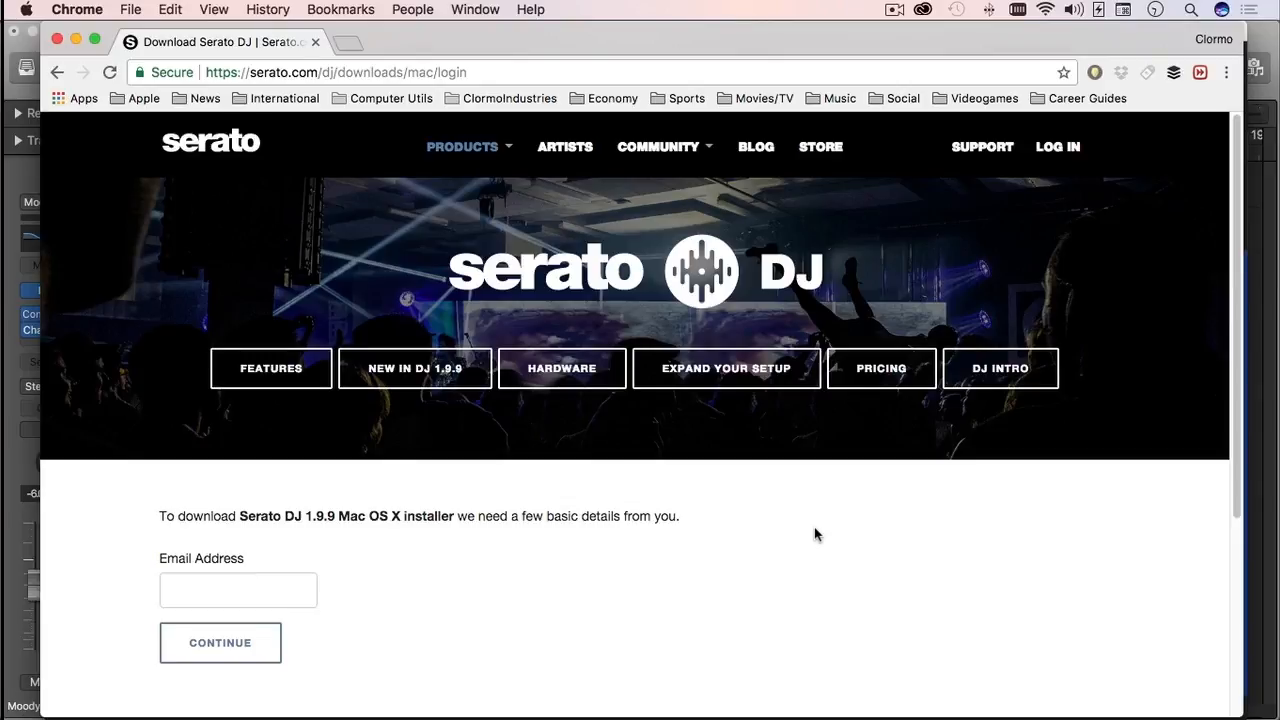
{"action": "mouse_move", "coordinate": [608, 258]}
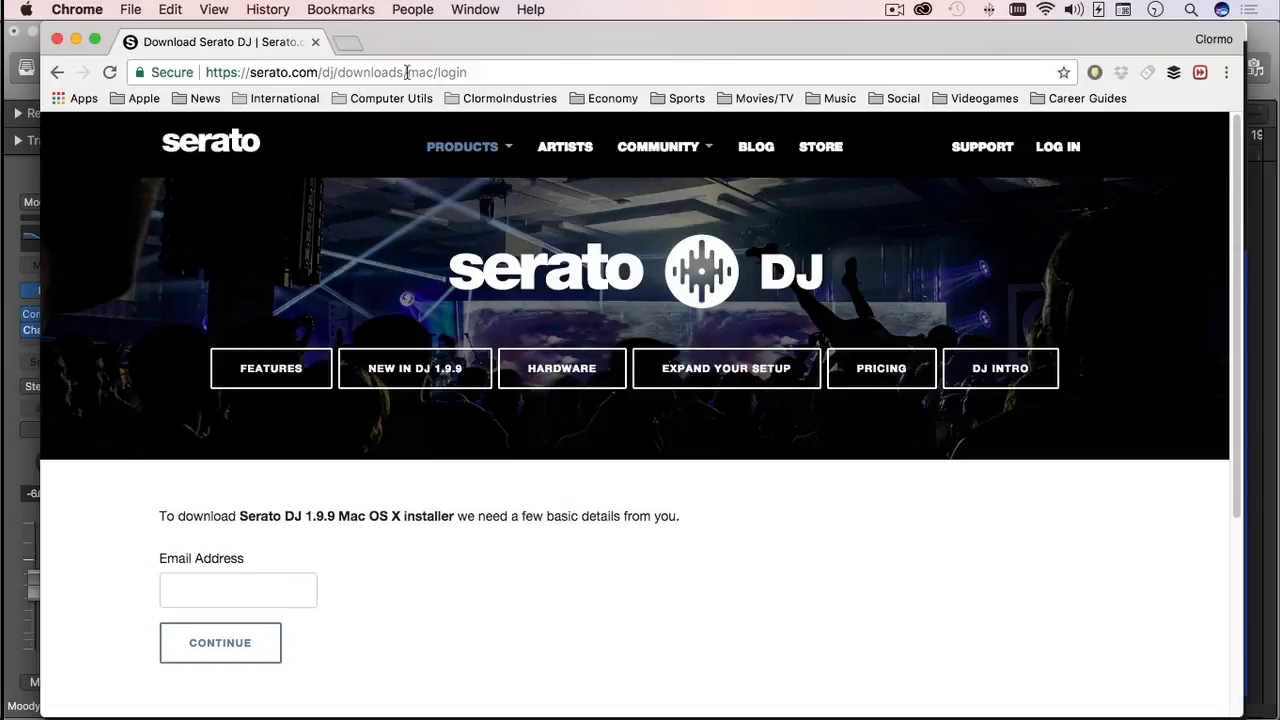
{"action": "mouse_move", "coordinate": [393, 72]}
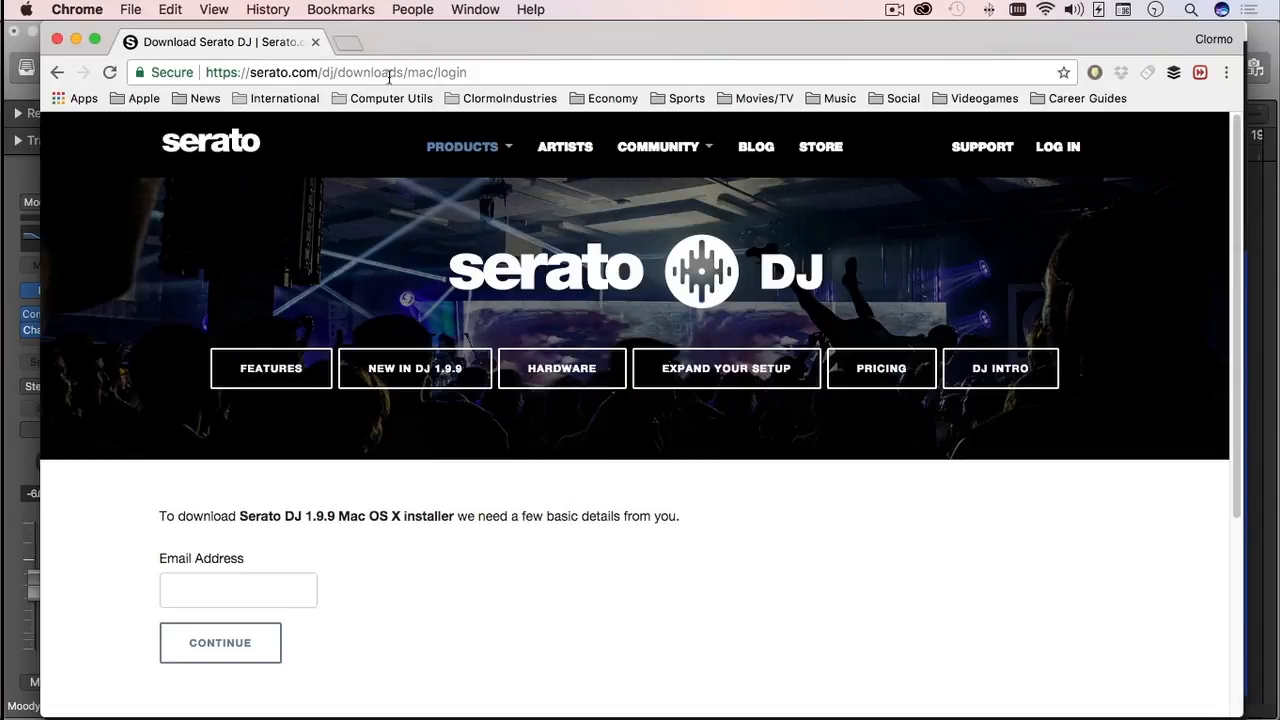
{"action": "mouse_move", "coordinate": [450, 72]}
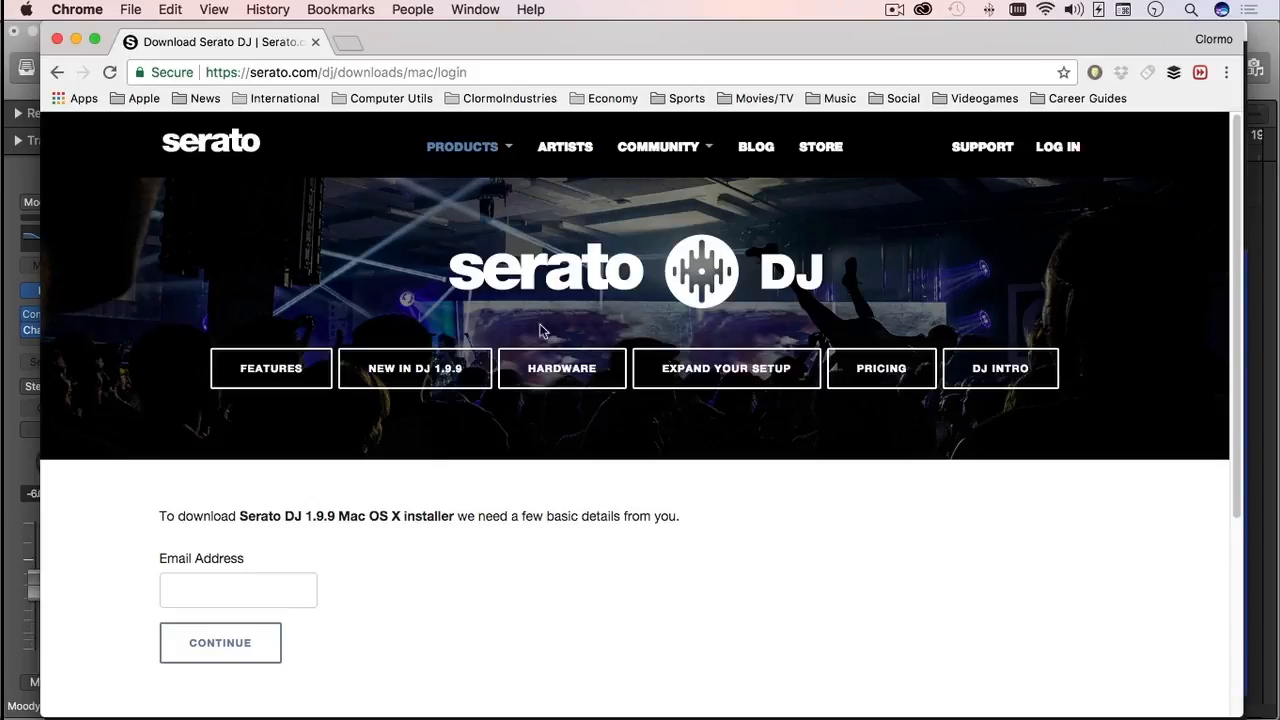
{"action": "mouse_move", "coordinate": [830, 288]}
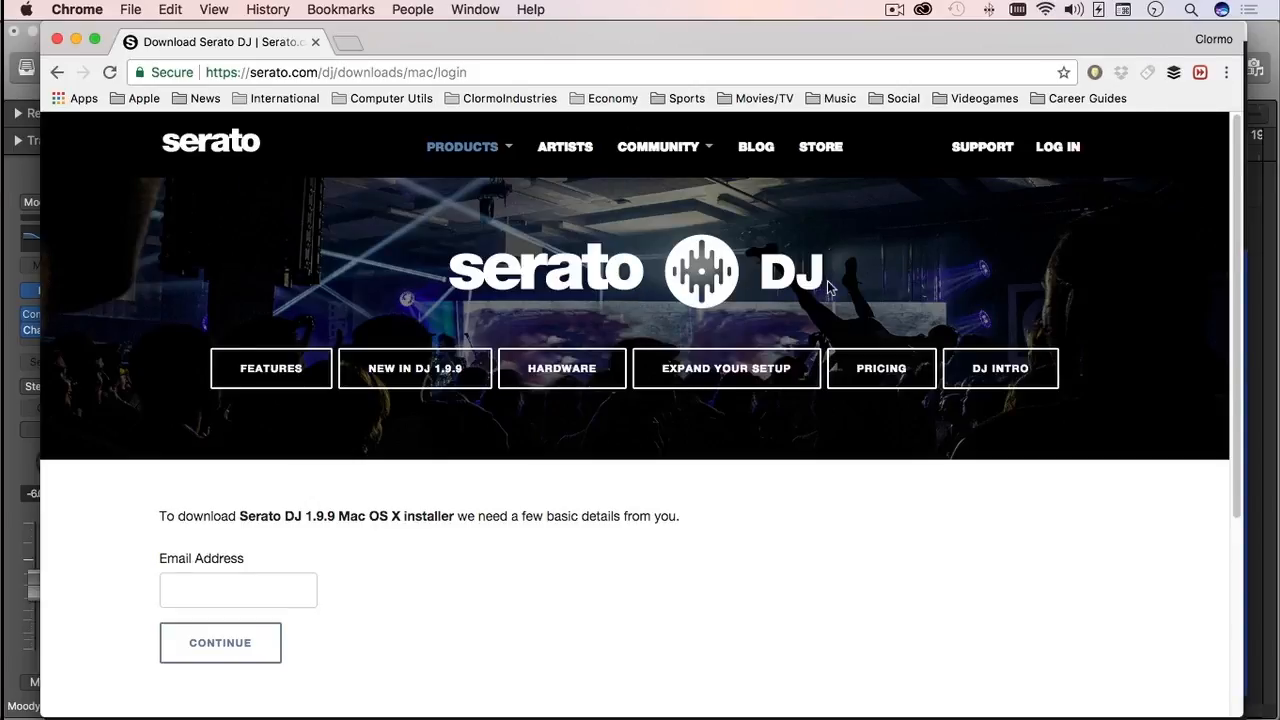
{"action": "scroll", "scroll_direction": "down", "scroll_amount": 3}
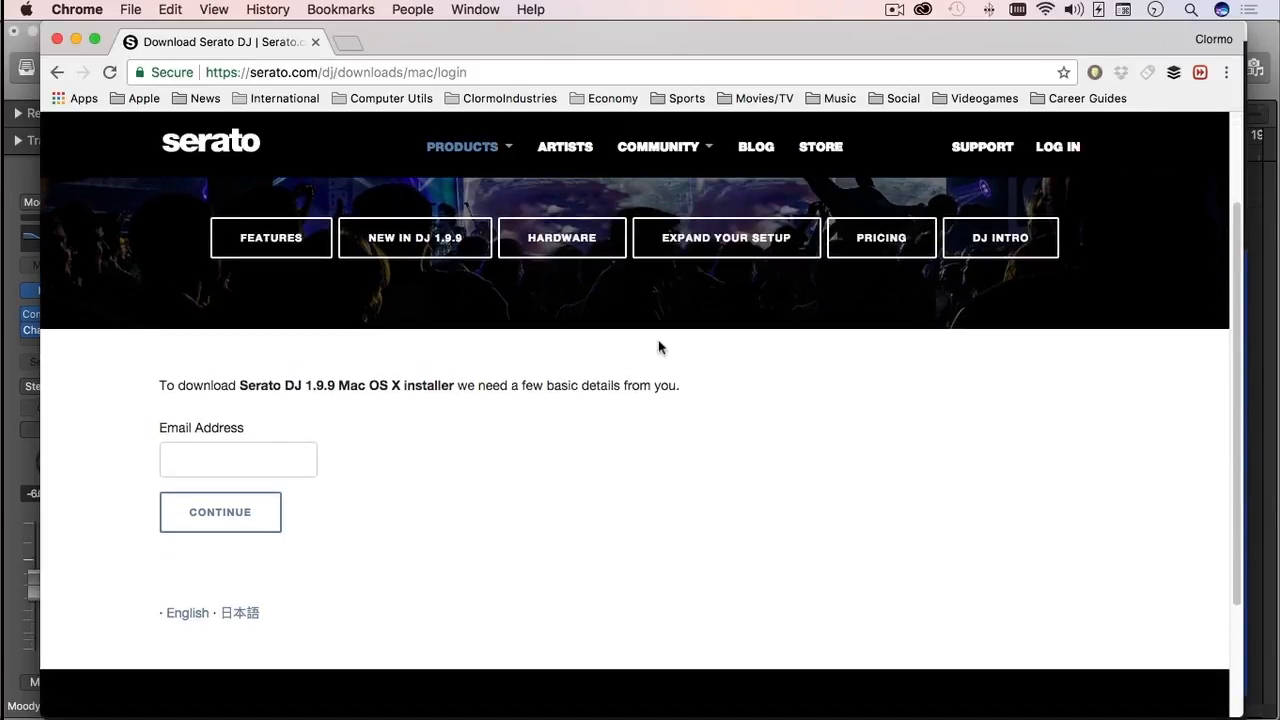
{"action": "left_click", "coordinate": [238, 459]}
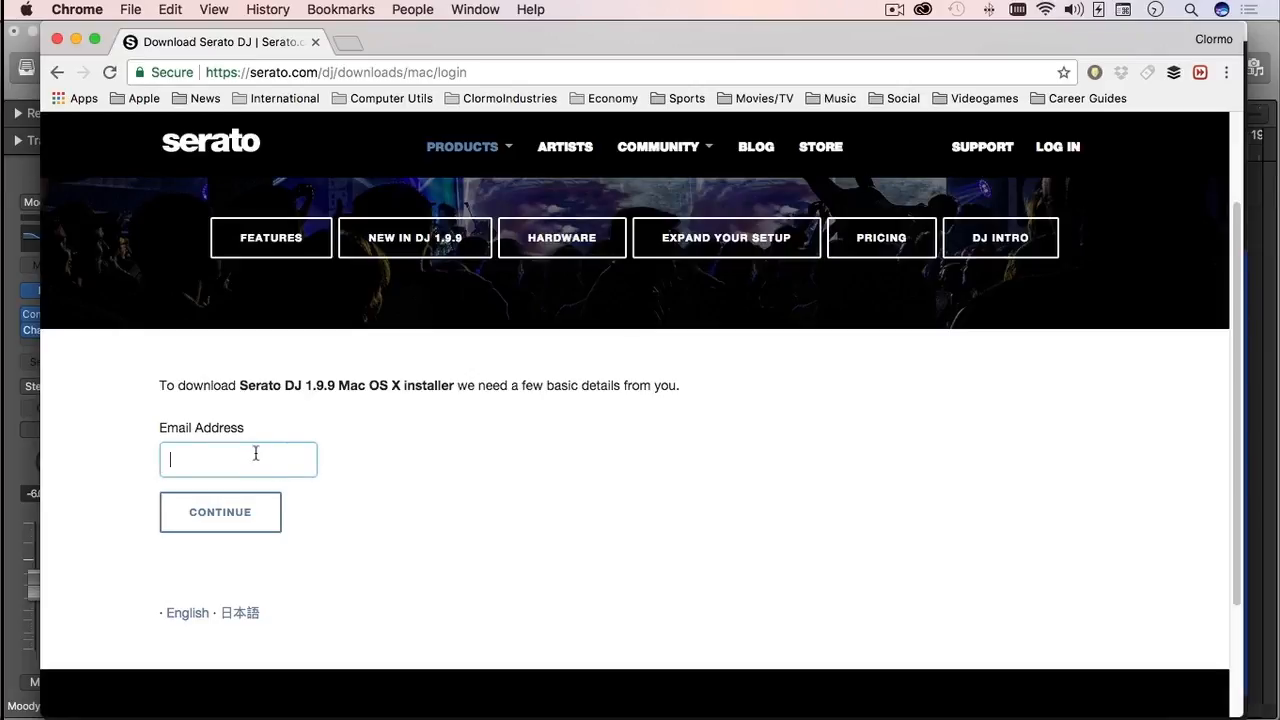
{"action": "mouse_move", "coordinate": [528, 475]}
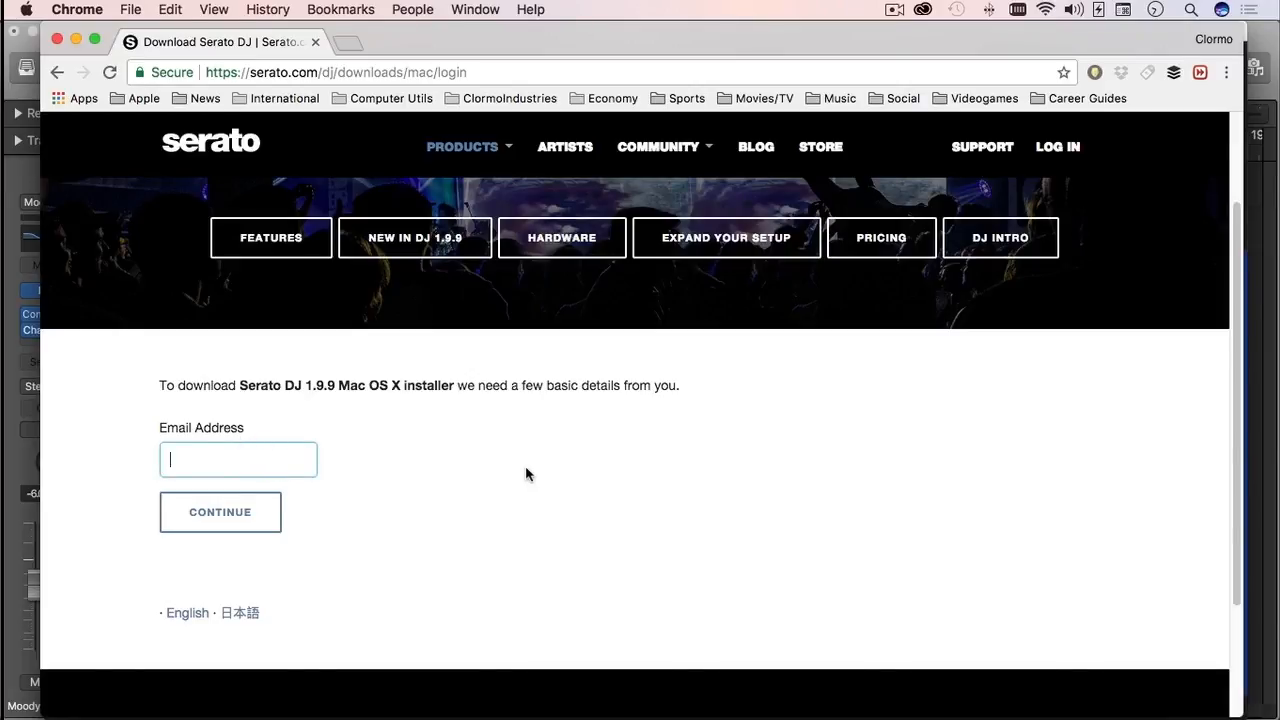
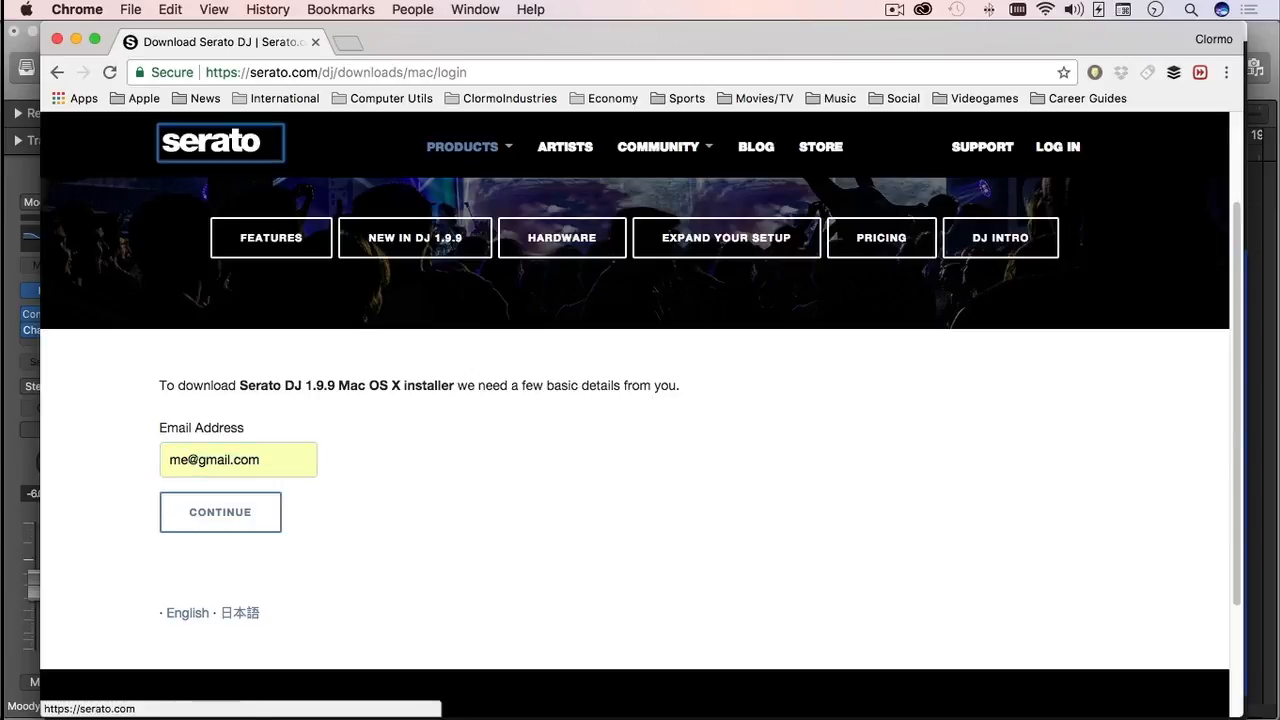
{"action": "left_click", "coordinate": [219, 511]}
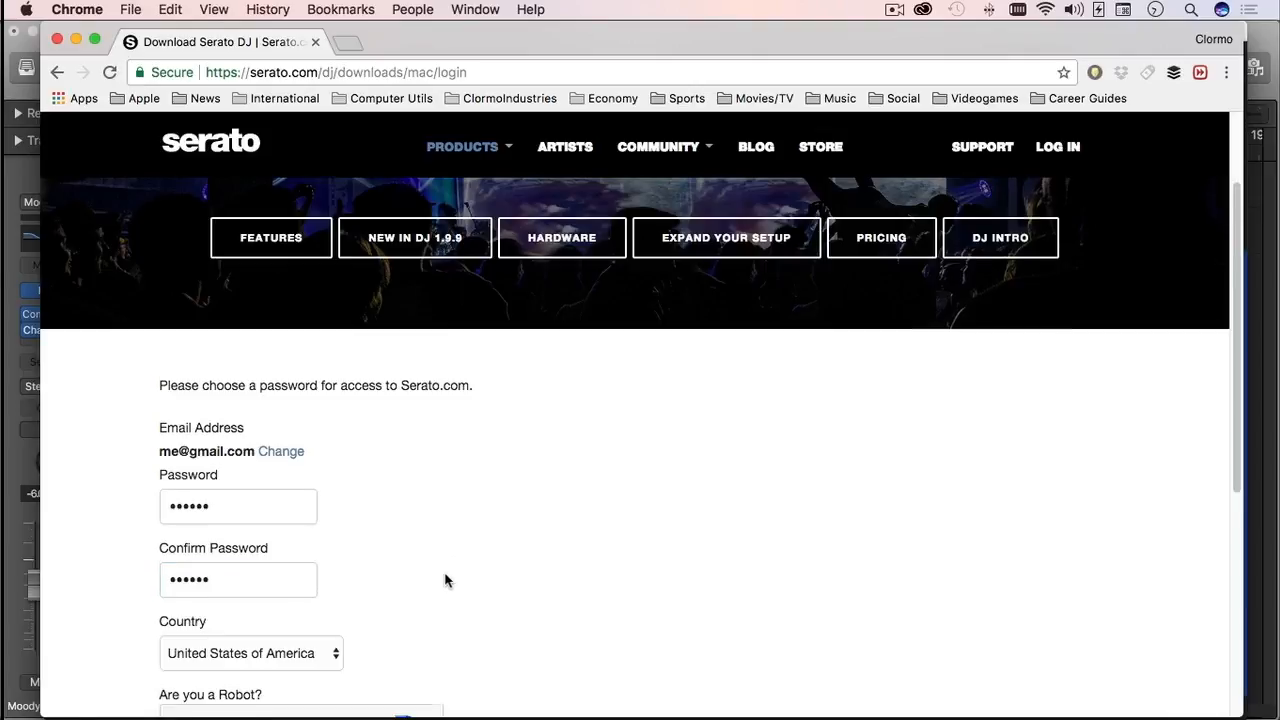
Pass the 'I'm not a robot' check and submit the account details
{"action": "scroll", "scroll_direction": "down", "scroll_amount": 3}
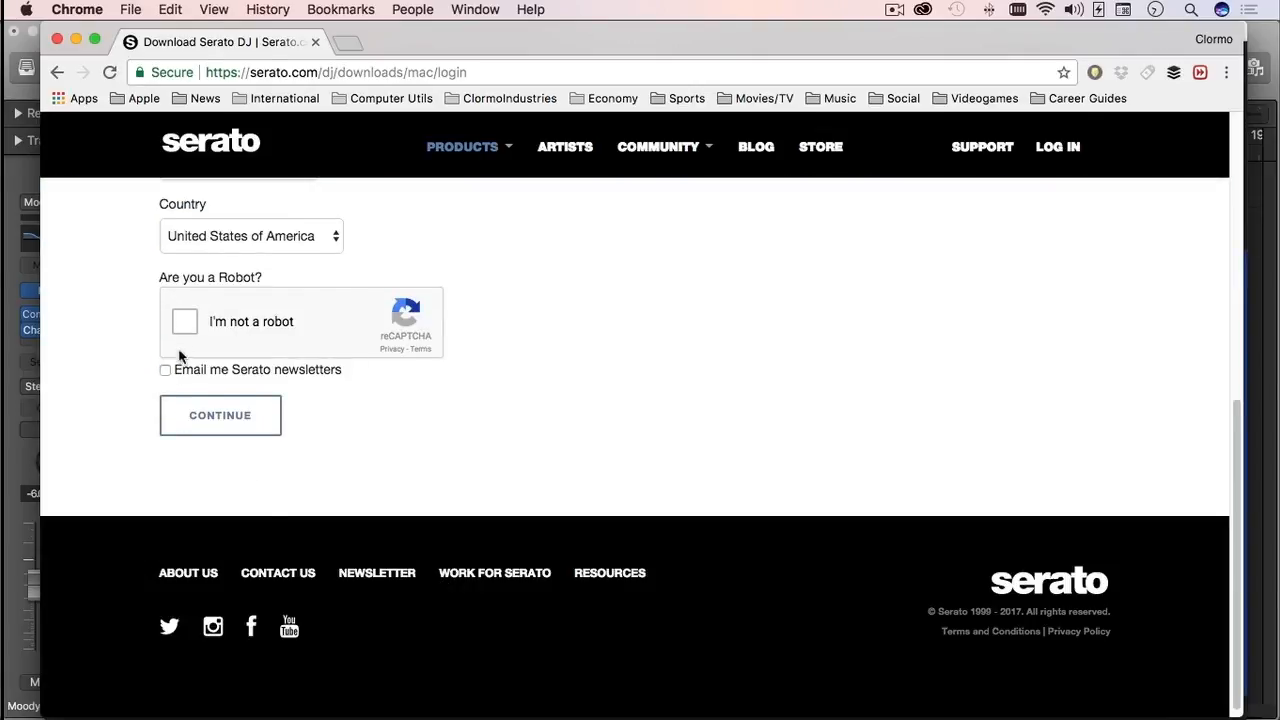
{"action": "left_click", "coordinate": [184, 321]}
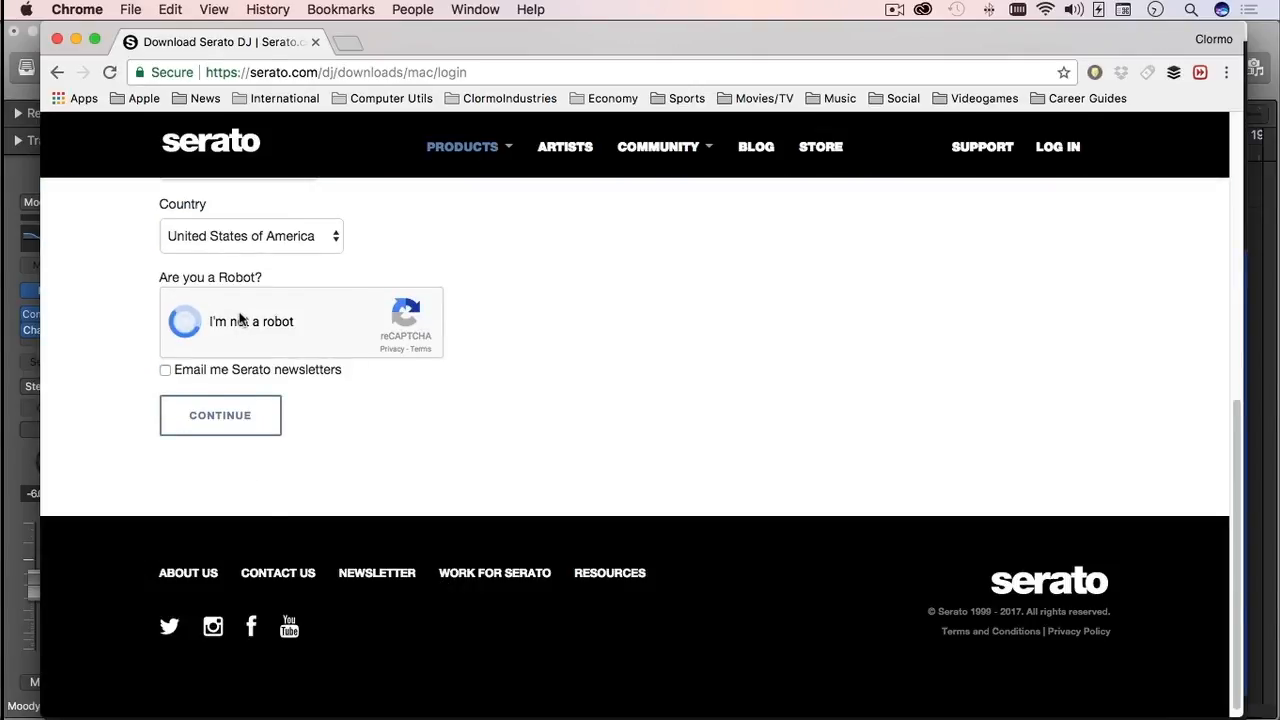
{"action": "left_click", "coordinate": [184, 321]}
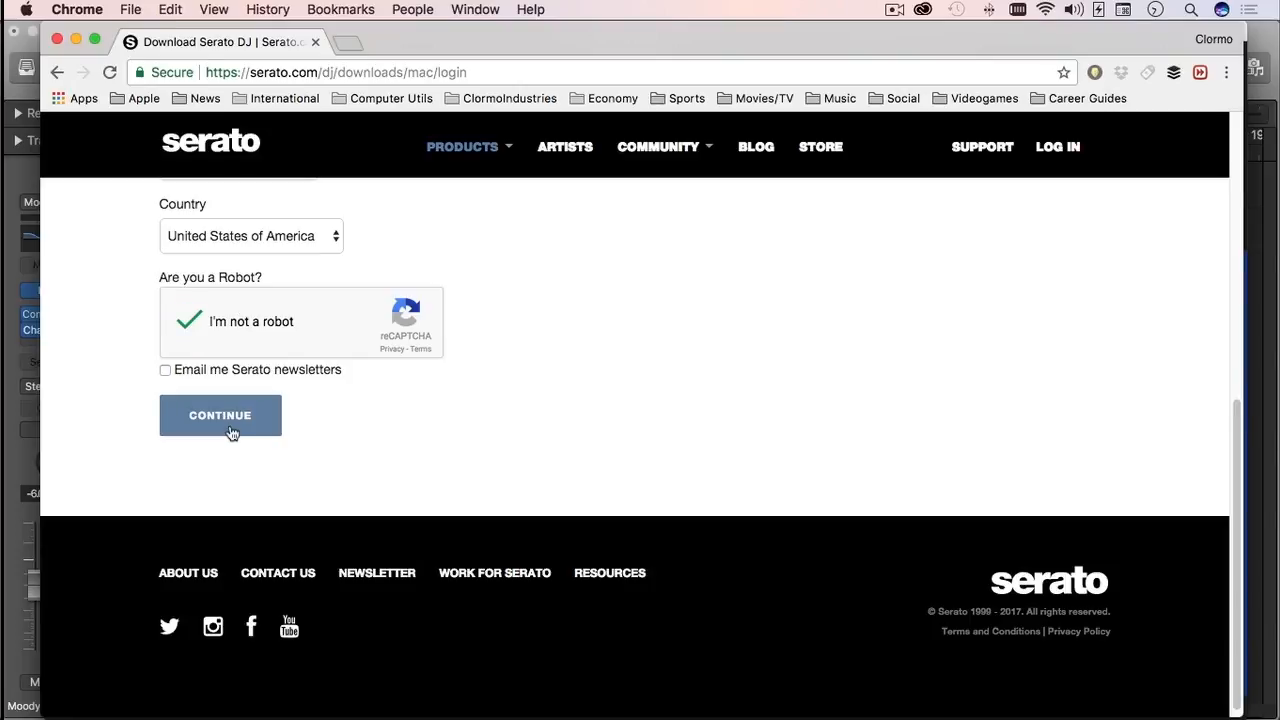
{"action": "left_click", "coordinate": [220, 415]}
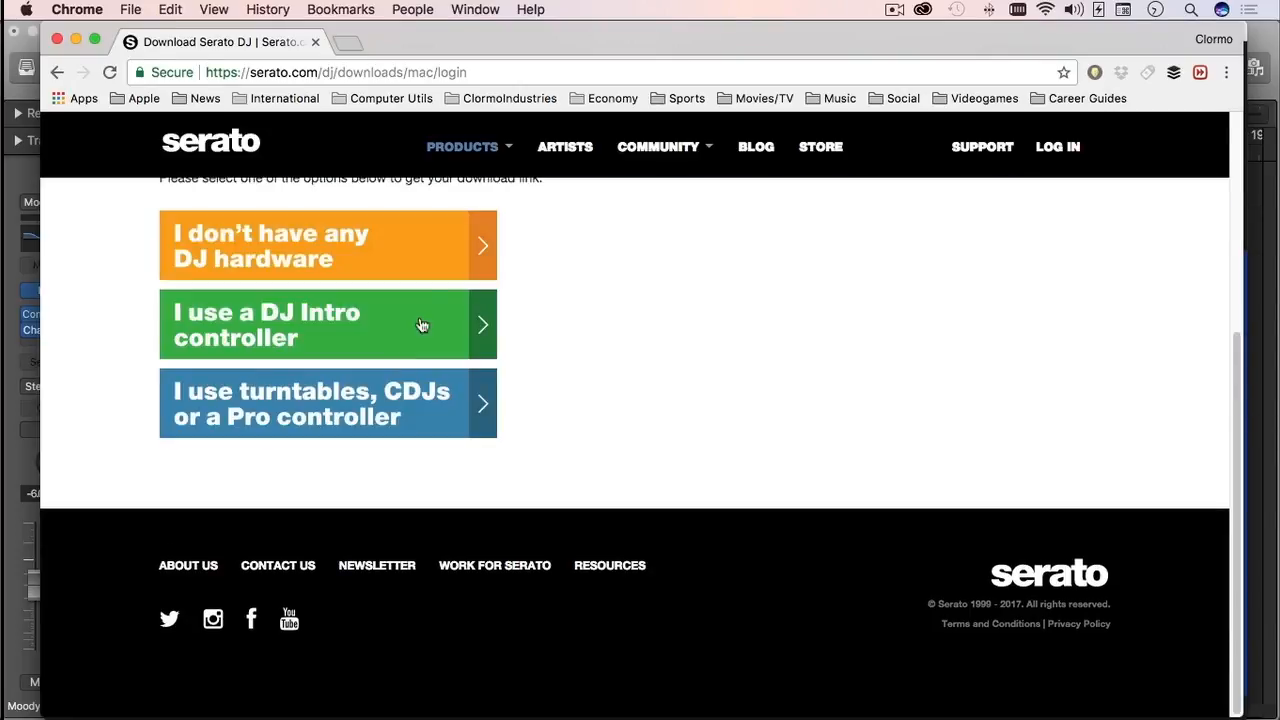
{"action": "scroll", "scroll_direction": "up", "scroll_amount": 3}
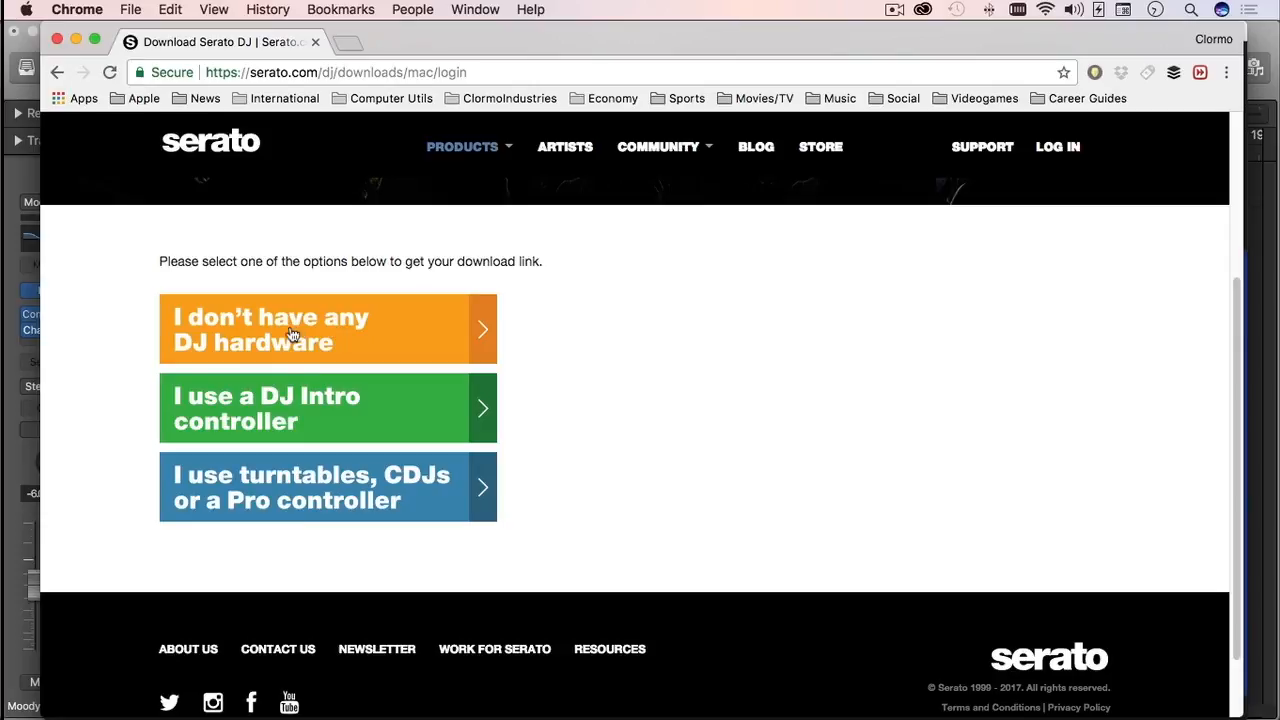
{"action": "mouse_move", "coordinate": [308, 338]}
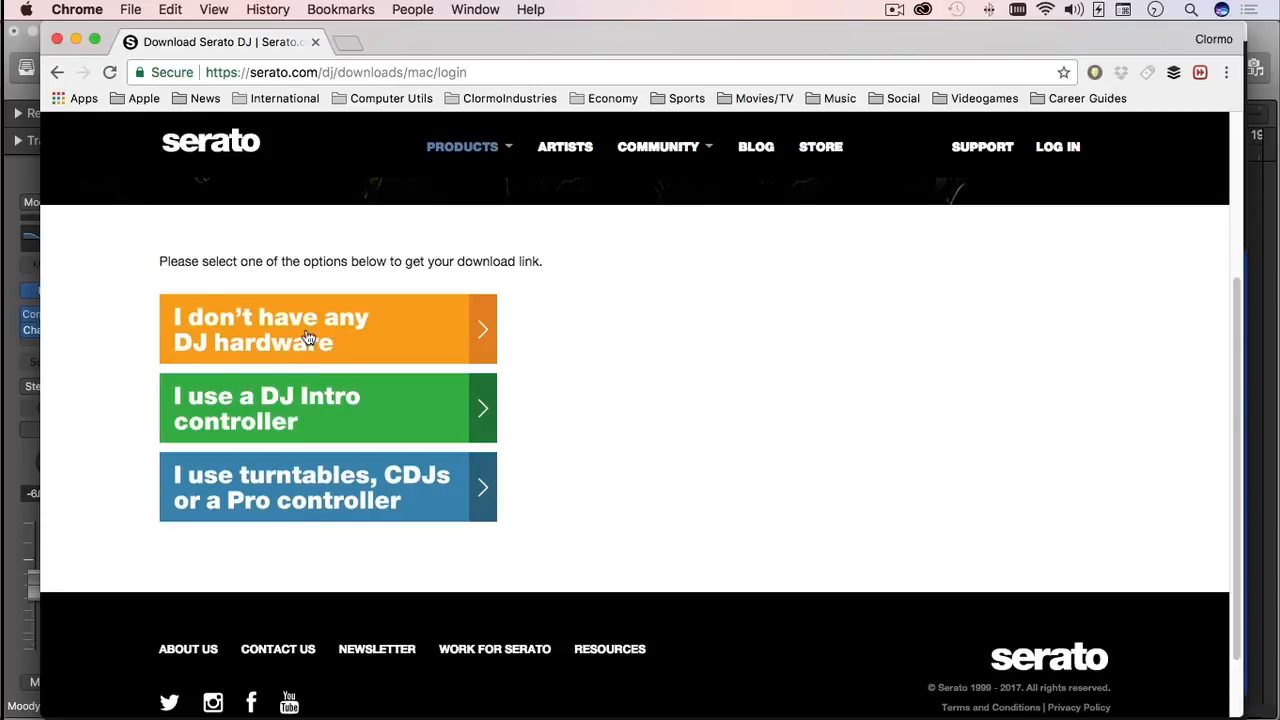
{"action": "mouse_move", "coordinate": [387, 331]}
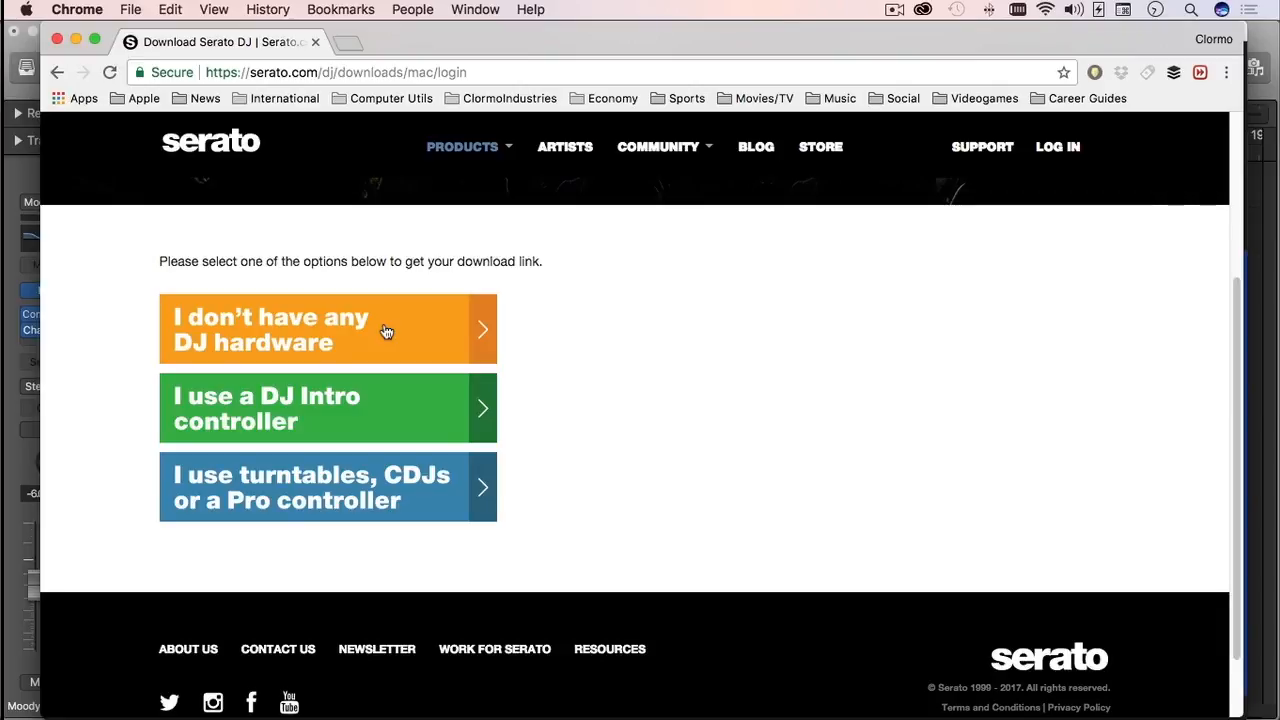
{"action": "mouse_move", "coordinate": [589, 331]}
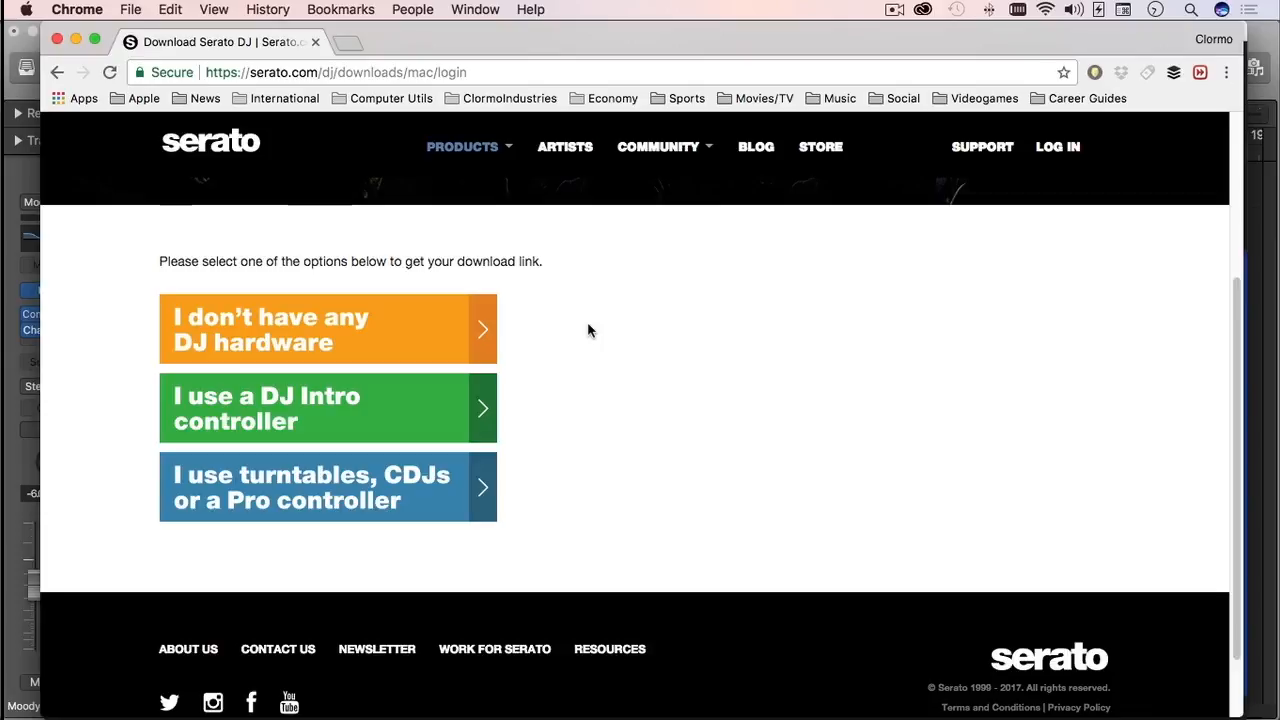
{"action": "mouse_move", "coordinate": [540, 585]}
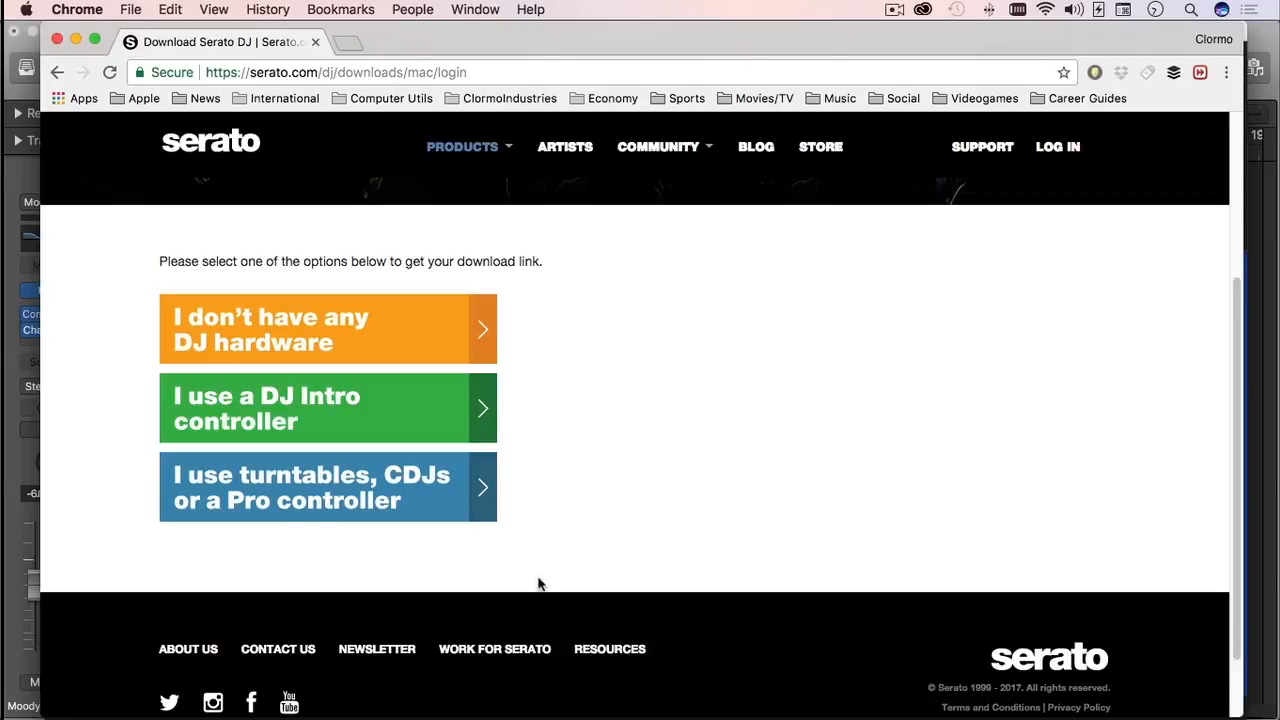
{"action": "left_click", "coordinate": [391, 668]}
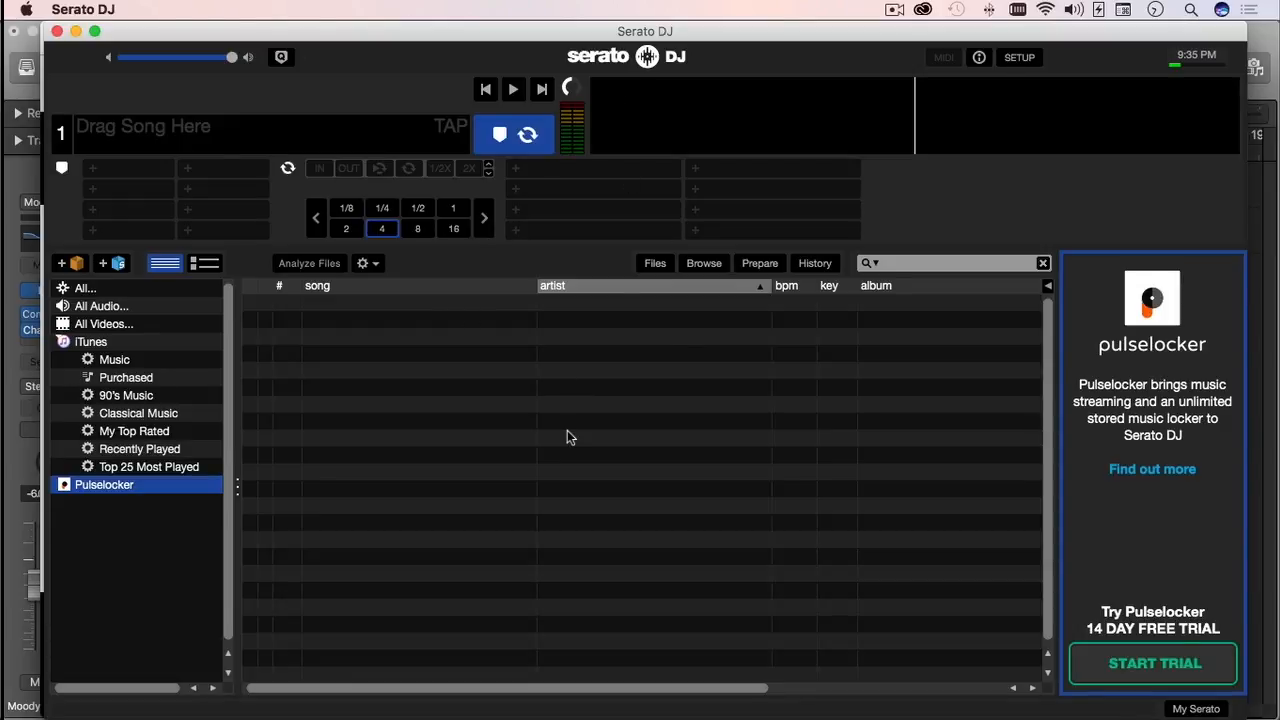
{"action": "mouse_move", "coordinate": [193, 670]}
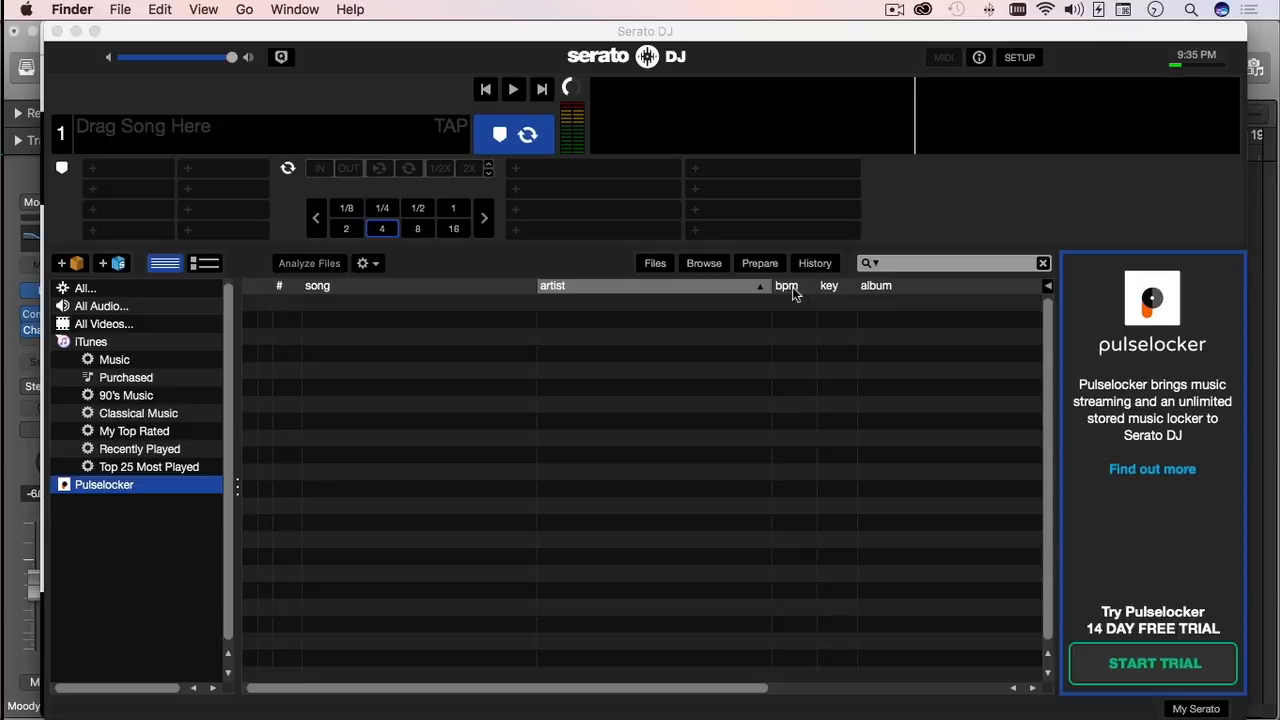
{"action": "mouse_move", "coordinate": [795, 295]}
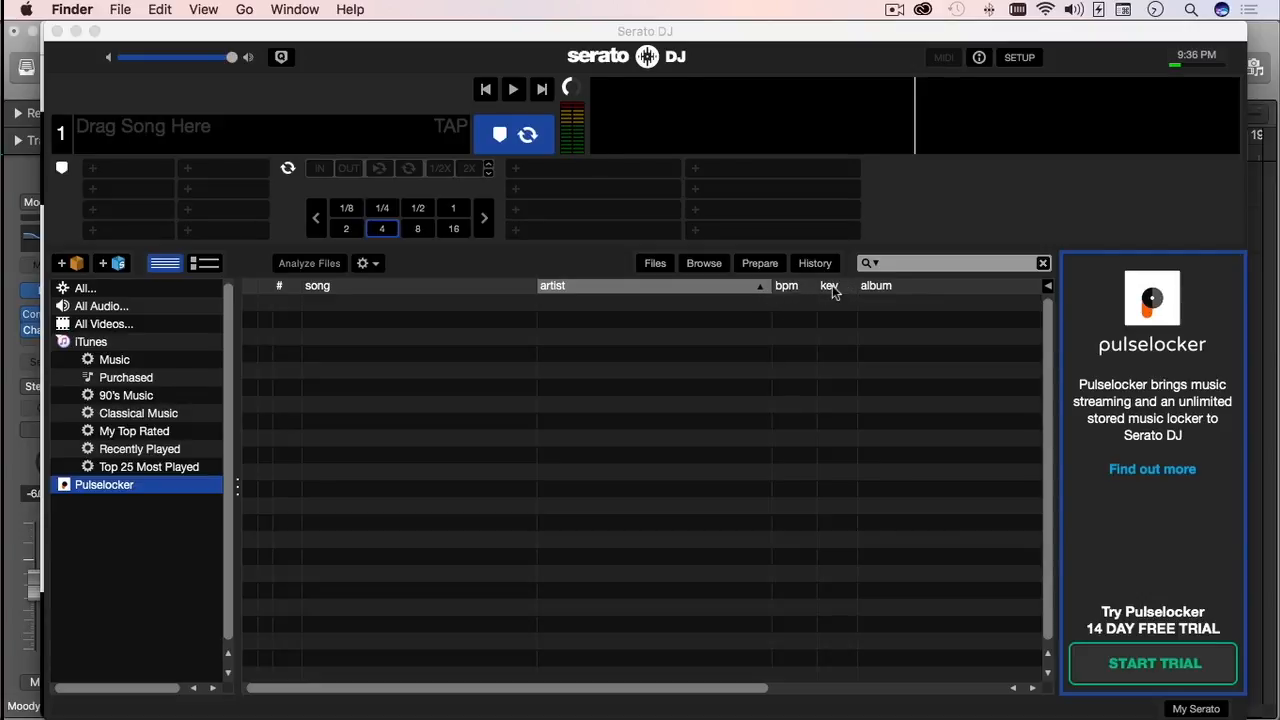
{"action": "mouse_move", "coordinate": [157, 145]}
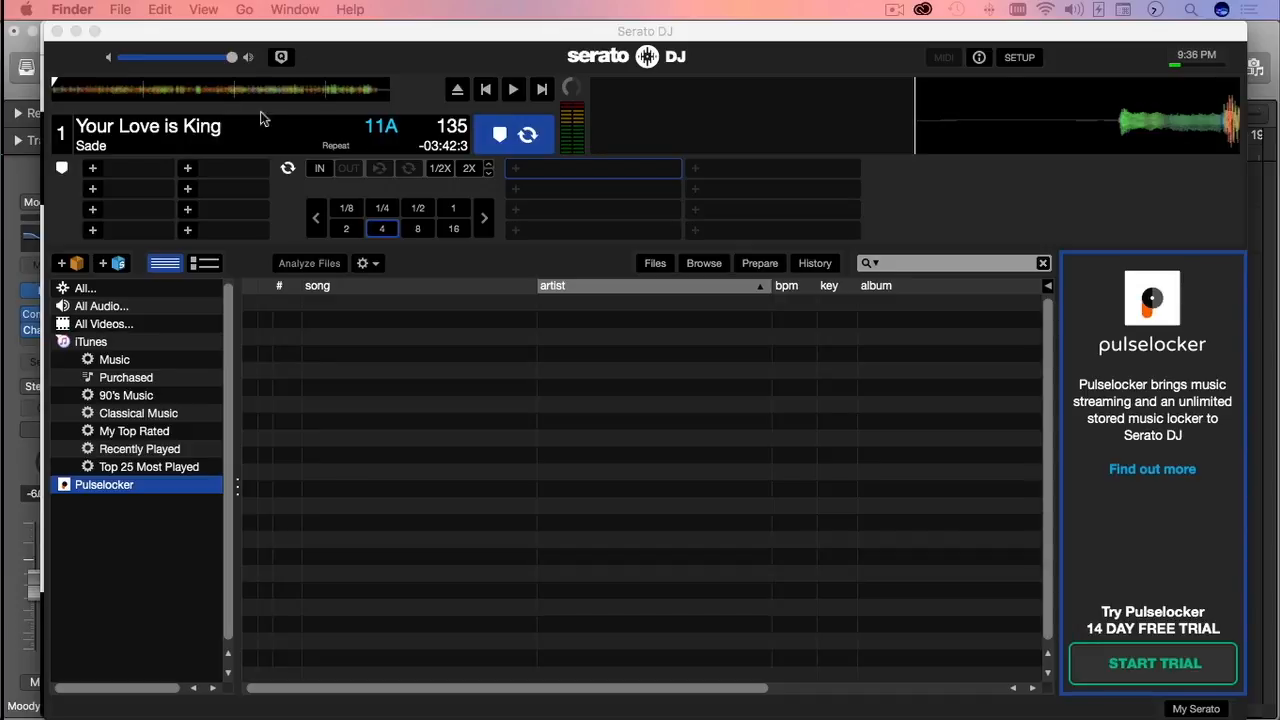
{"action": "mouse_move", "coordinate": [397, 135]}
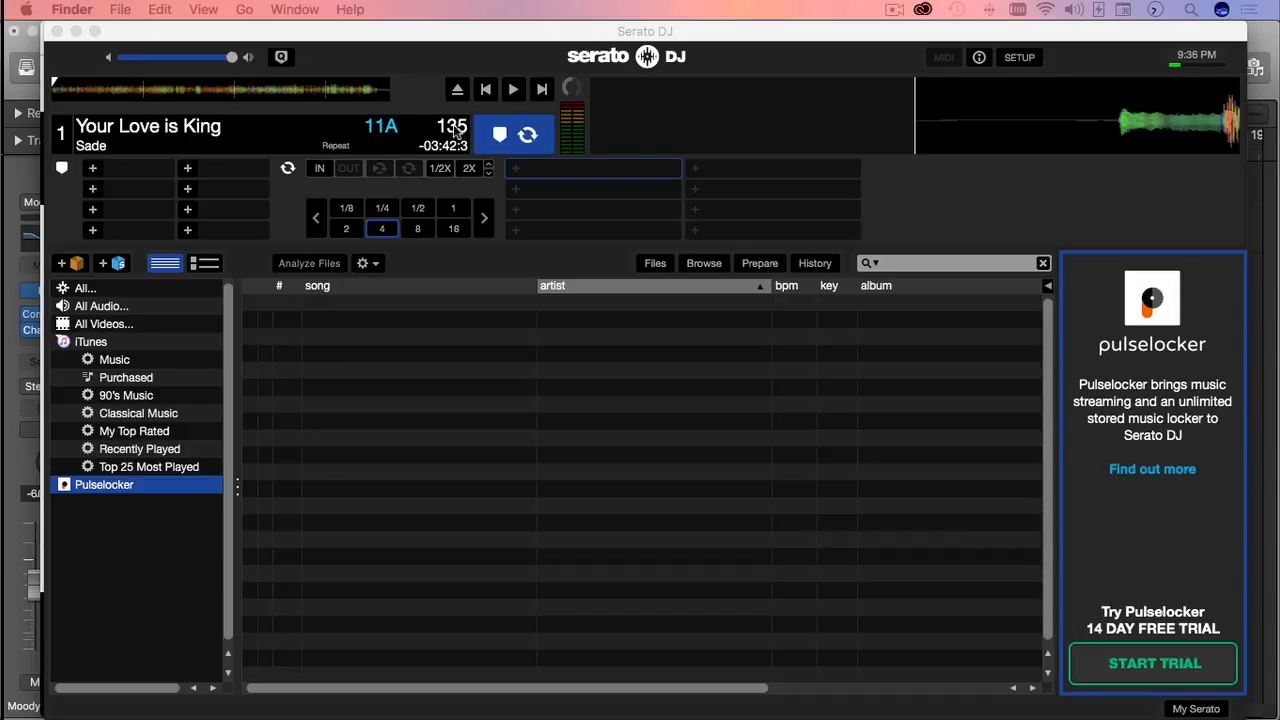
{"action": "mouse_move", "coordinate": [453, 130]}
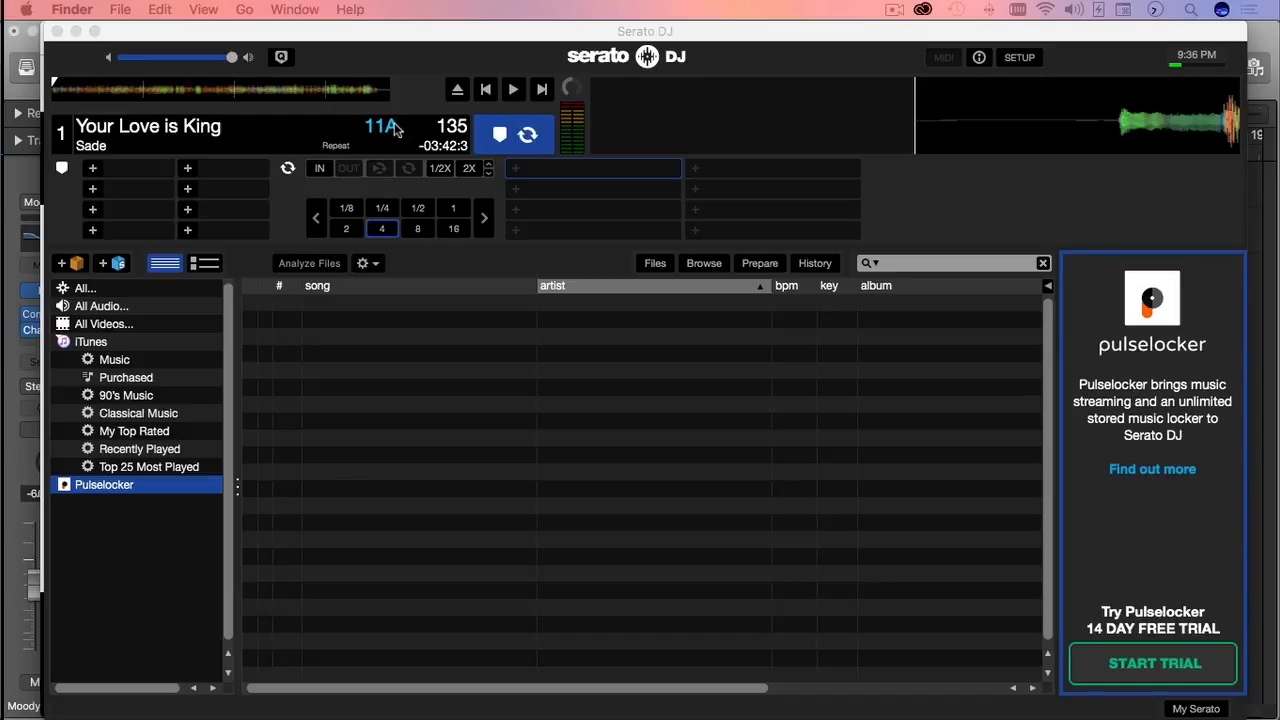
{"action": "mouse_move", "coordinate": [388, 143]}
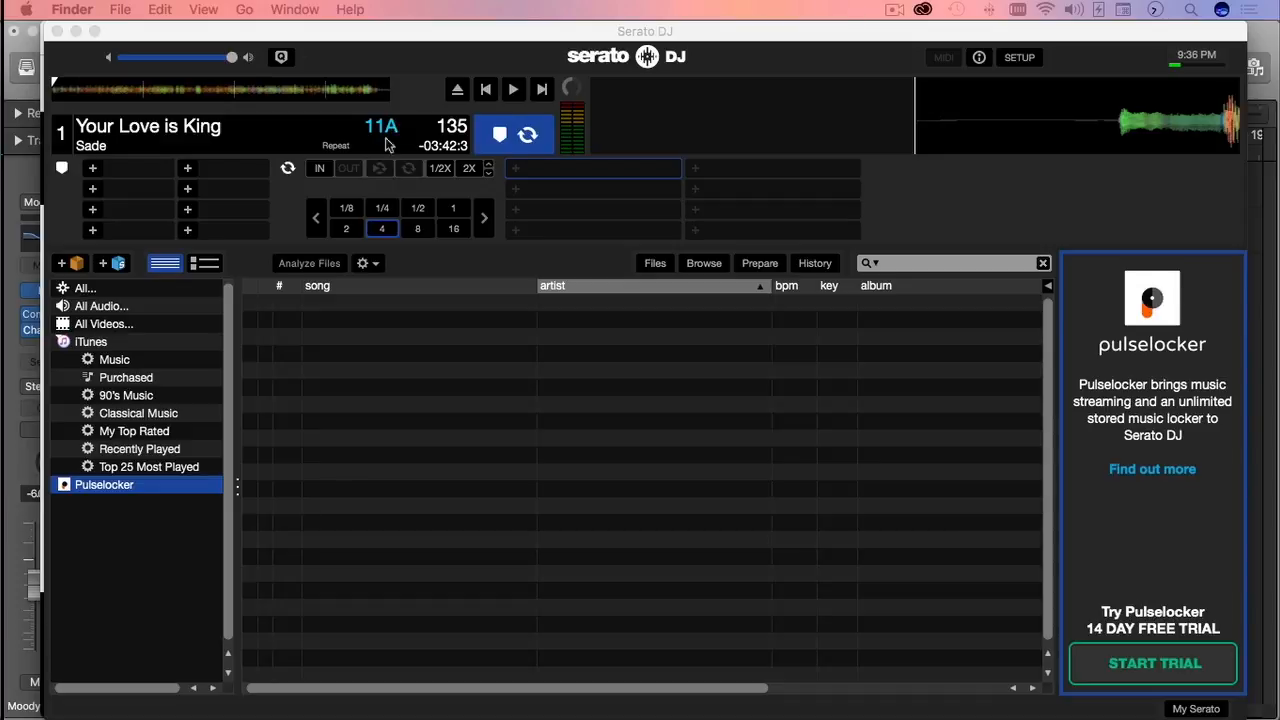
{"action": "mouse_move", "coordinate": [382, 138]}
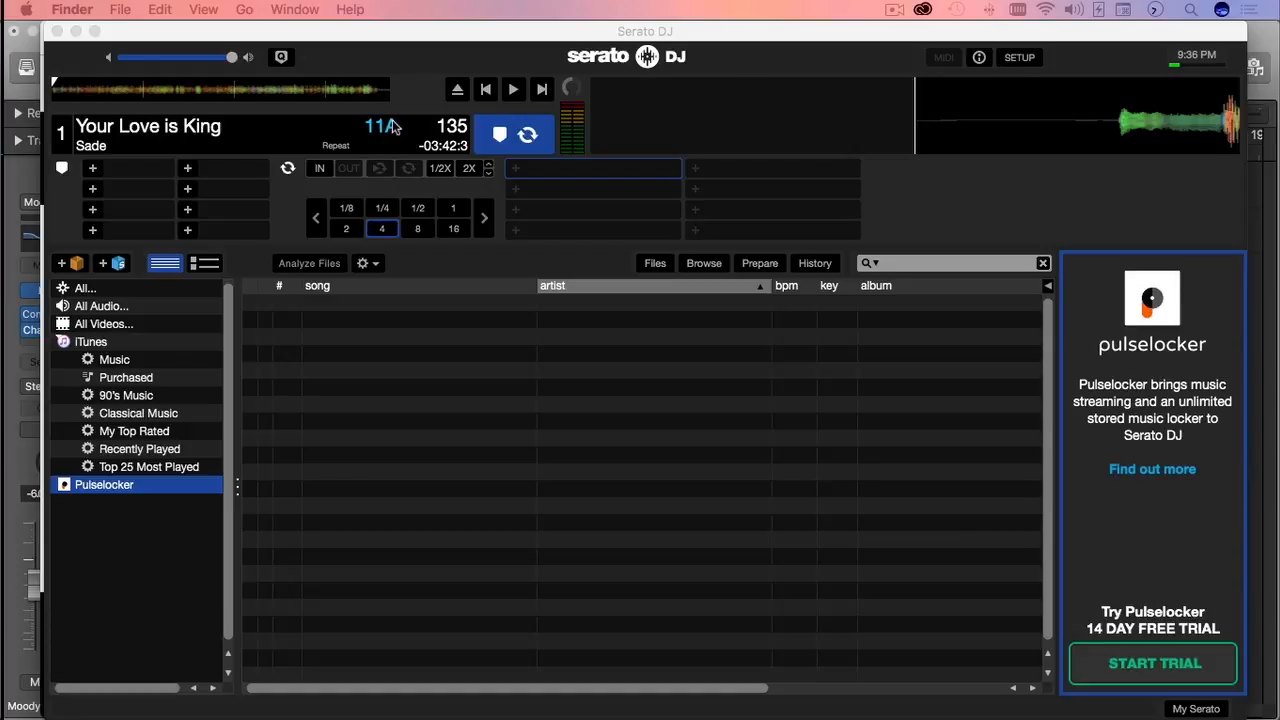
{"action": "mouse_move", "coordinate": [388, 136]}
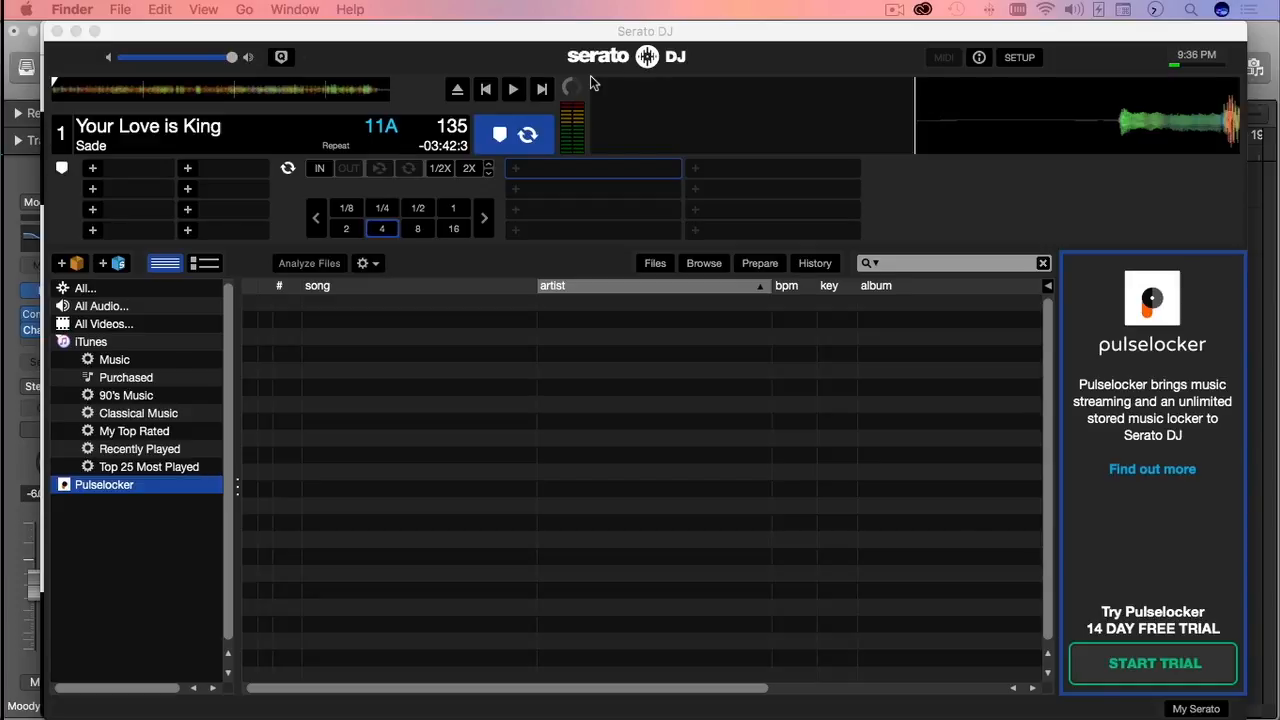
{"action": "mouse_move", "coordinate": [663, 167]}
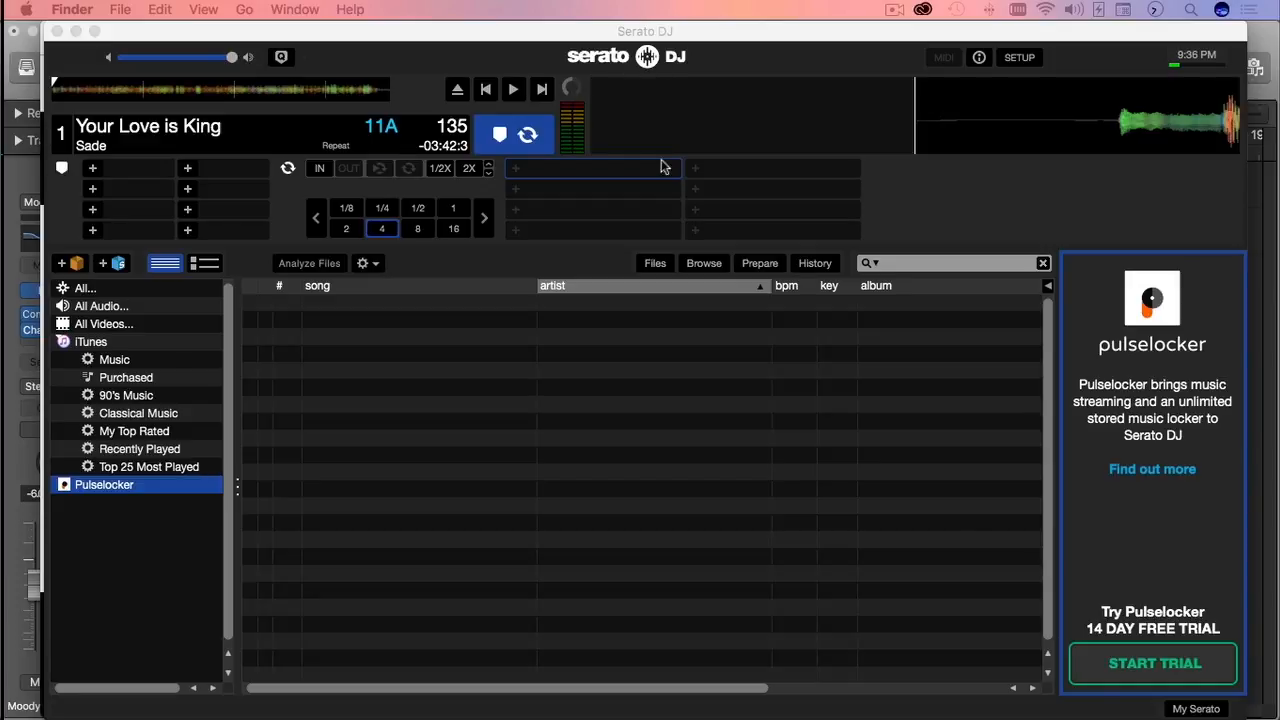
{"action": "mouse_move", "coordinate": [625, 225]}
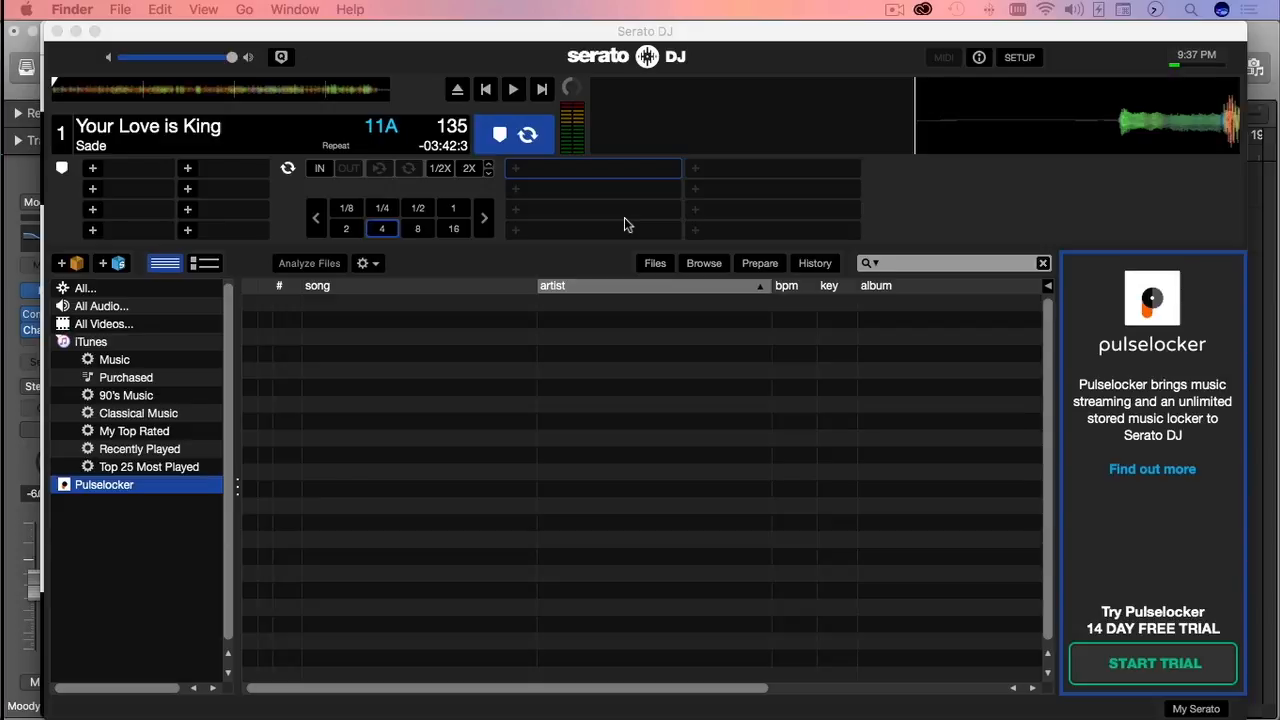
{"action": "mouse_move", "coordinate": [396, 135]}
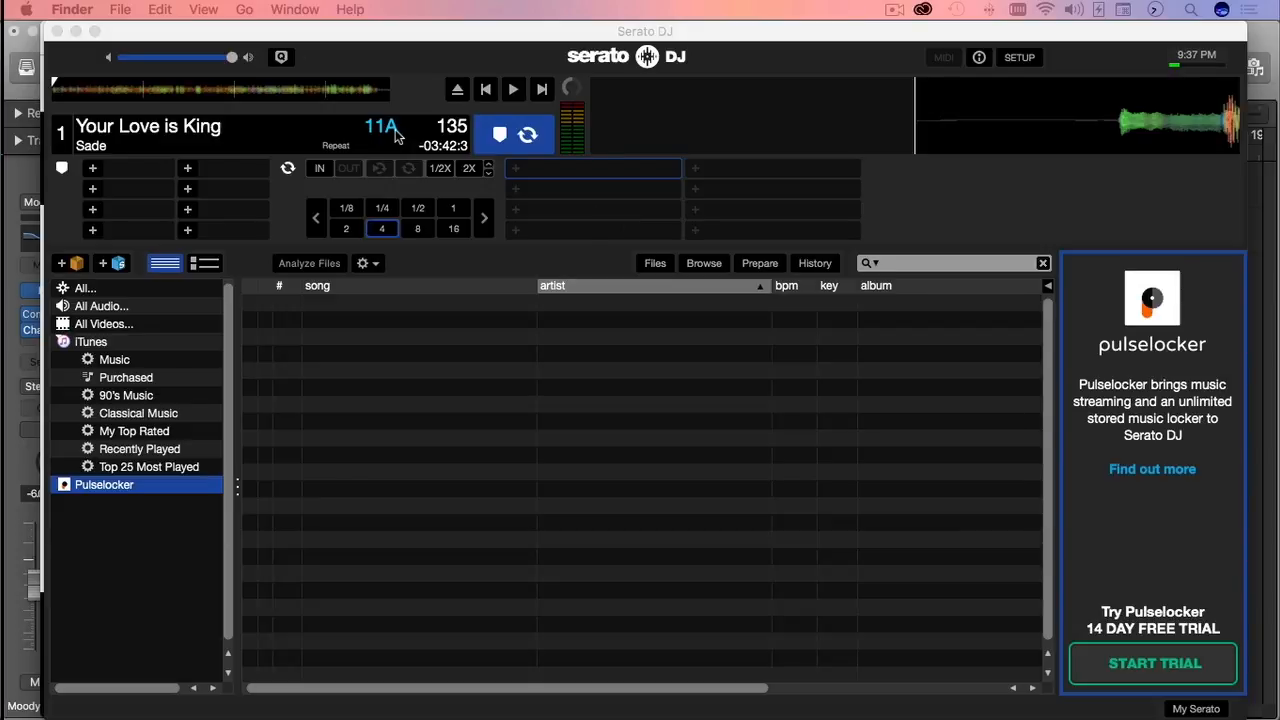
{"action": "mouse_move", "coordinate": [689, 359]}
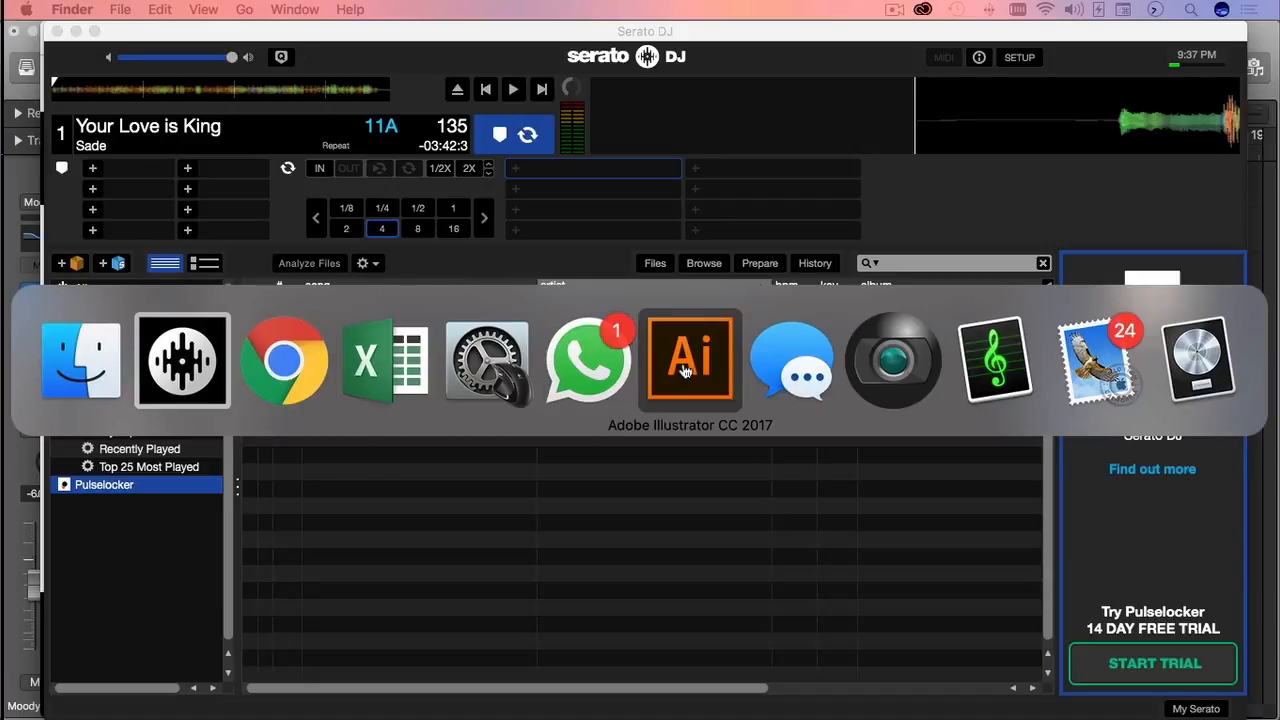
{"action": "mouse_move", "coordinate": [81, 360]}
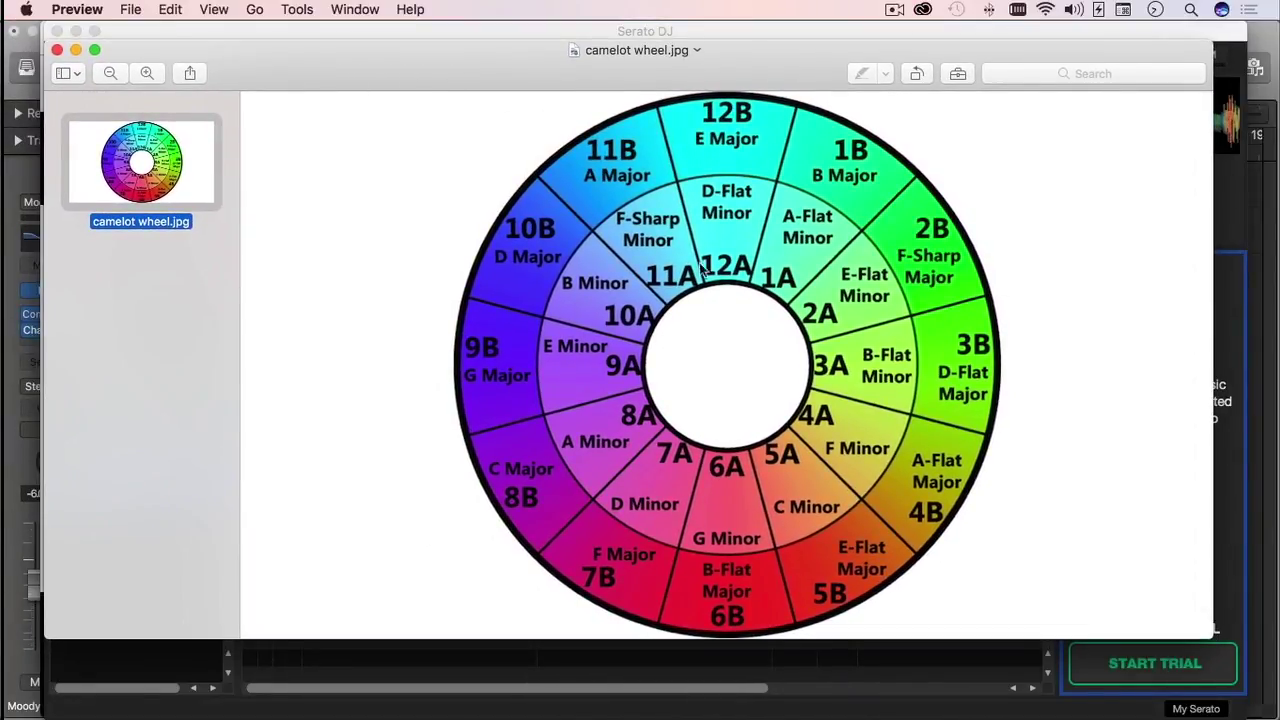
{"action": "mouse_move", "coordinate": [658, 258]}
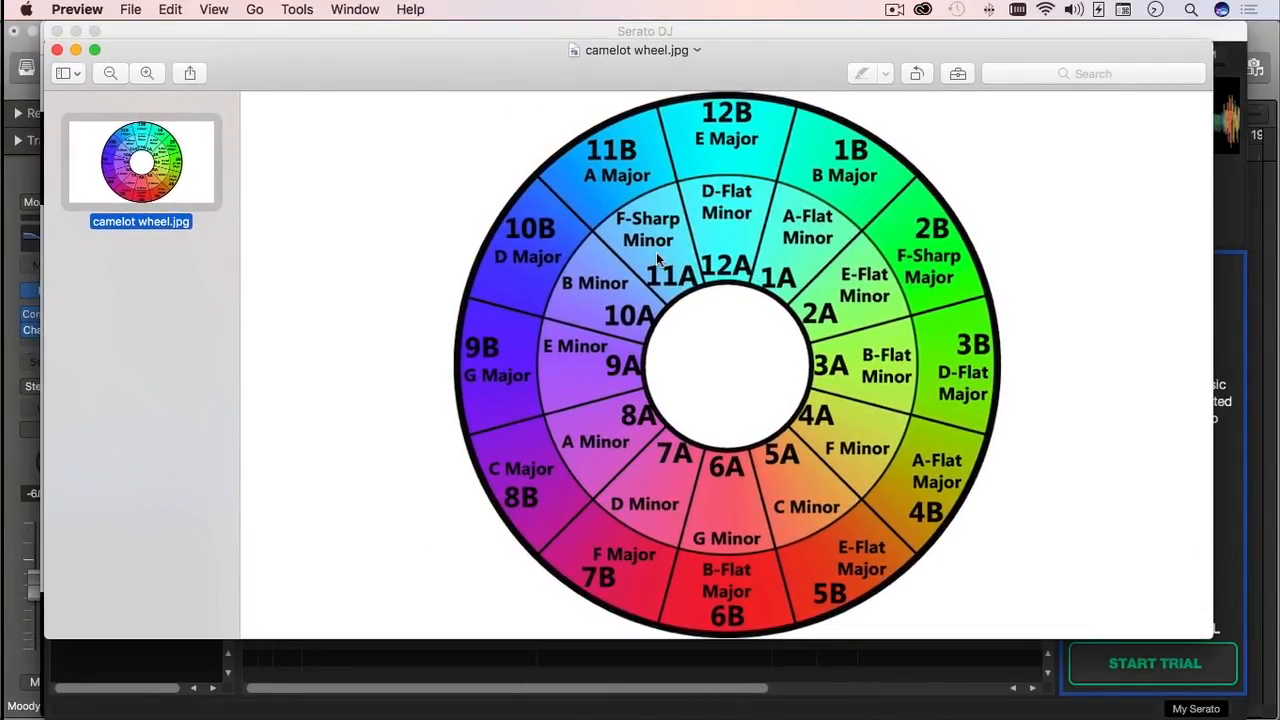
{"action": "mouse_move", "coordinate": [648, 233]}
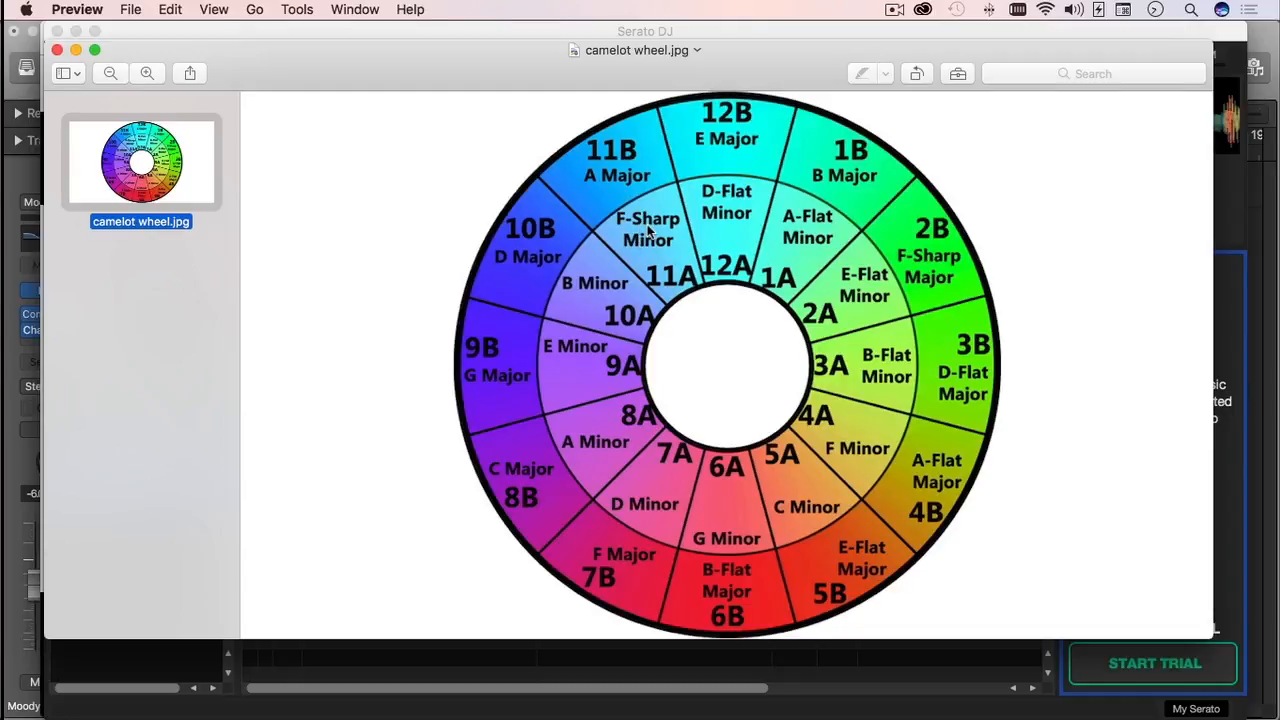
{"action": "mouse_move", "coordinate": [693, 288]}
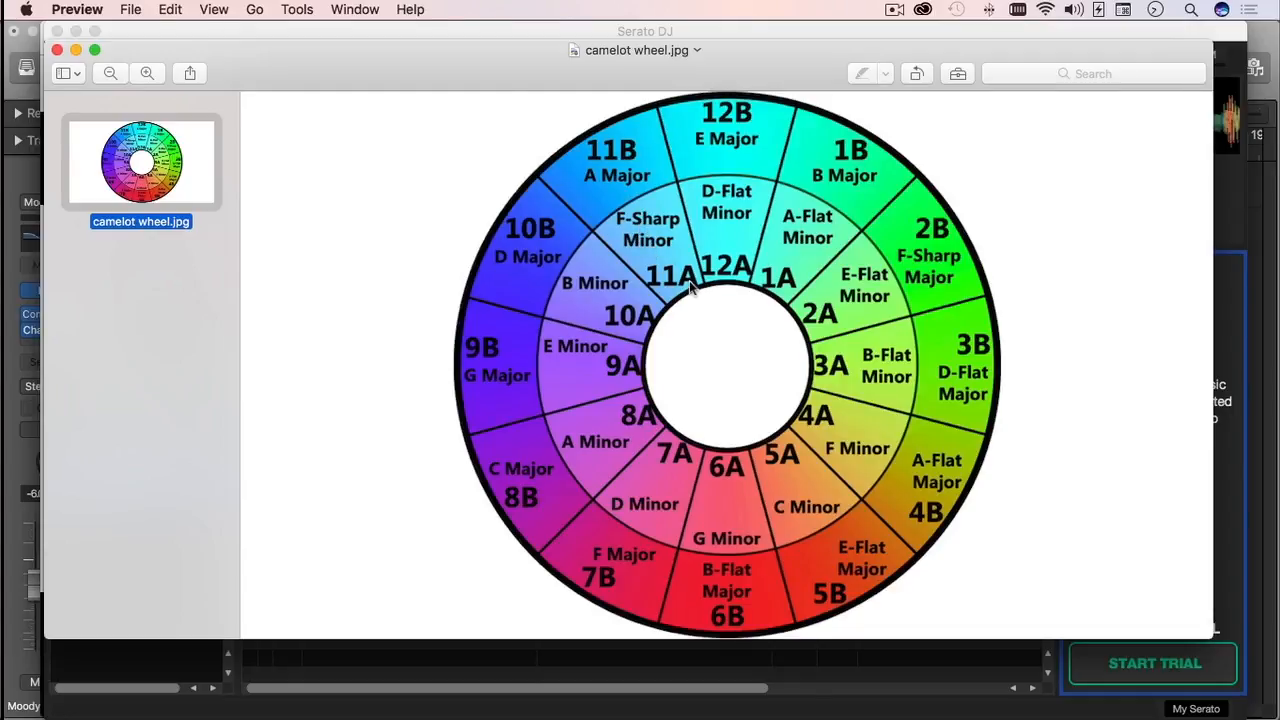
{"action": "mouse_move", "coordinate": [630, 230]}
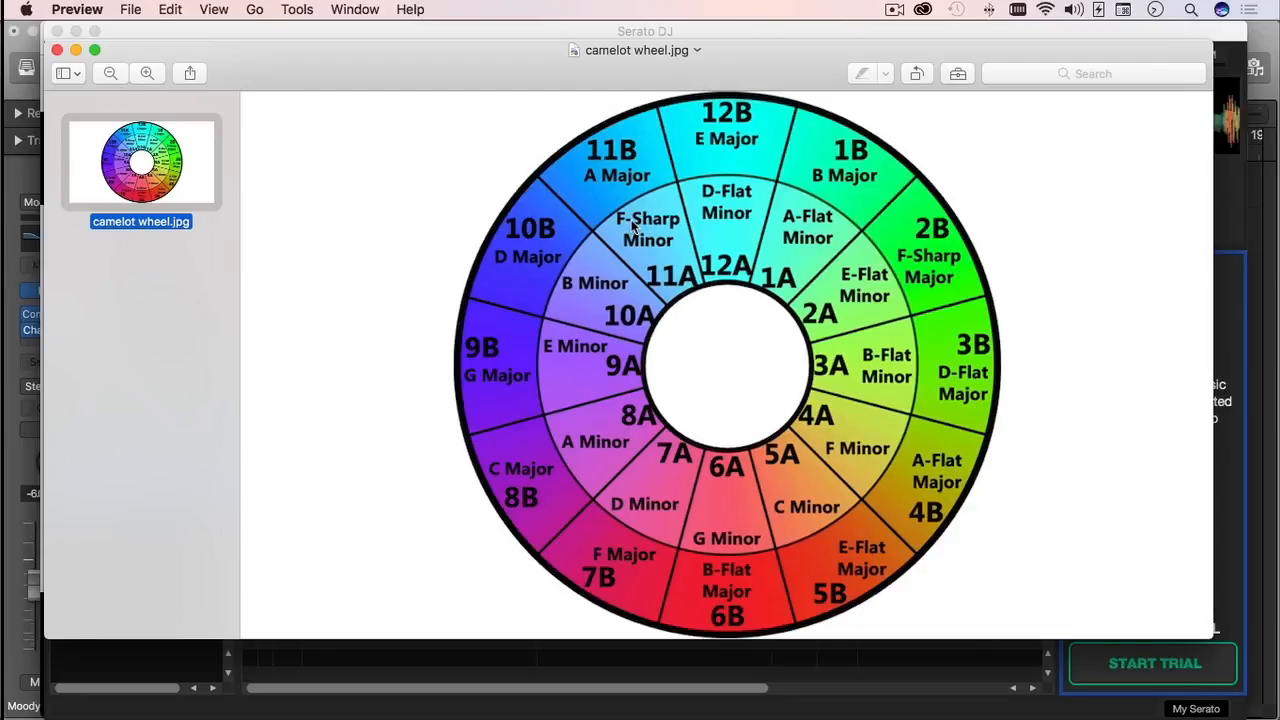
{"action": "mouse_move", "coordinate": [648, 233]}
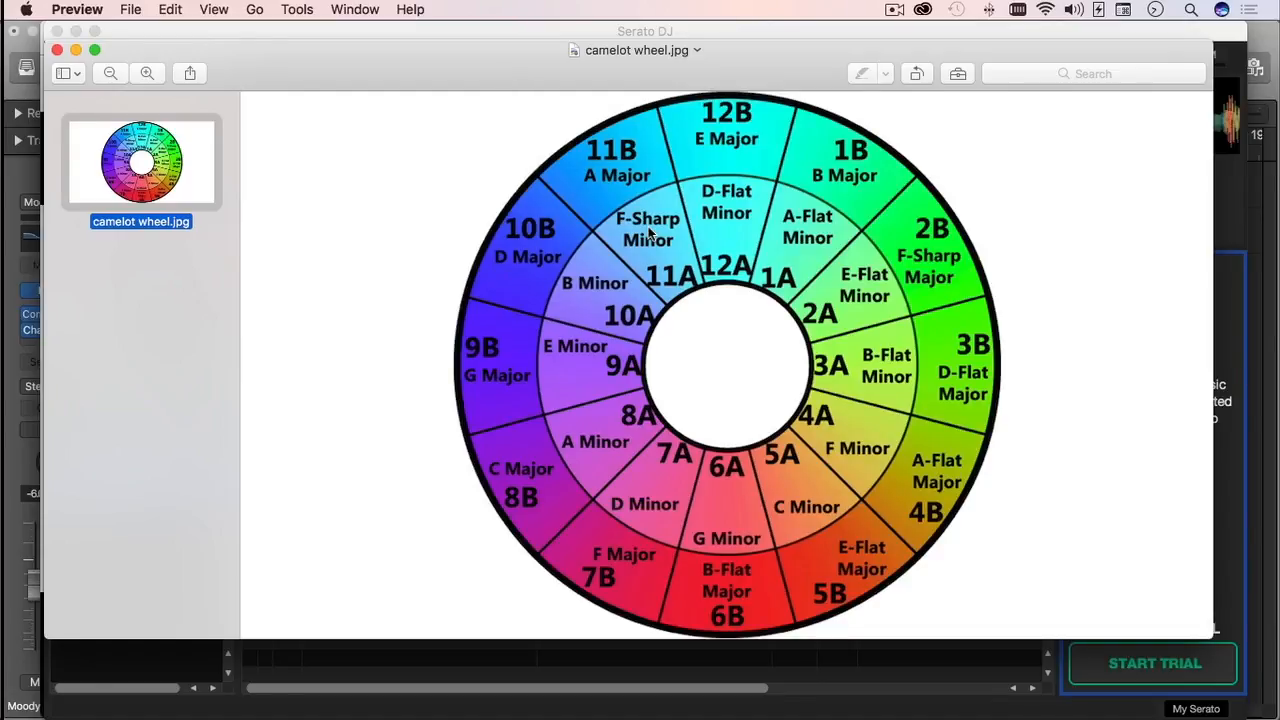
{"action": "mouse_move", "coordinate": [512, 642]}
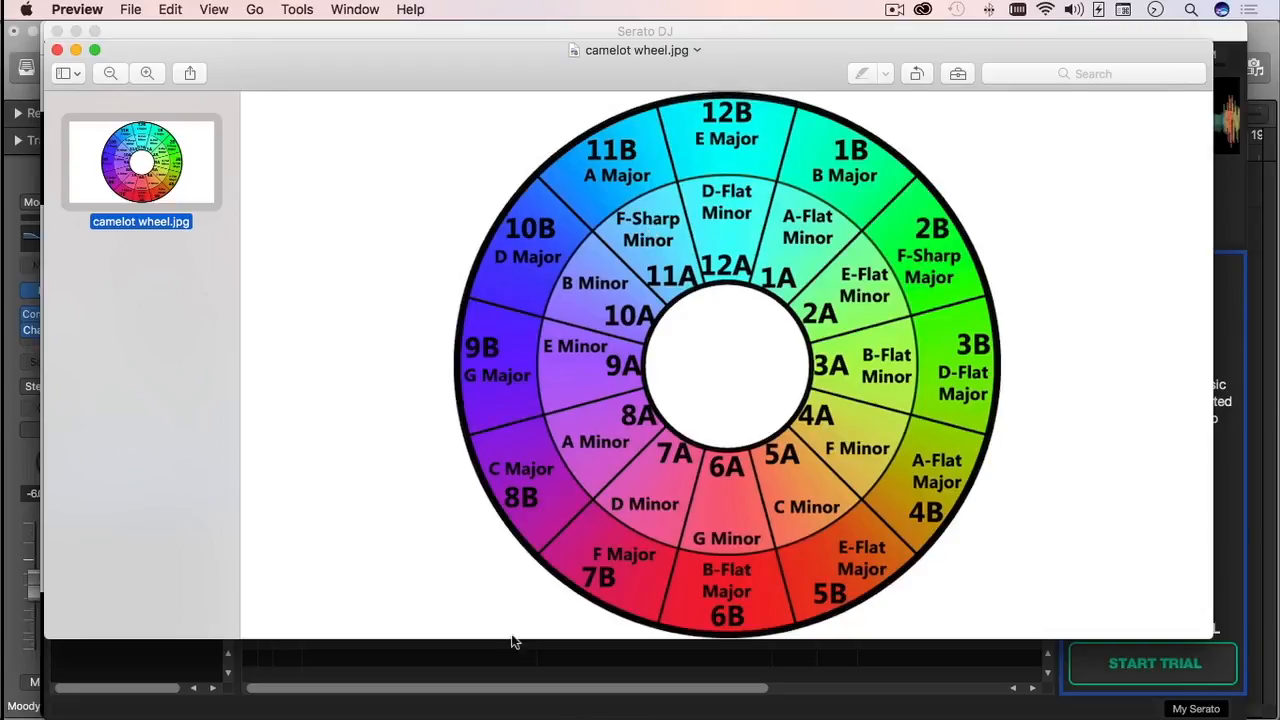
{"action": "mouse_move", "coordinate": [790, 672]}
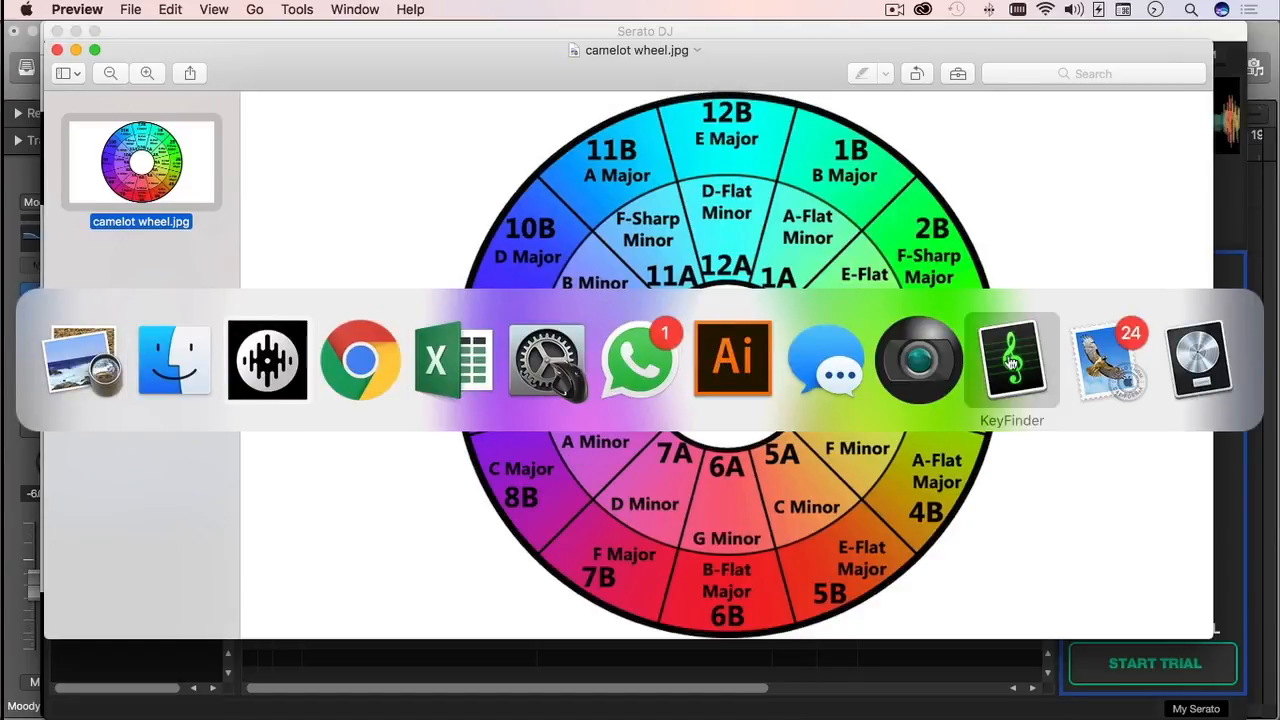
Run KeyFinder's batch analysis on 'Your Love is King' to detect its key
{"action": "left_click", "coordinate": [1011, 358]}
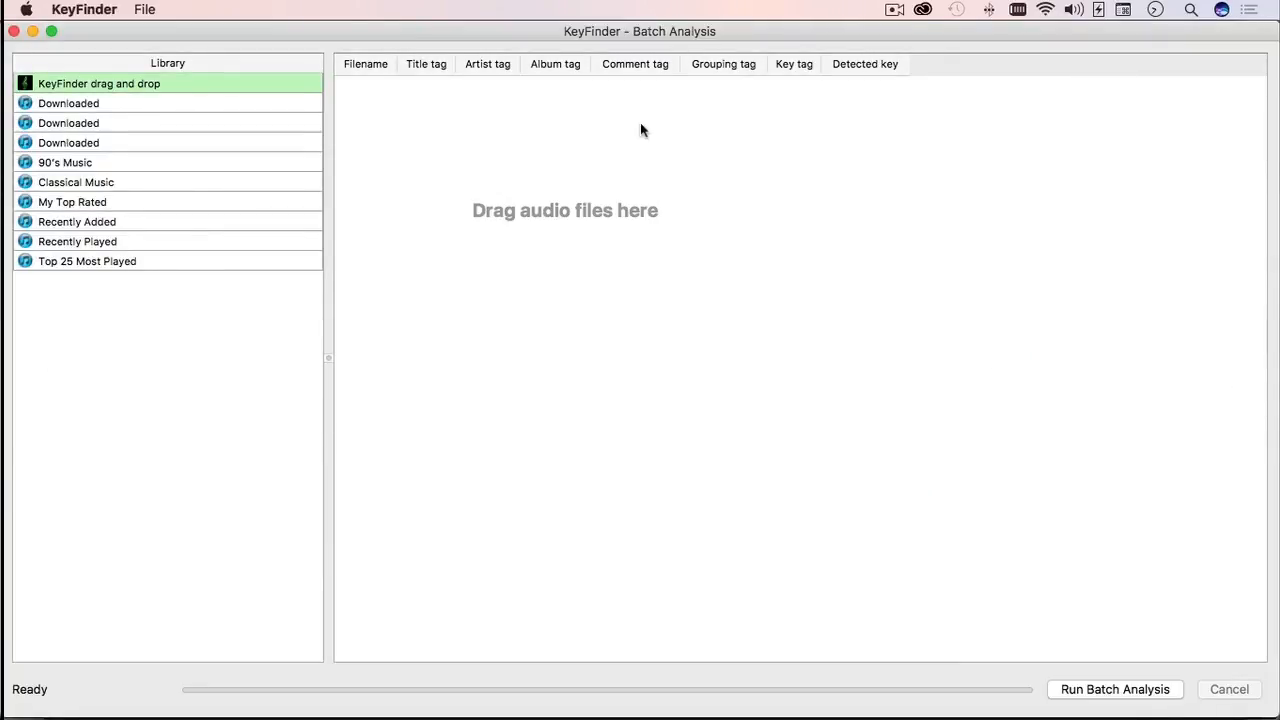
{"action": "mouse_move", "coordinate": [825, 238]}
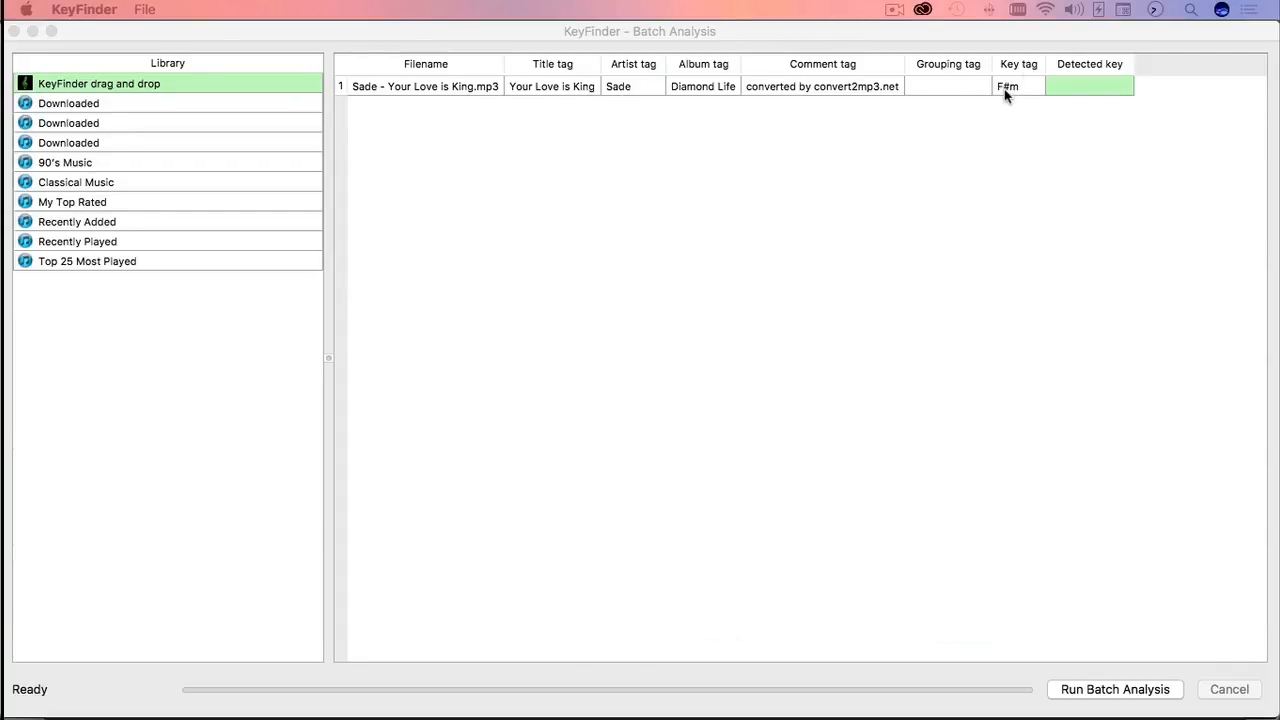
{"action": "mouse_move", "coordinate": [490, 86]}
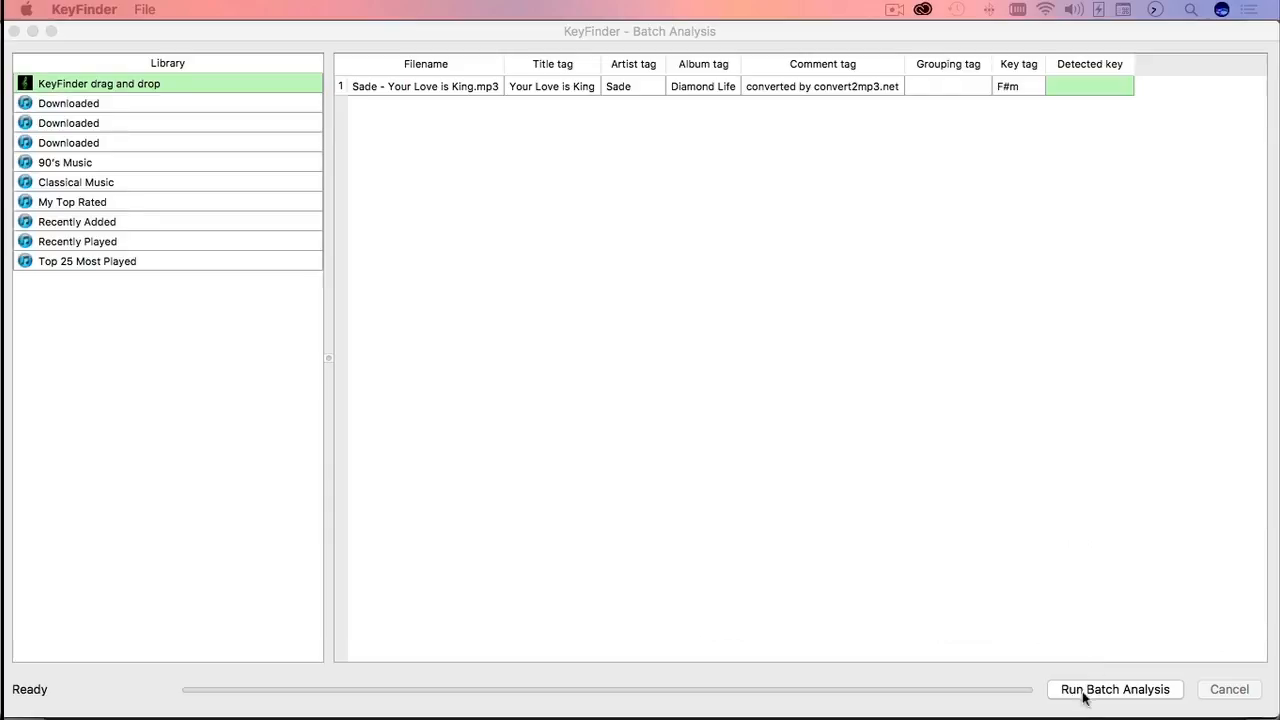
{"action": "left_click", "coordinate": [1115, 689]}
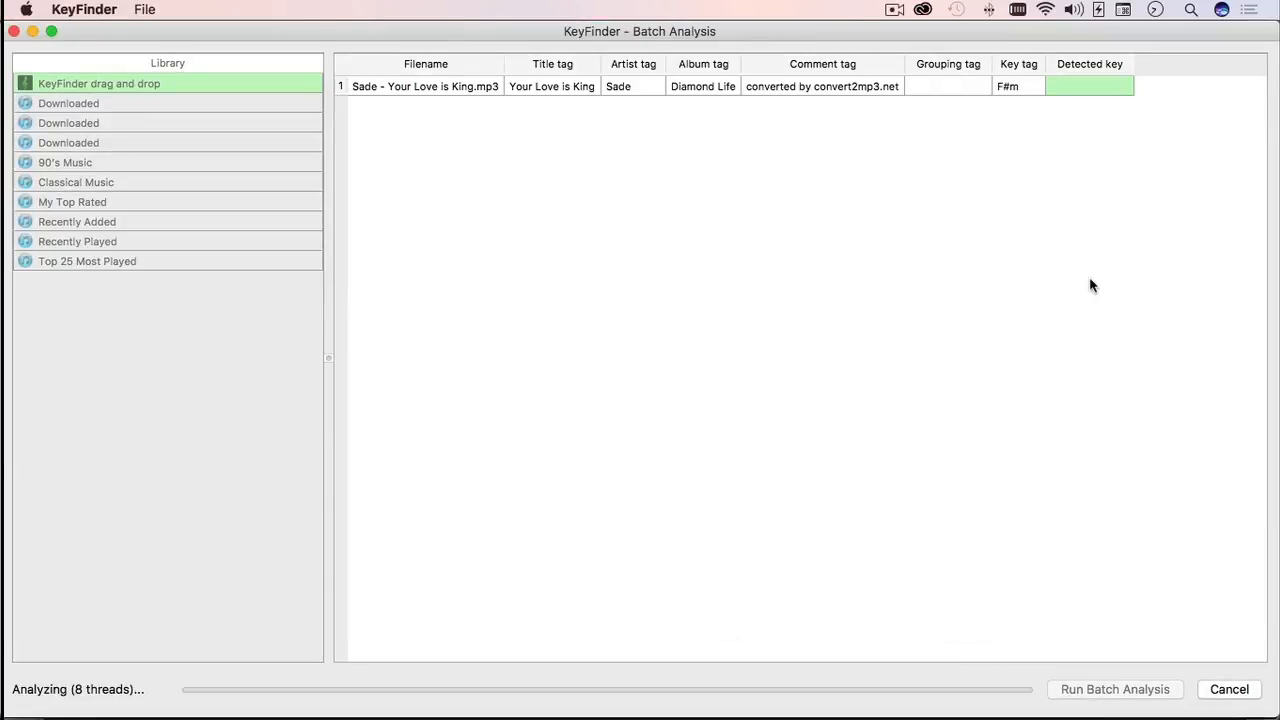
{"action": "mouse_move", "coordinate": [945, 225]}
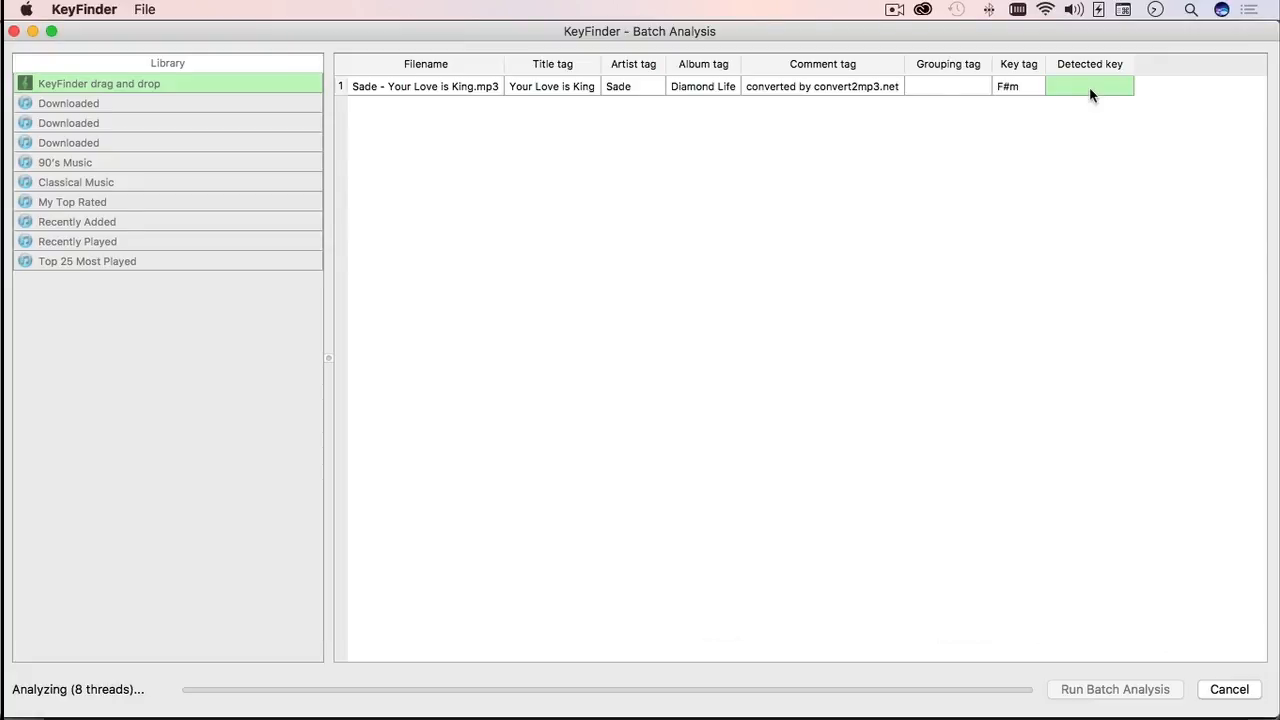
{"action": "mouse_move", "coordinate": [1093, 190]}
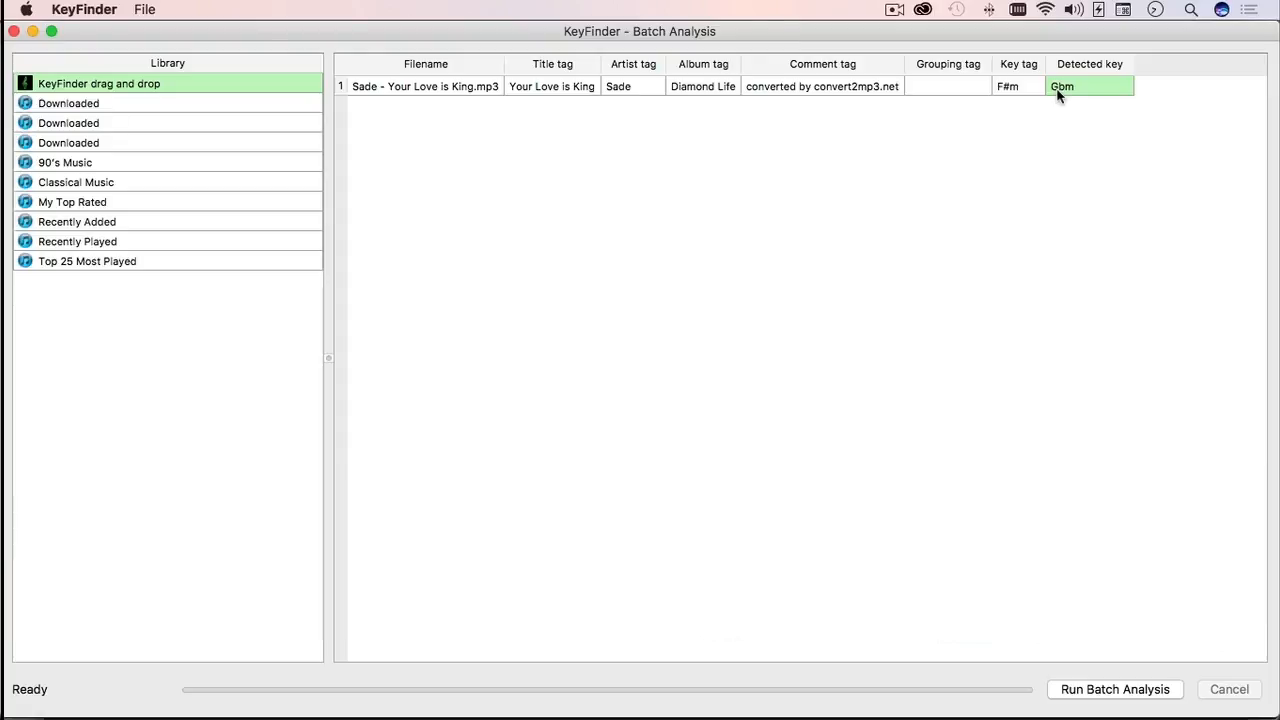
{"action": "mouse_move", "coordinate": [1010, 92]}
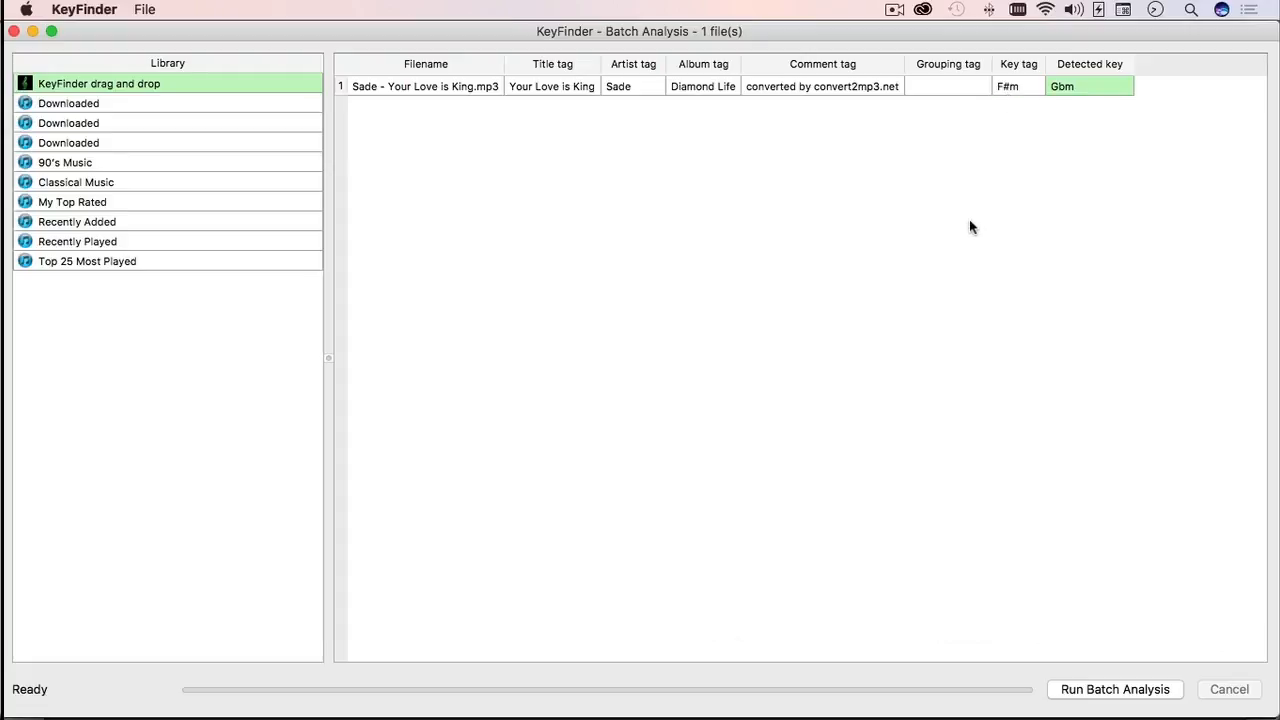
{"action": "mouse_move", "coordinate": [983, 219]}
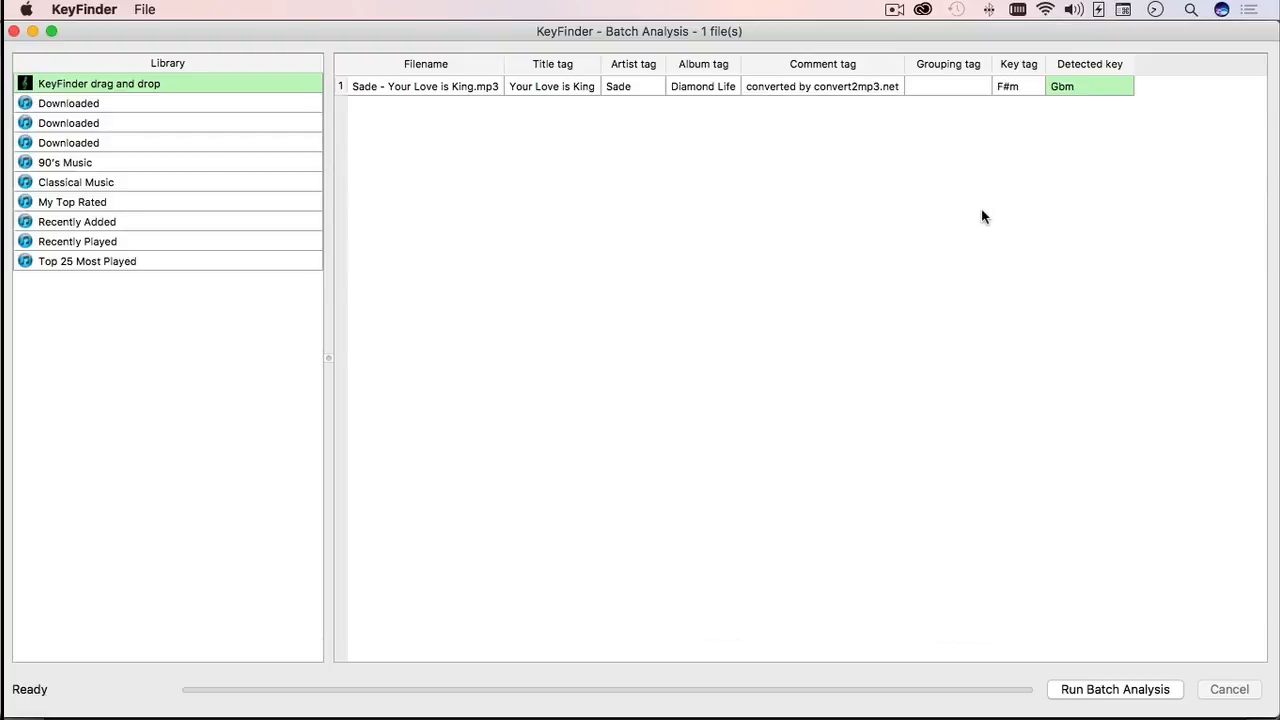
{"action": "mouse_move", "coordinate": [998, 156]}
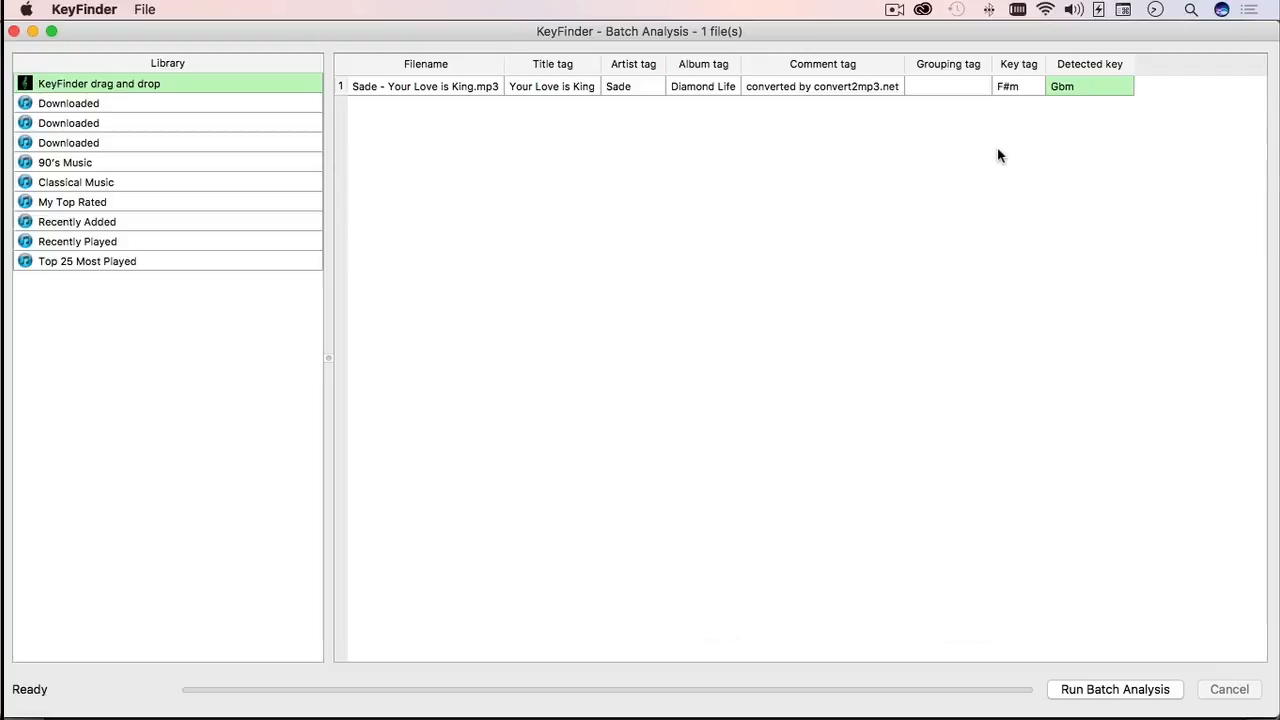
{"action": "mouse_move", "coordinate": [962, 147]}
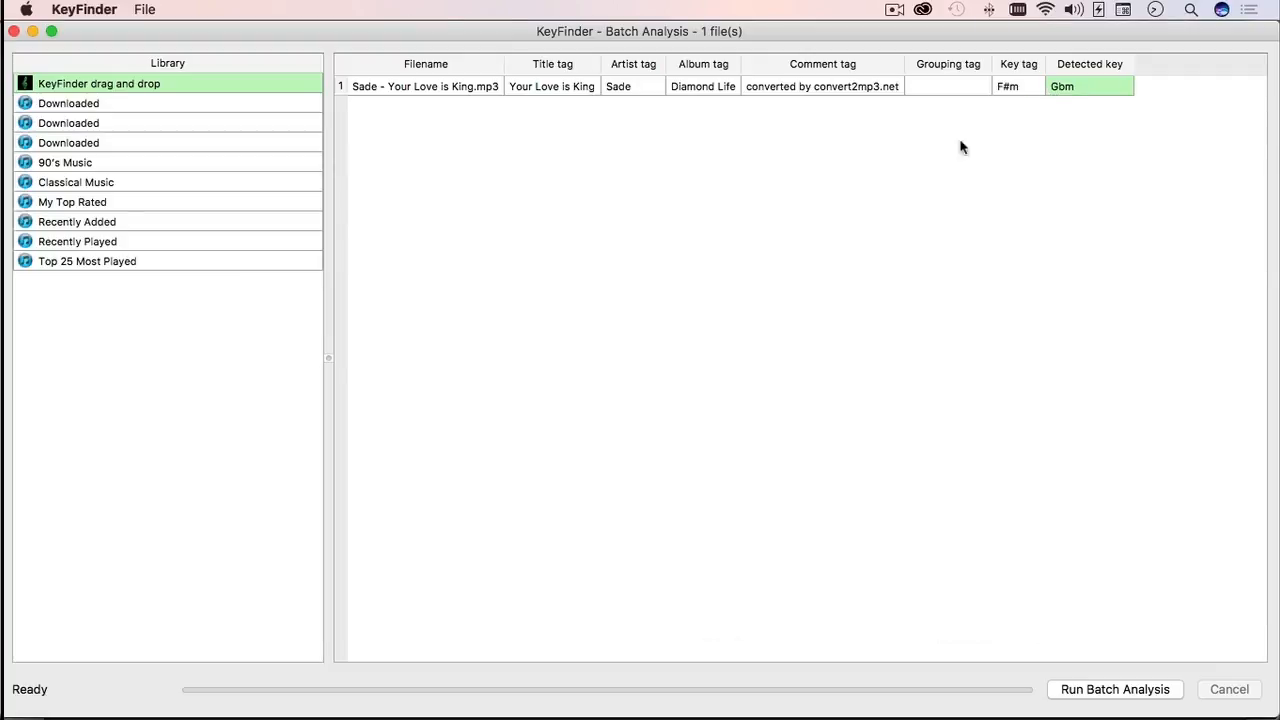
{"action": "mouse_move", "coordinate": [1033, 148]}
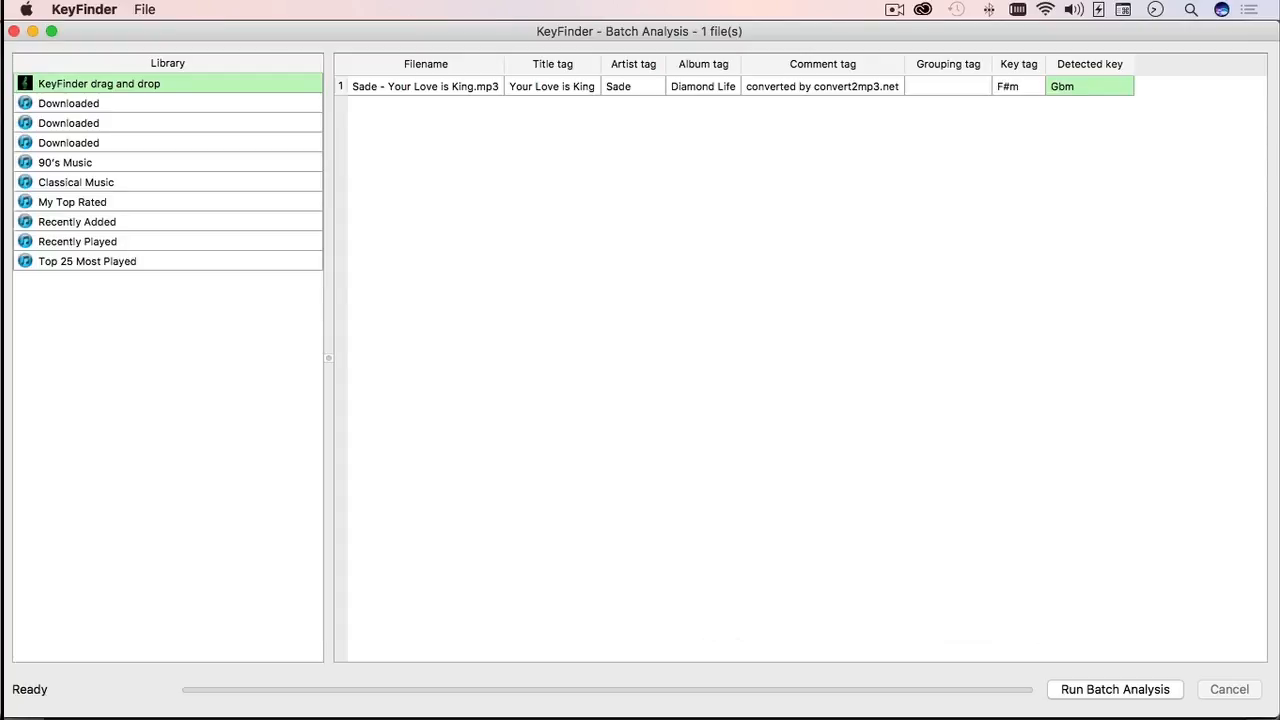
{"action": "mouse_move", "coordinate": [1073, 149]}
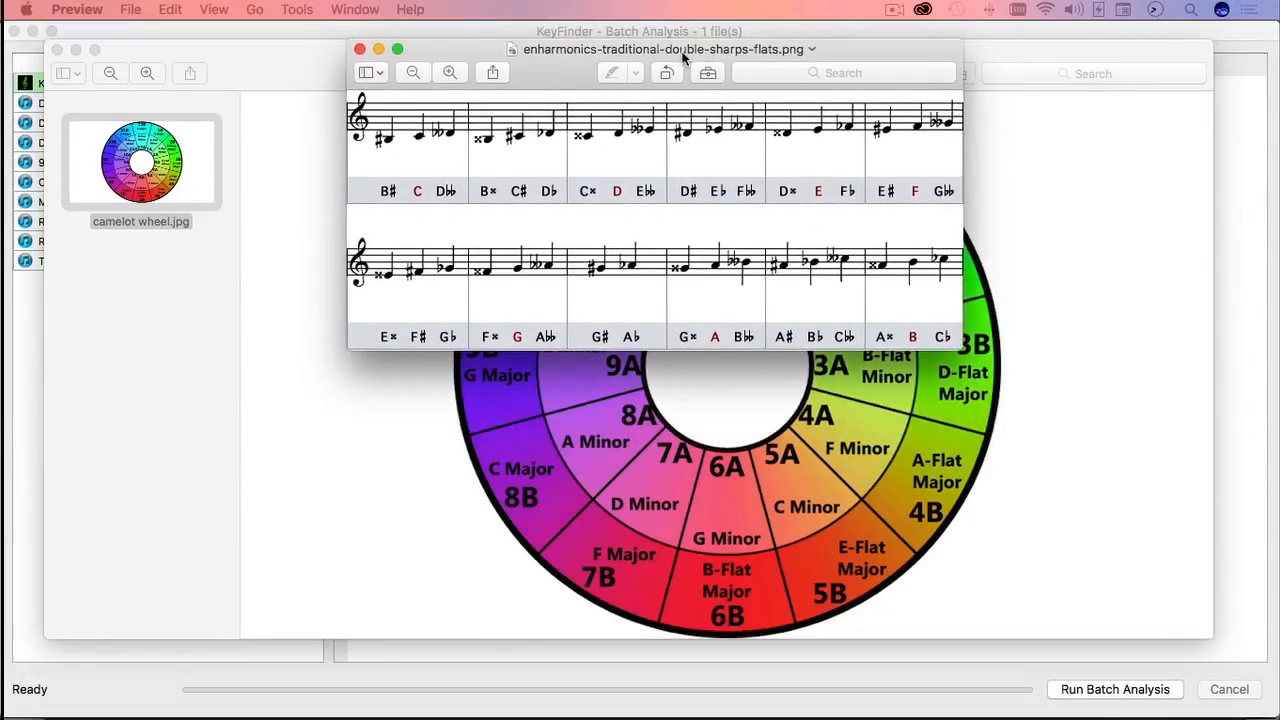
Reposition and maximise the enharmonics chart to compare F# with Gb
{"action": "left_click_drag", "start_coordinate": [685, 48], "coordinate": [575, 48]}
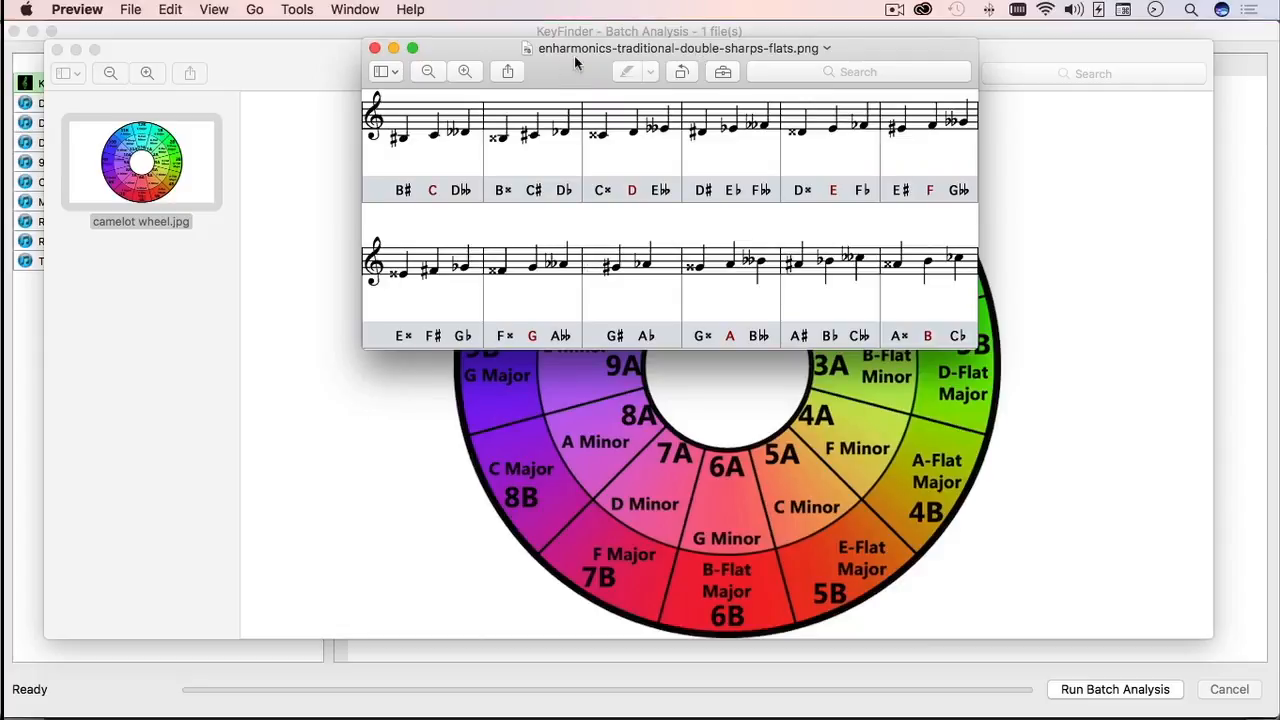
{"action": "mouse_move", "coordinate": [560, 65]}
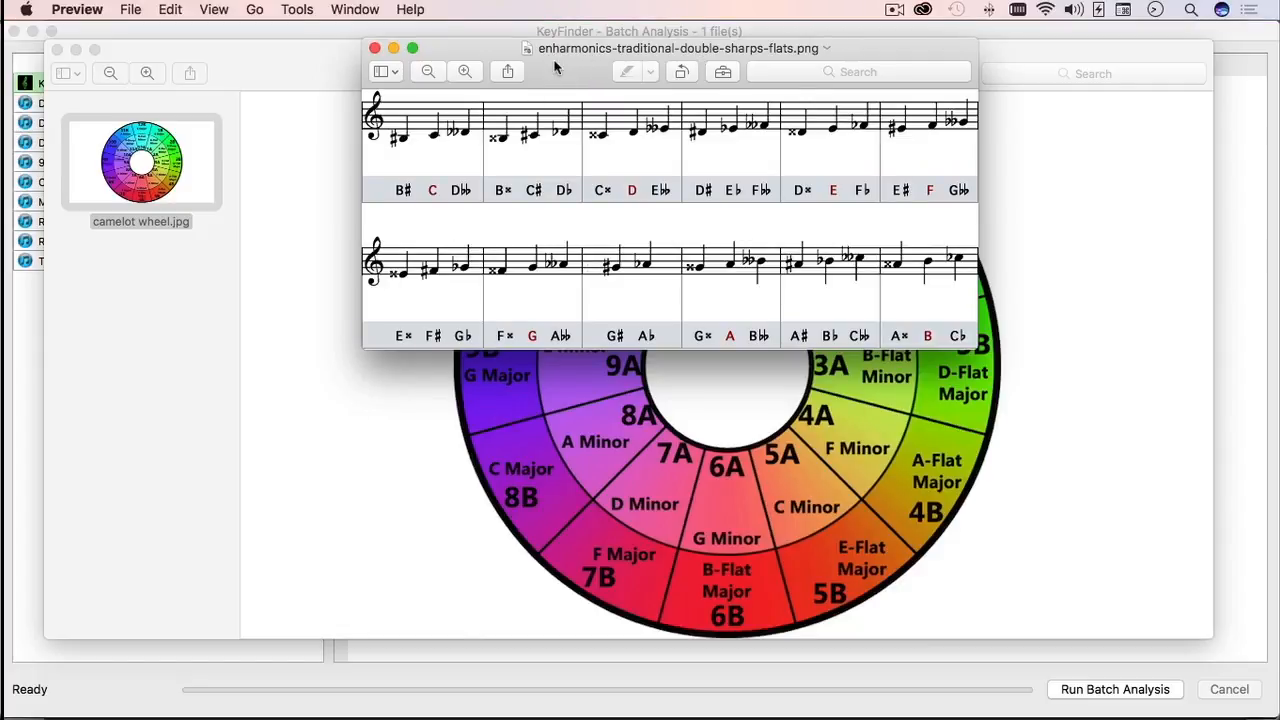
{"action": "mouse_move", "coordinate": [410, 50]}
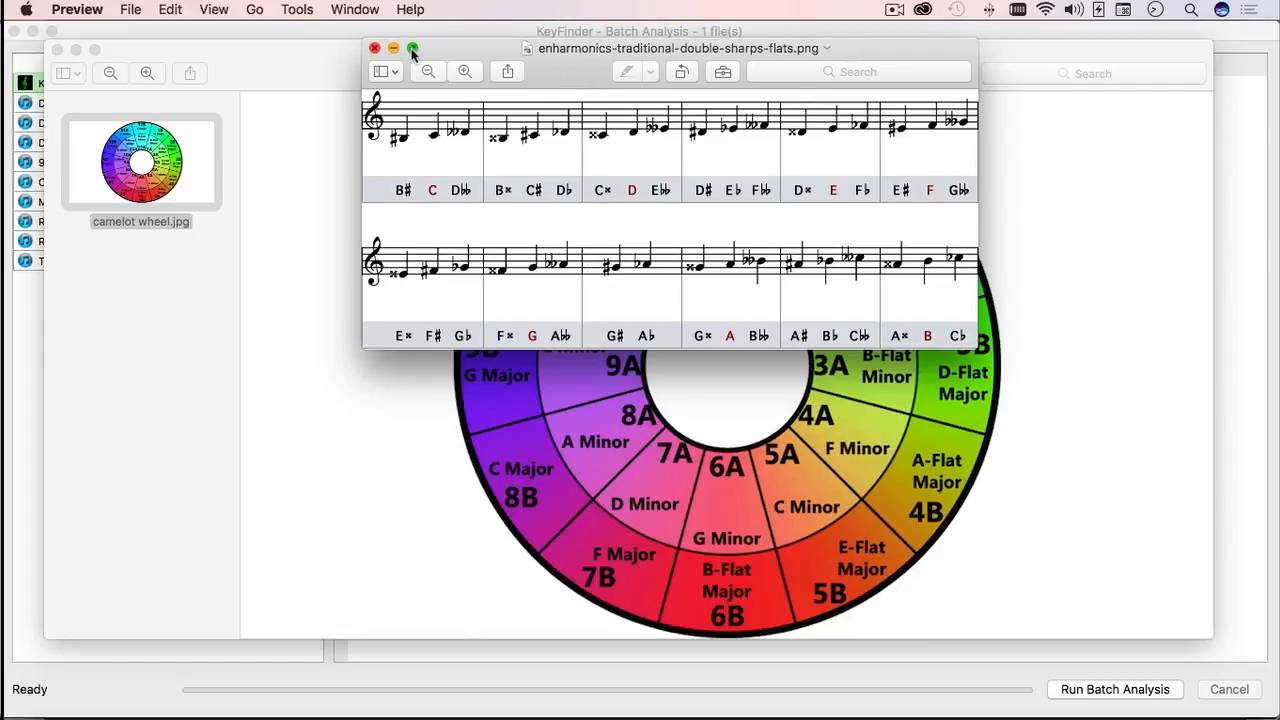
{"action": "left_click", "coordinate": [412, 48]}
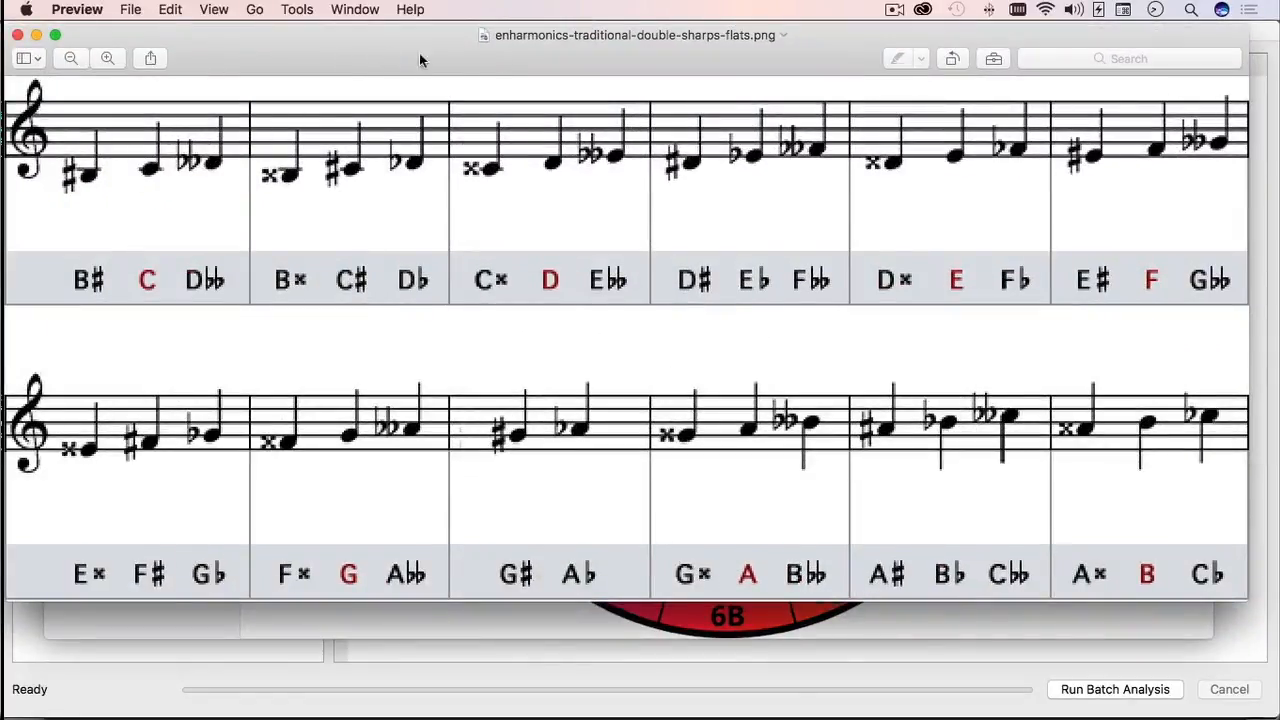
{"action": "mouse_move", "coordinate": [695, 45]}
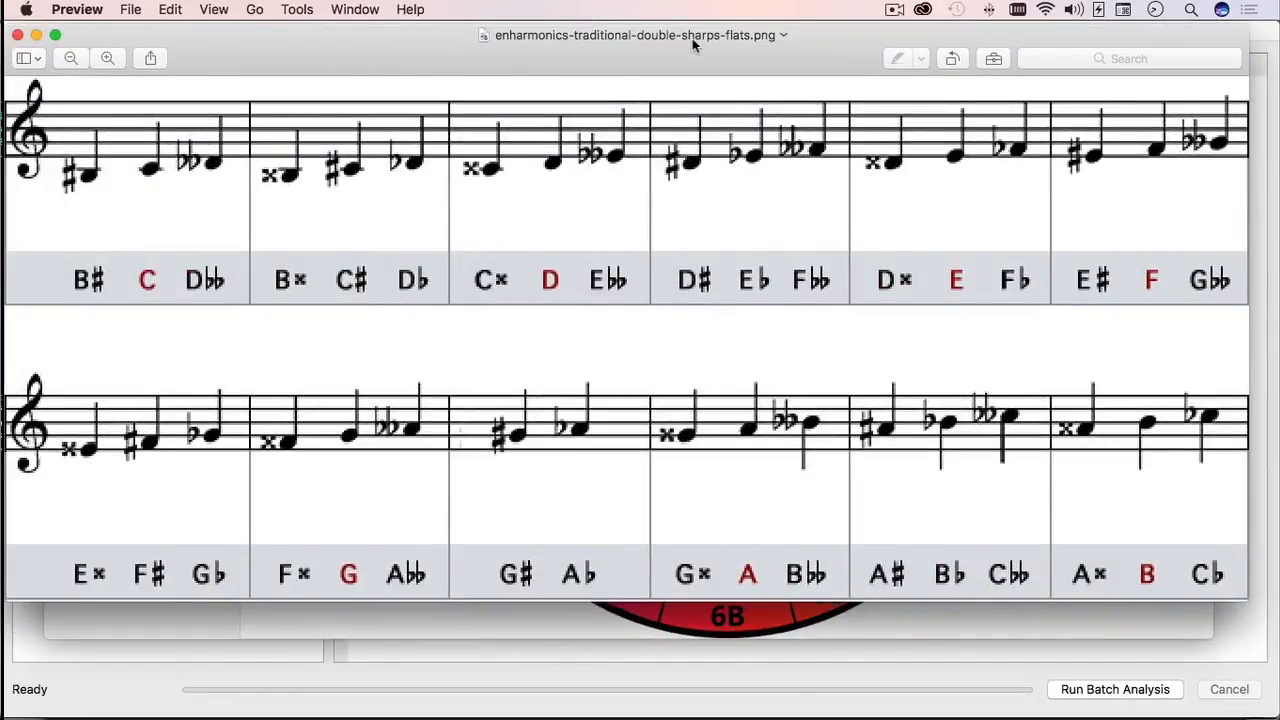
{"action": "mouse_move", "coordinate": [742, 44]}
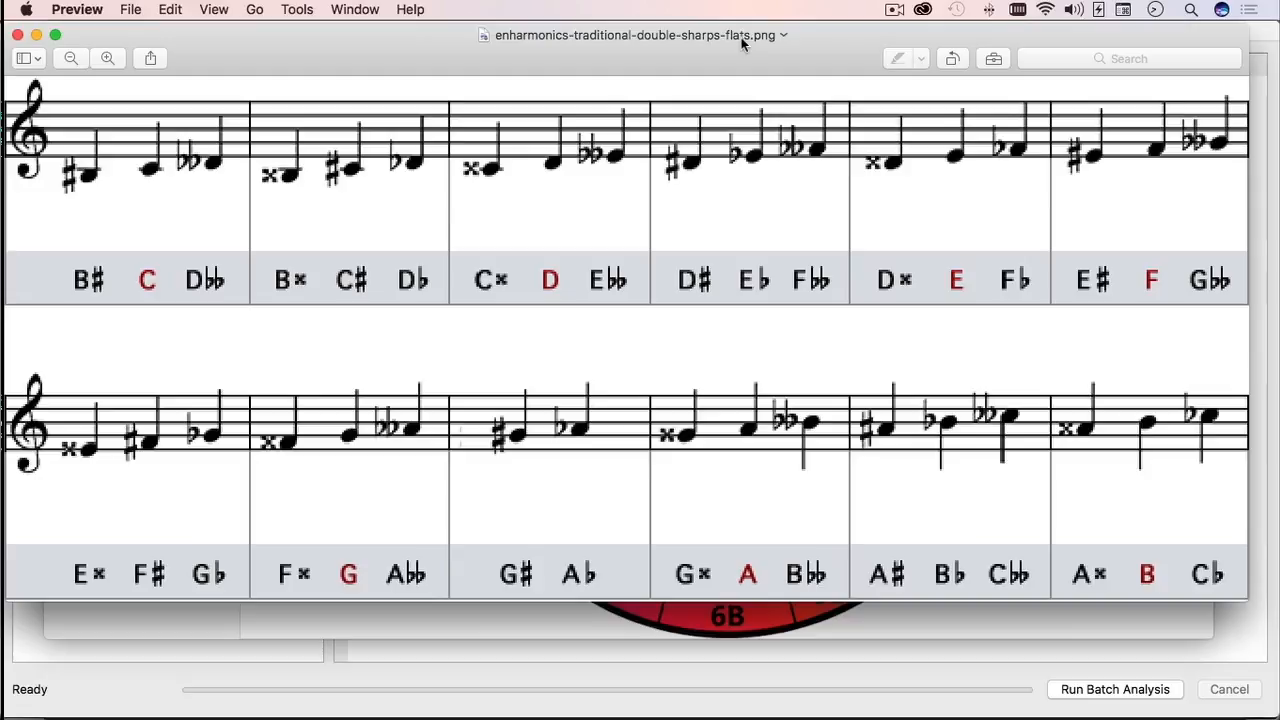
{"action": "mouse_move", "coordinate": [1100, 307]}
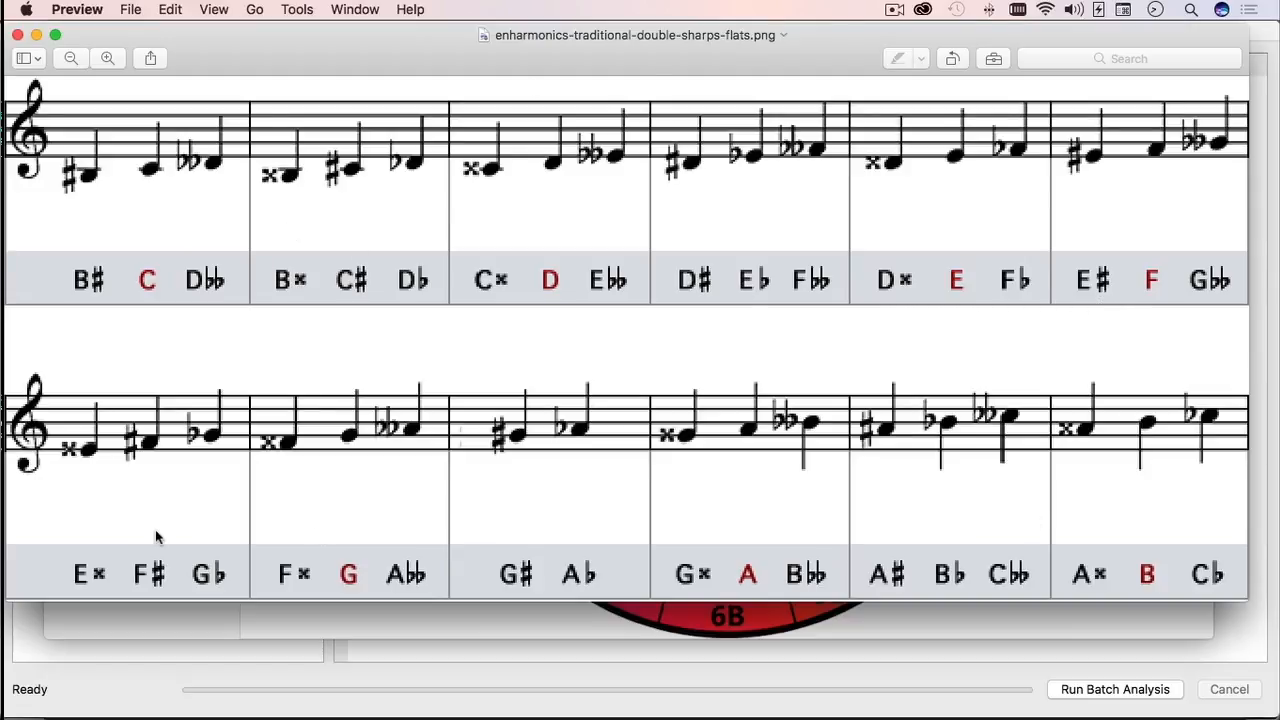
{"action": "mouse_move", "coordinate": [148, 580]}
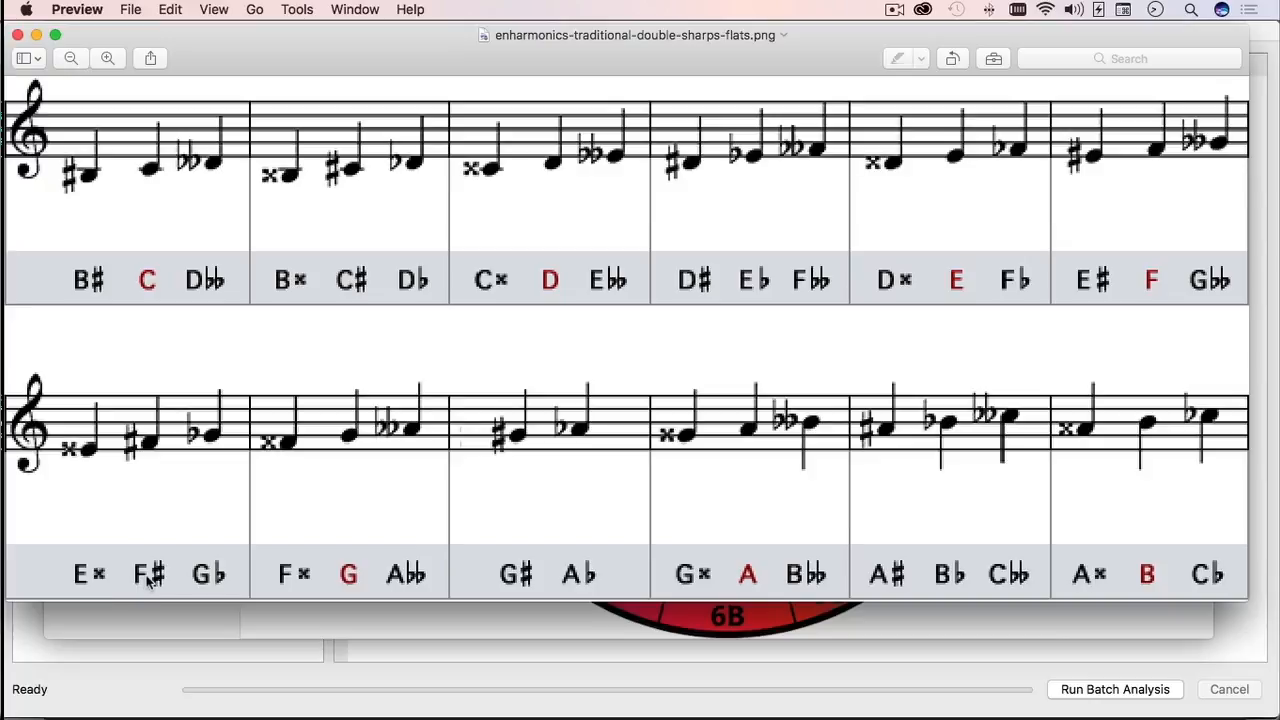
{"action": "mouse_move", "coordinate": [225, 578]}
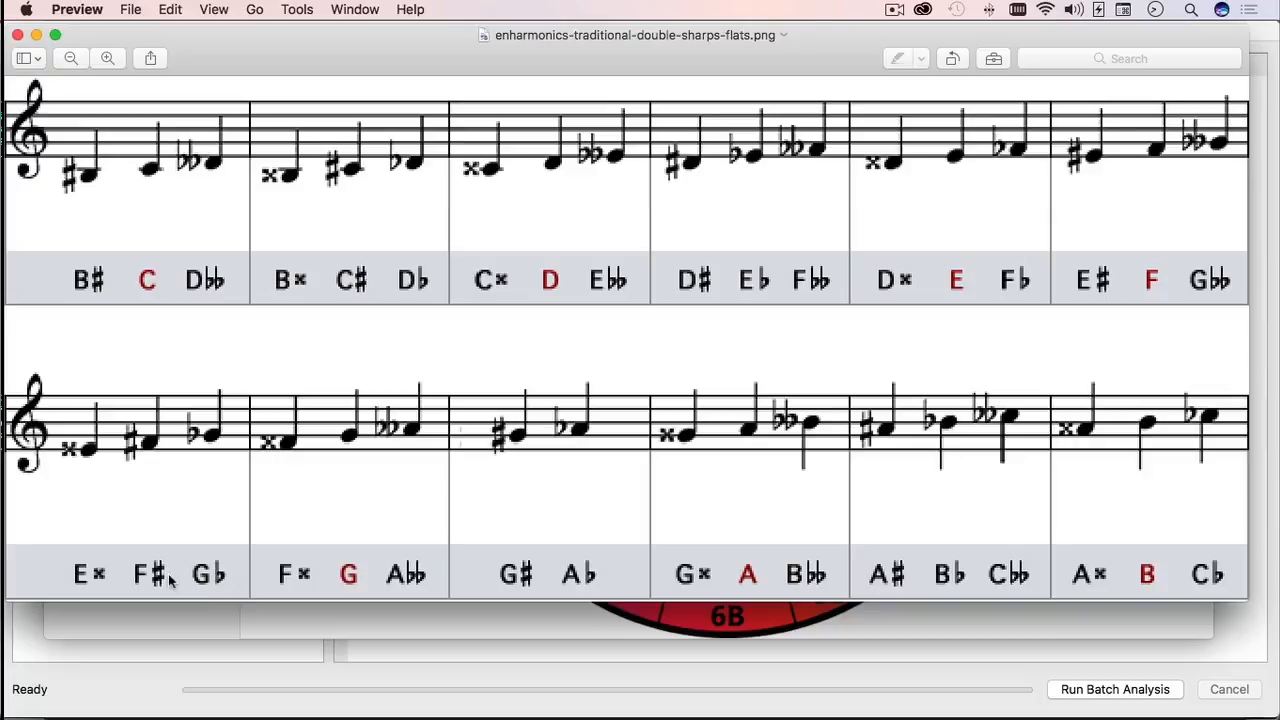
{"action": "mouse_move", "coordinate": [190, 581]}
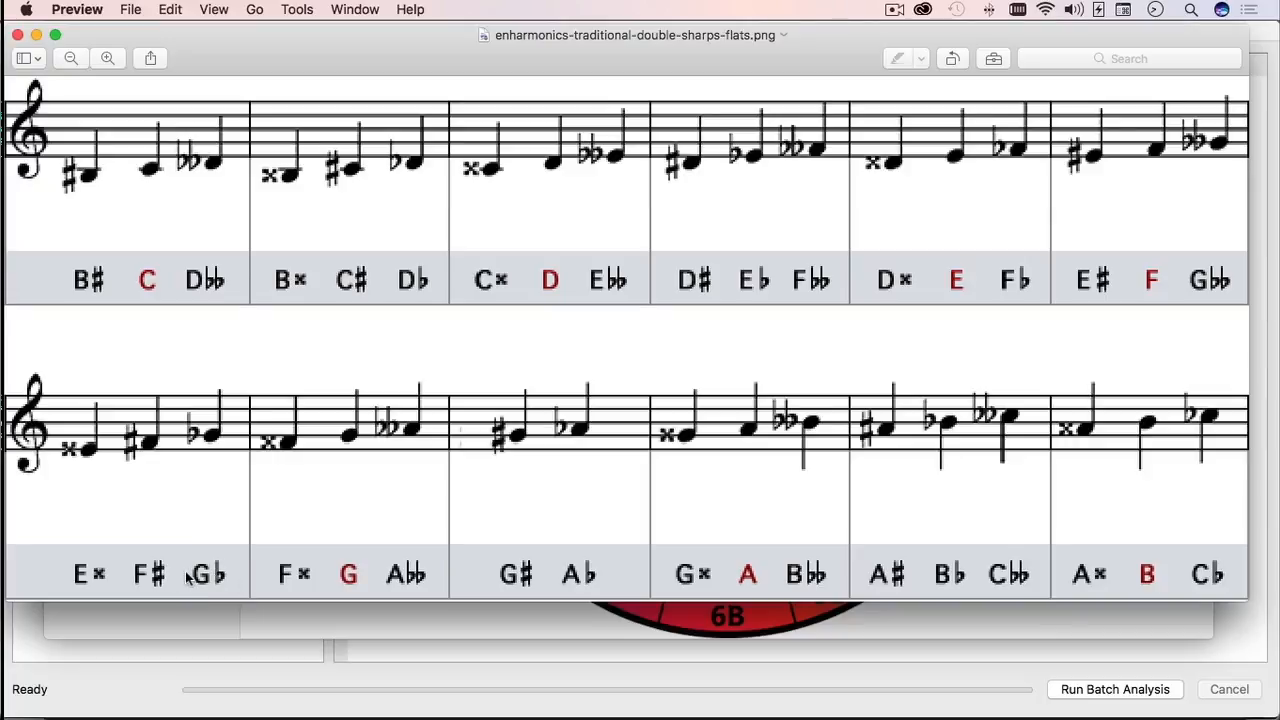
{"action": "mouse_move", "coordinate": [205, 580]}
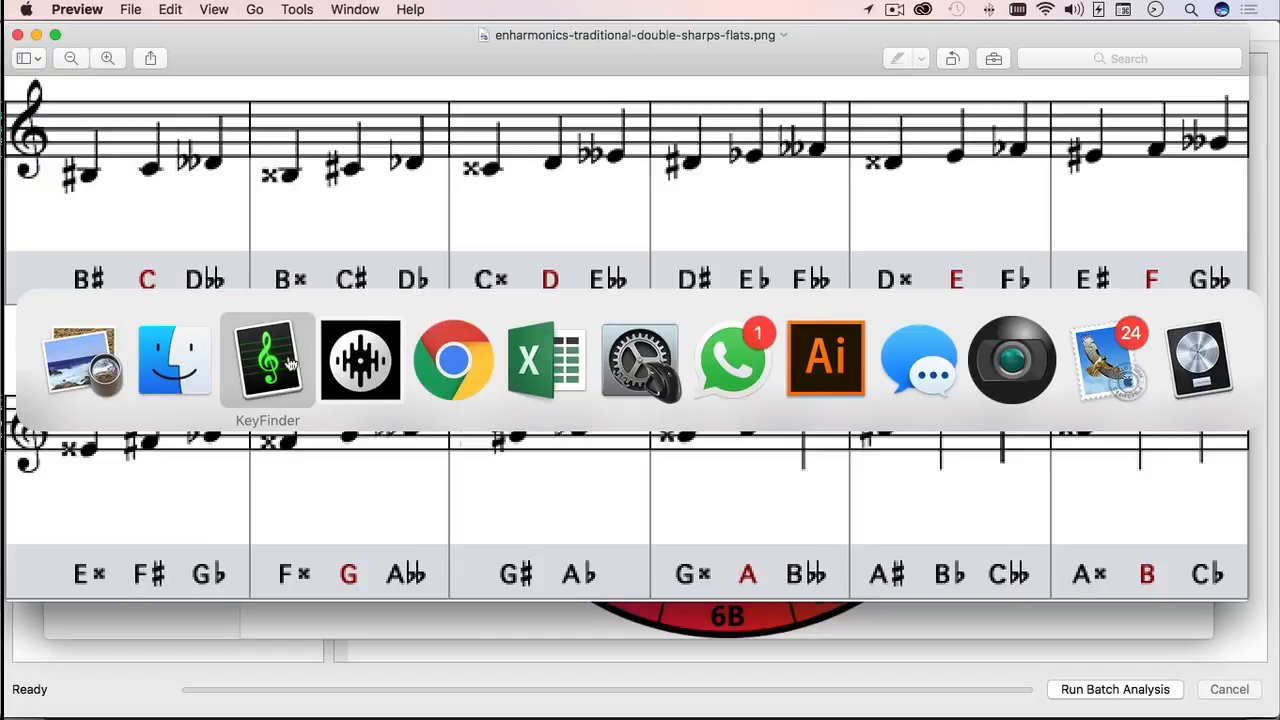
Check KeyFinder's results, then read key 11A and 135 BPM in Serato DJ
{"action": "left_click", "coordinate": [267, 360]}
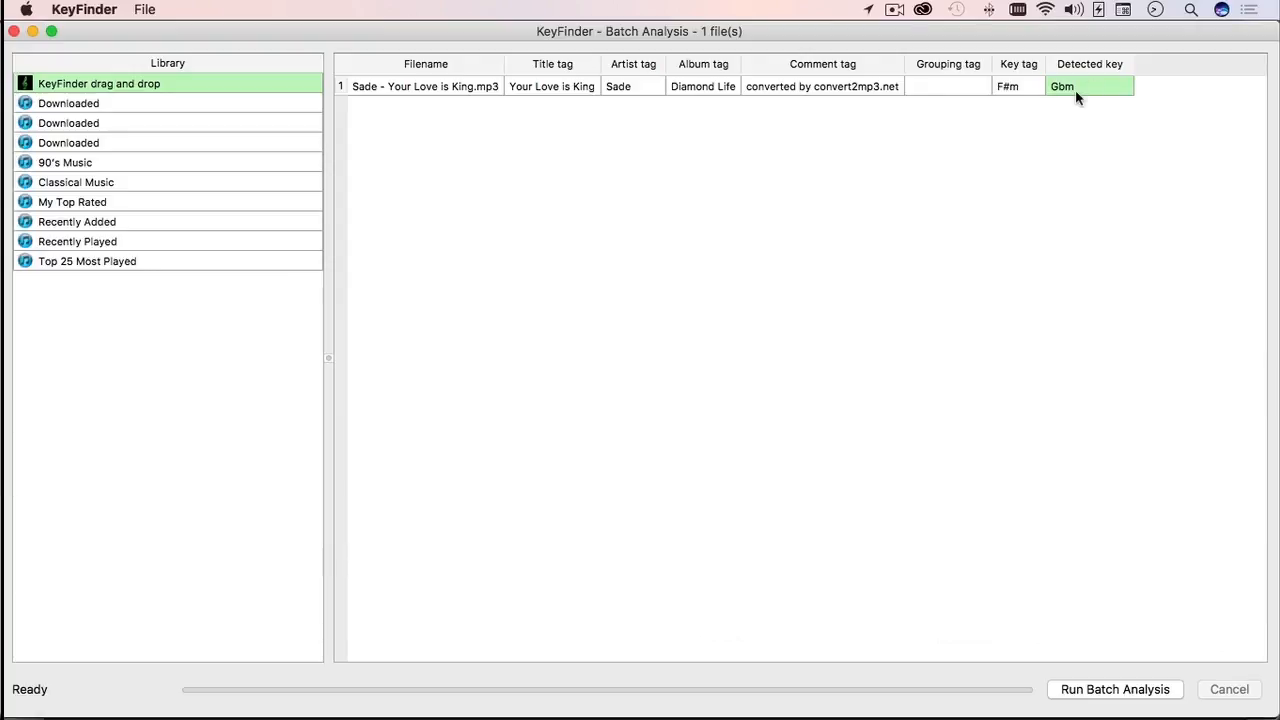
{"action": "mouse_move", "coordinate": [1040, 92]}
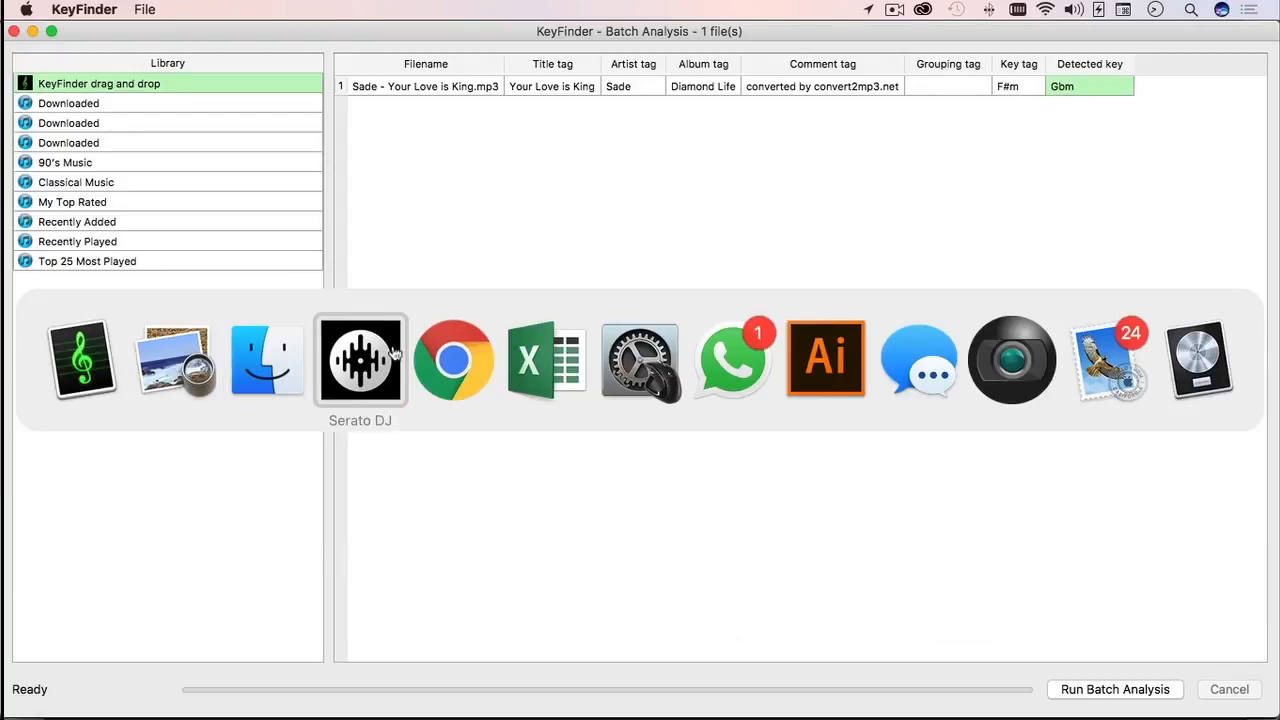
{"action": "left_click", "coordinate": [360, 360]}
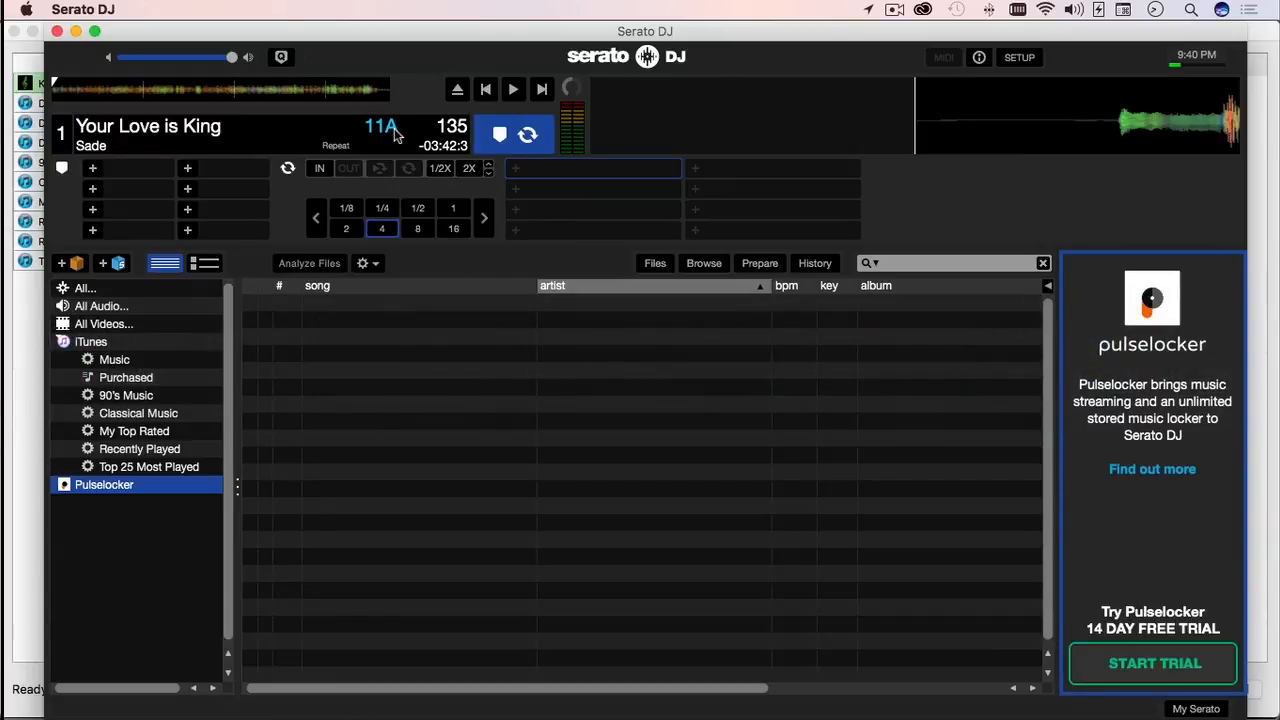
{"action": "mouse_move", "coordinate": [387, 137]}
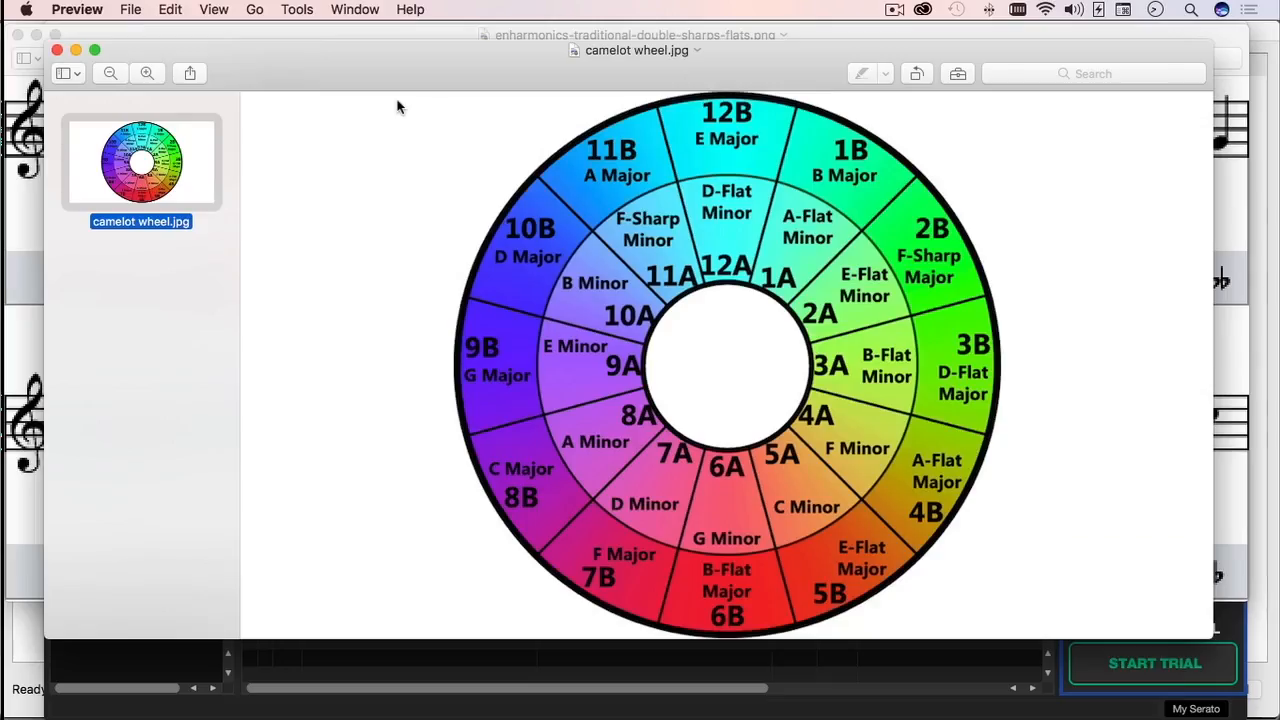
{"action": "mouse_move", "coordinate": [648, 228]}
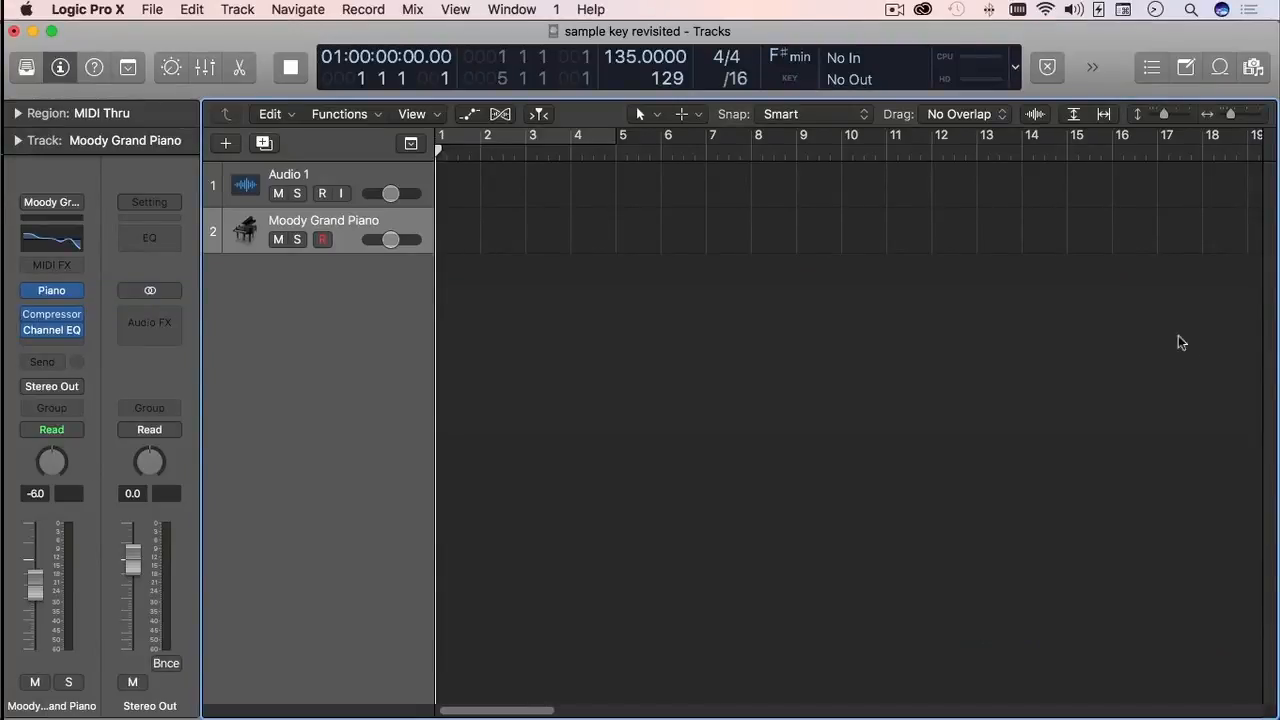
{"action": "mouse_move", "coordinate": [420, 287]}
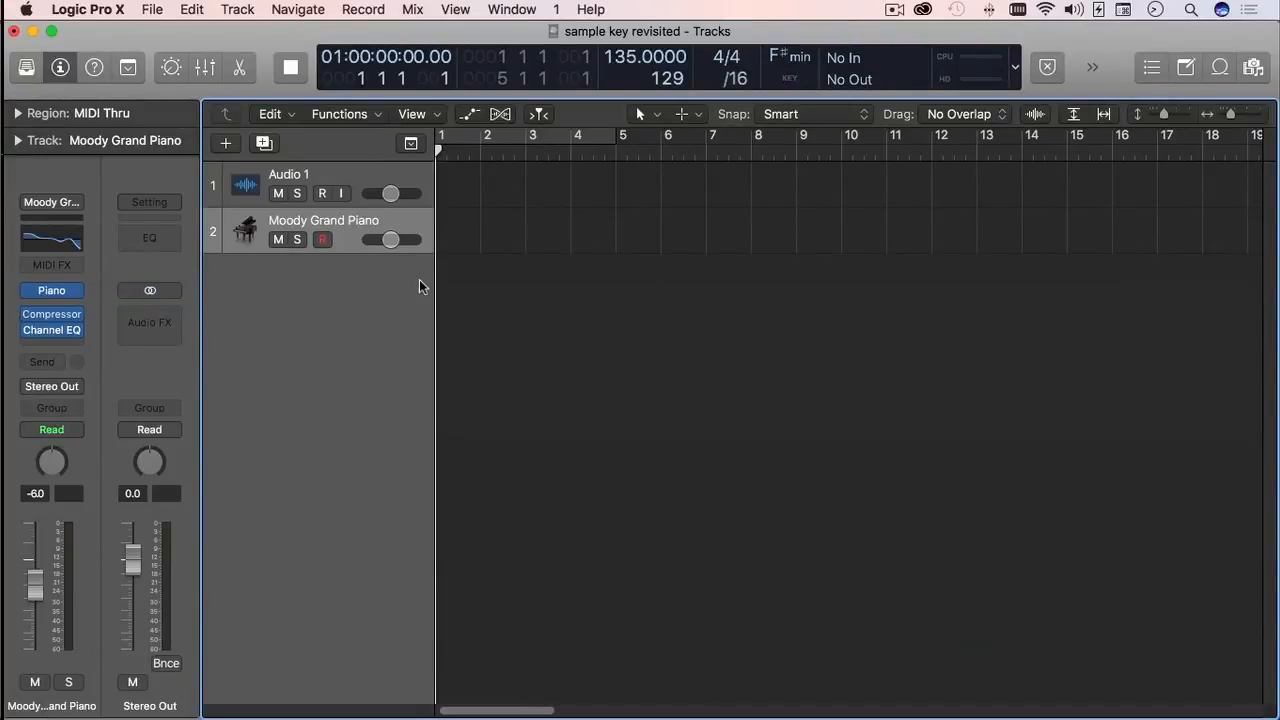
{"action": "mouse_move", "coordinate": [357, 198]}
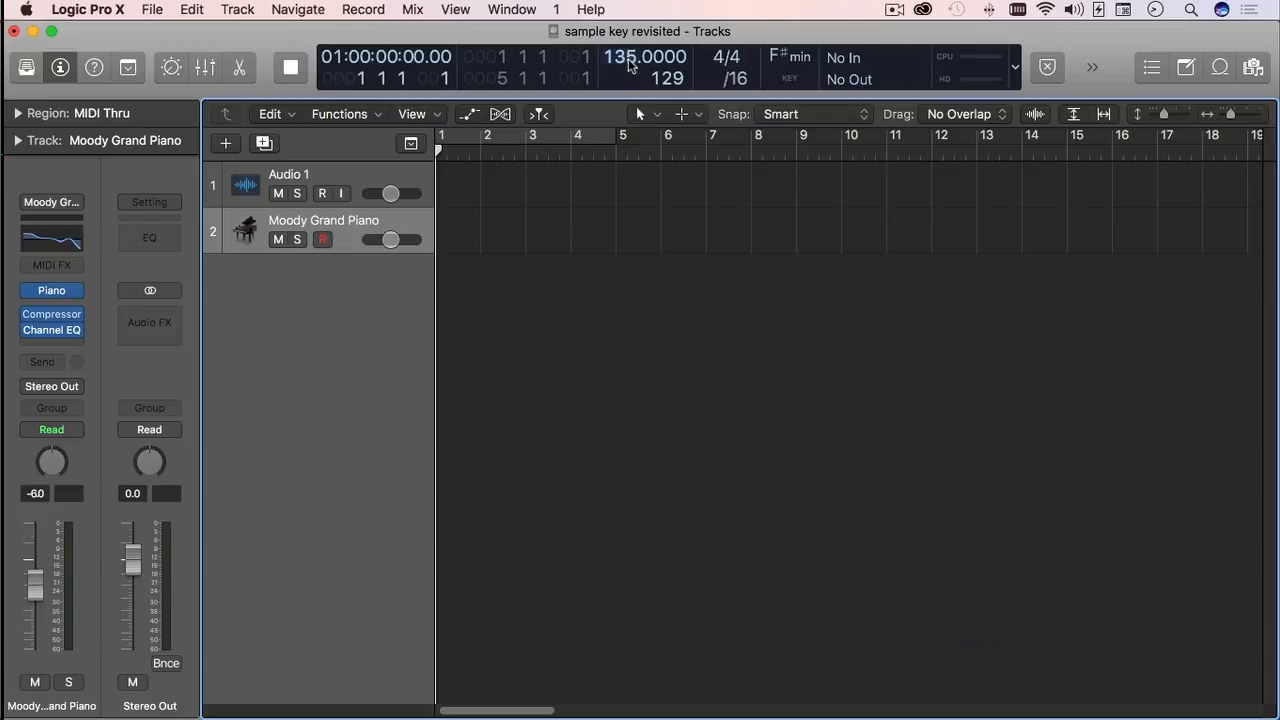
{"action": "mouse_move", "coordinate": [645, 78]}
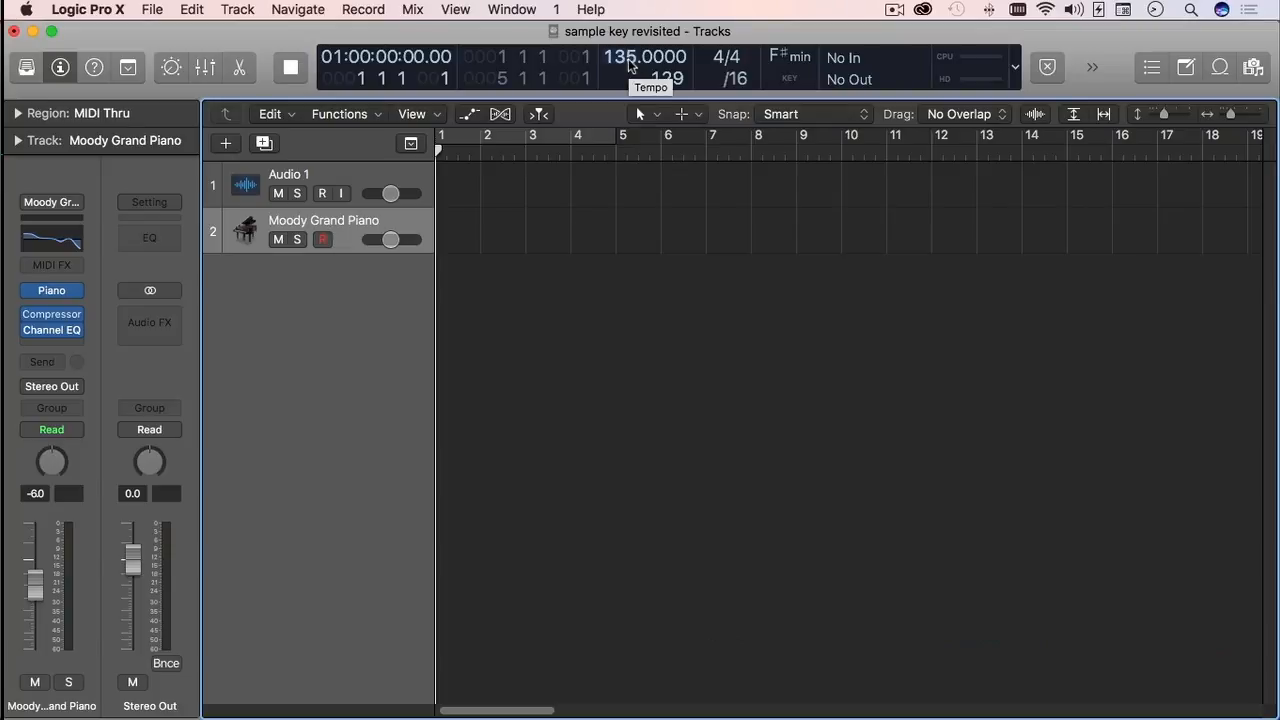
{"action": "left_click", "coordinate": [789, 78]}
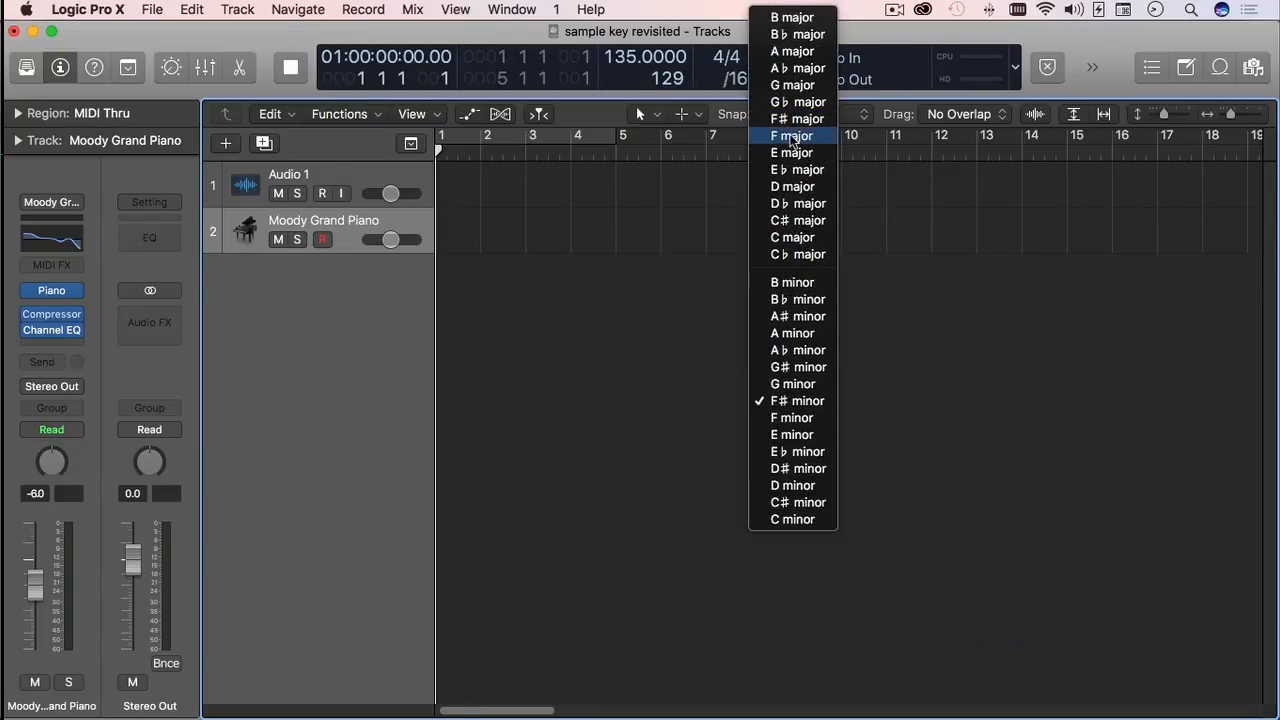
{"action": "mouse_move", "coordinate": [793, 237]}
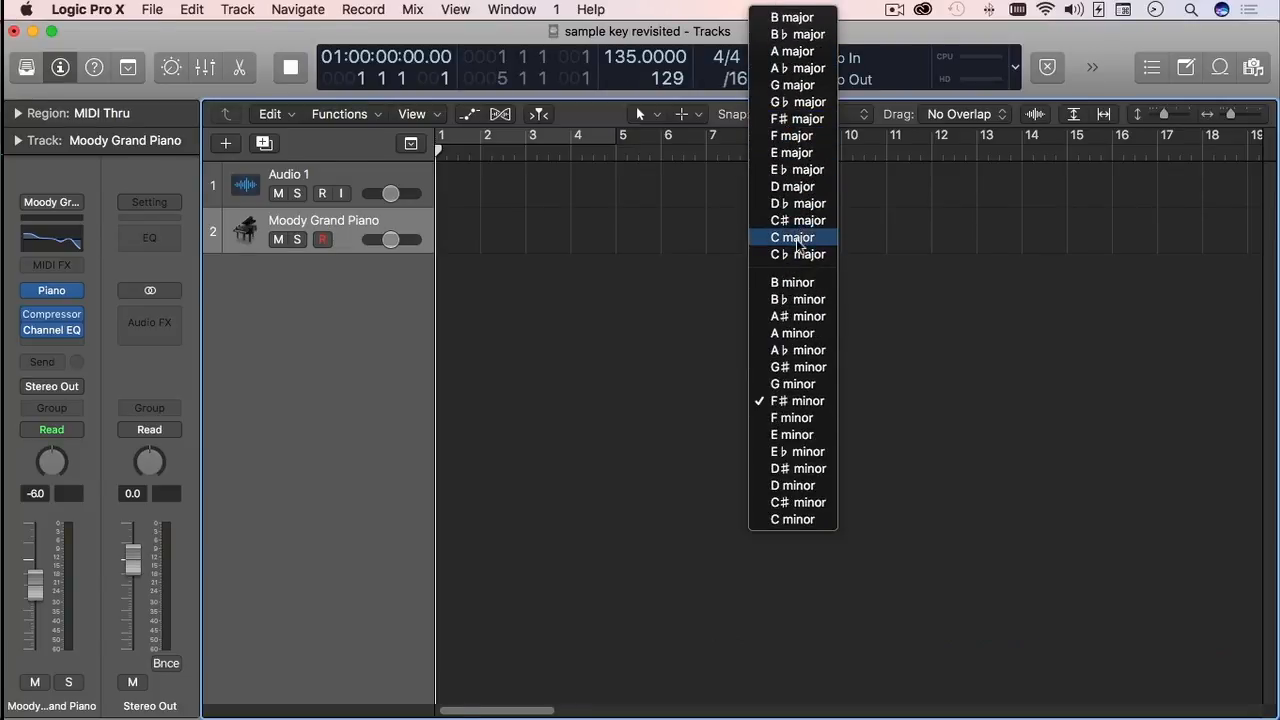
{"action": "mouse_move", "coordinate": [792, 17]}
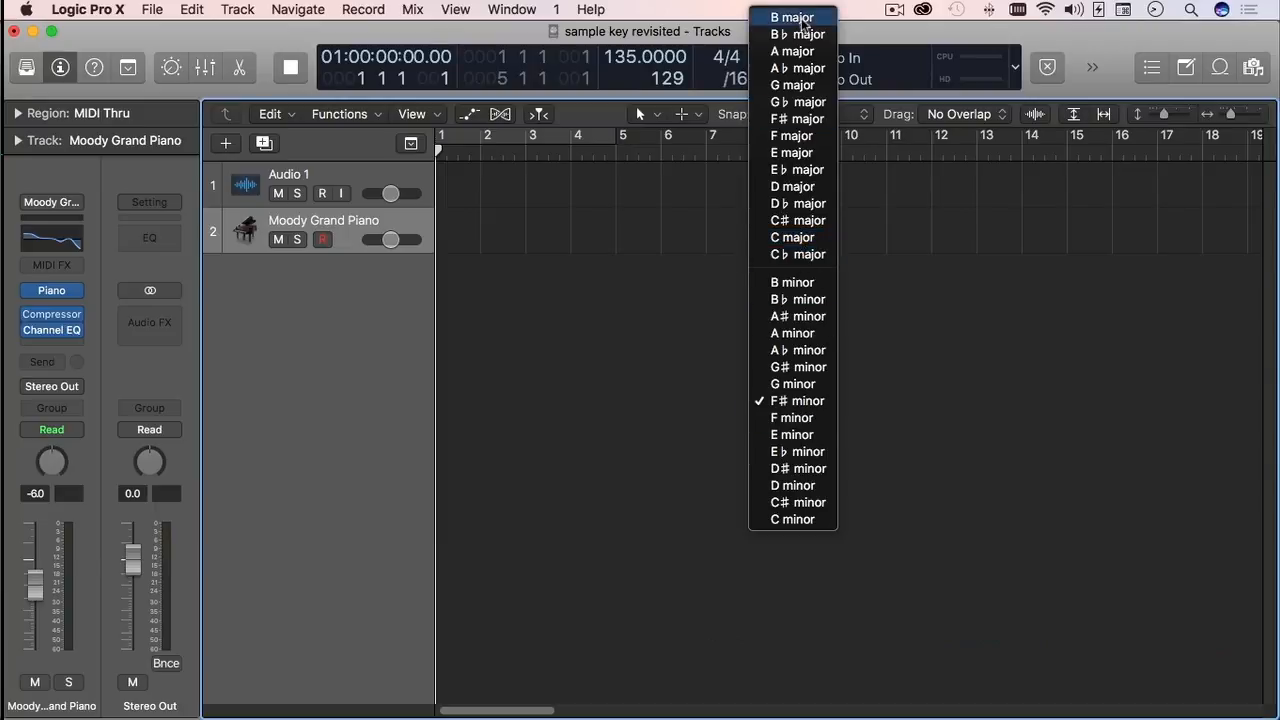
{"action": "mouse_move", "coordinate": [797, 350]}
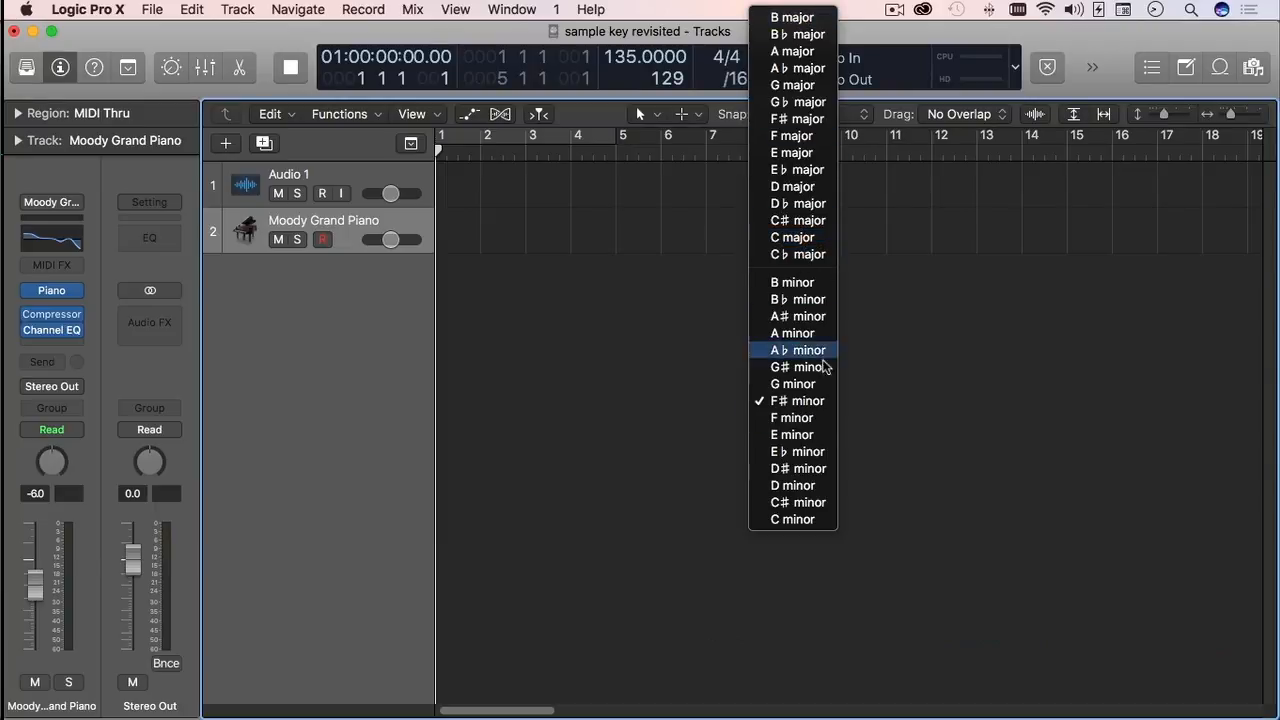
{"action": "mouse_move", "coordinate": [815, 410]}
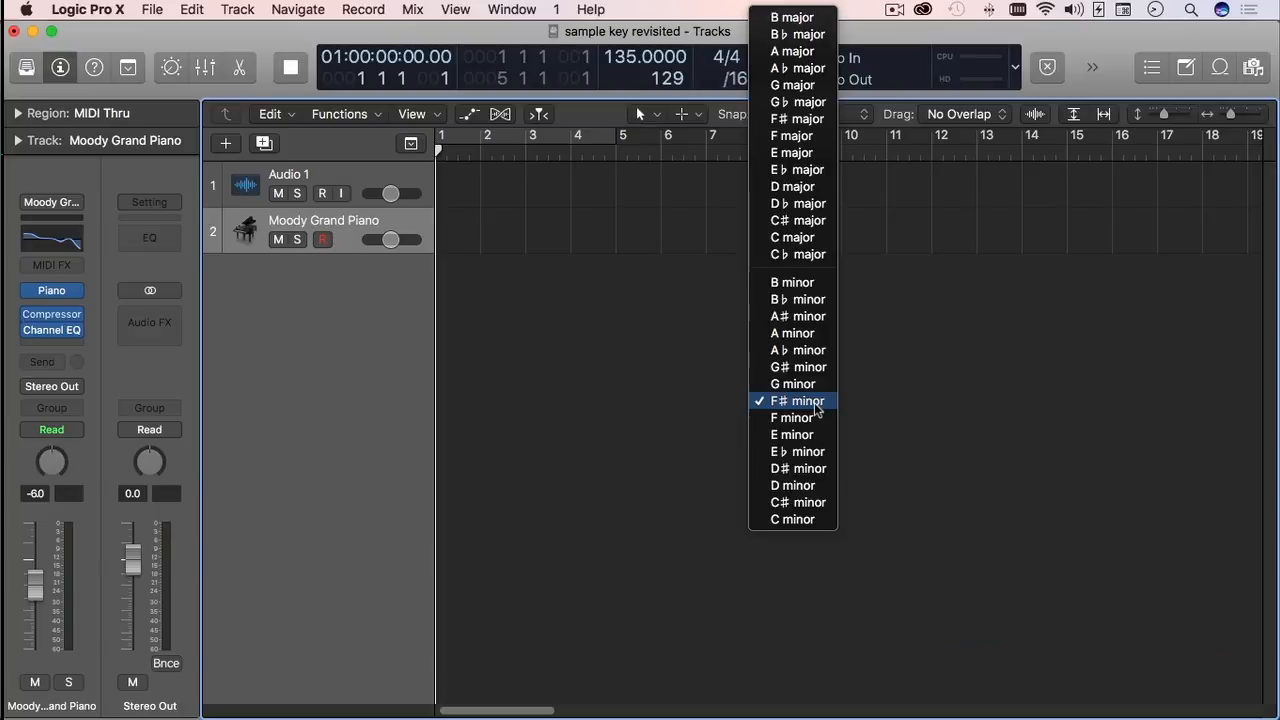
{"action": "mouse_move", "coordinate": [803, 410]}
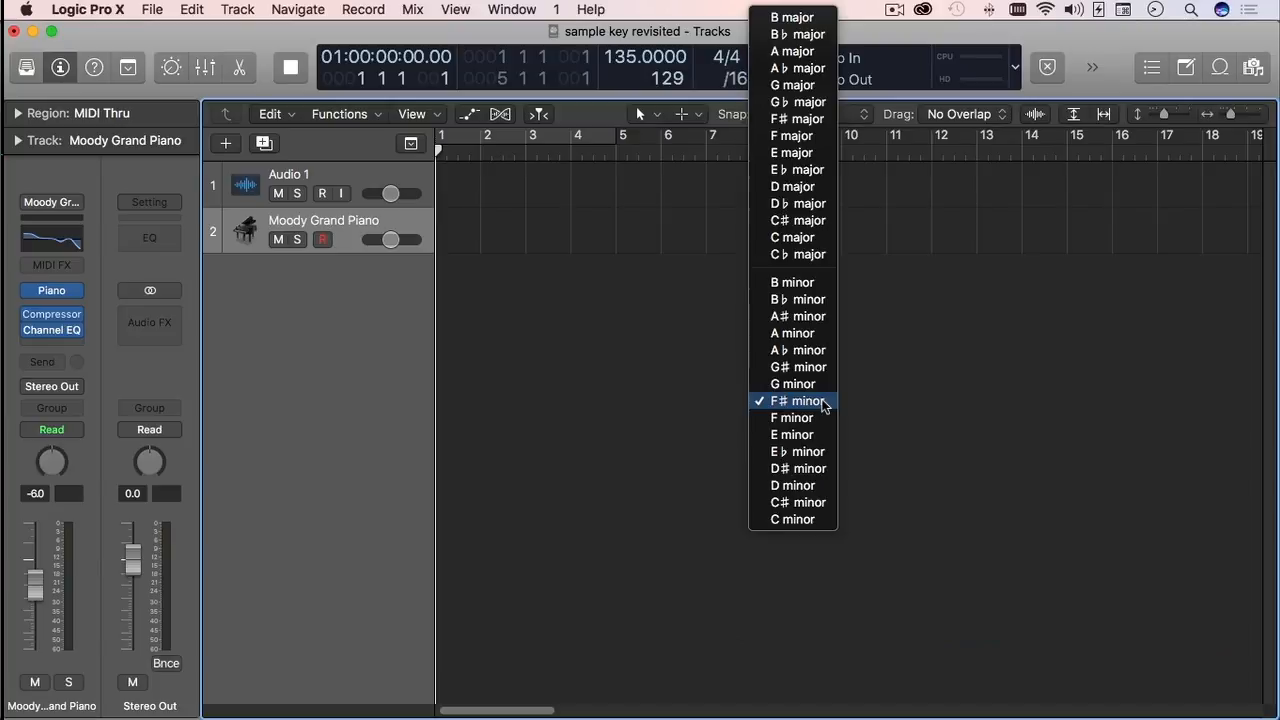
{"action": "mouse_move", "coordinate": [793, 384]}
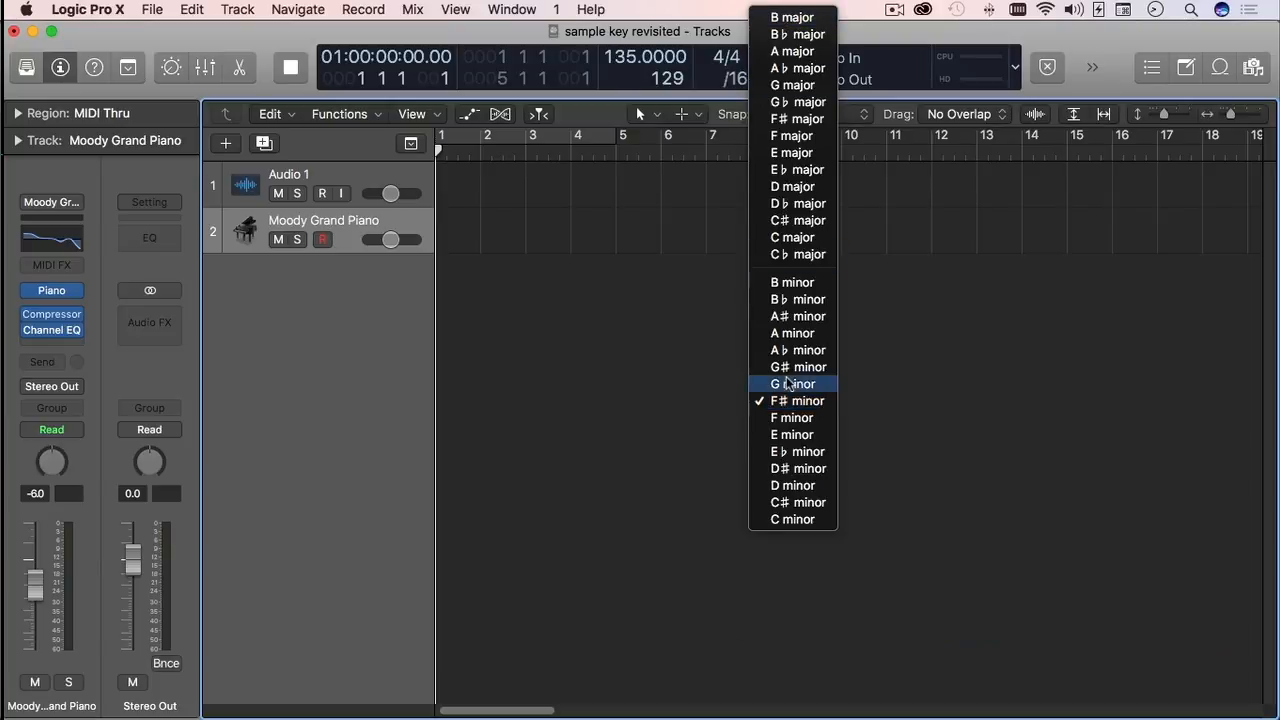
{"action": "mouse_move", "coordinate": [820, 401]}
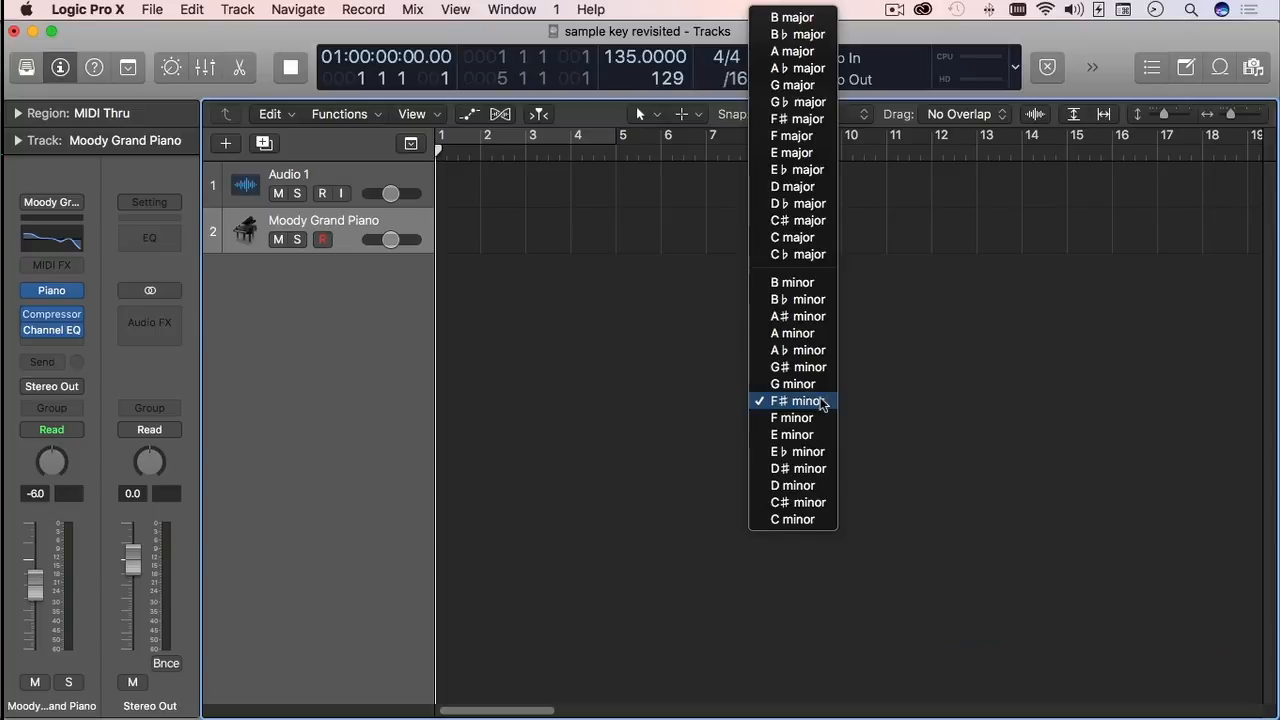
{"action": "mouse_move", "coordinate": [793, 451]}
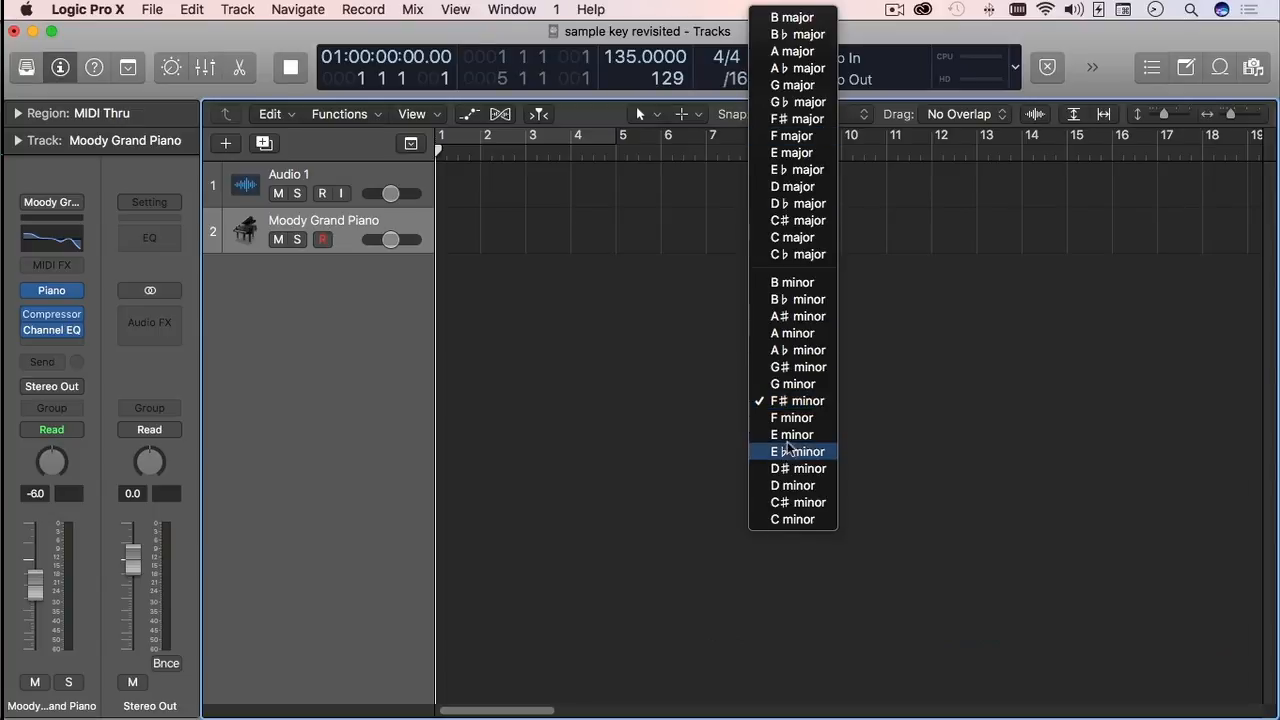
{"action": "mouse_move", "coordinate": [793, 384]}
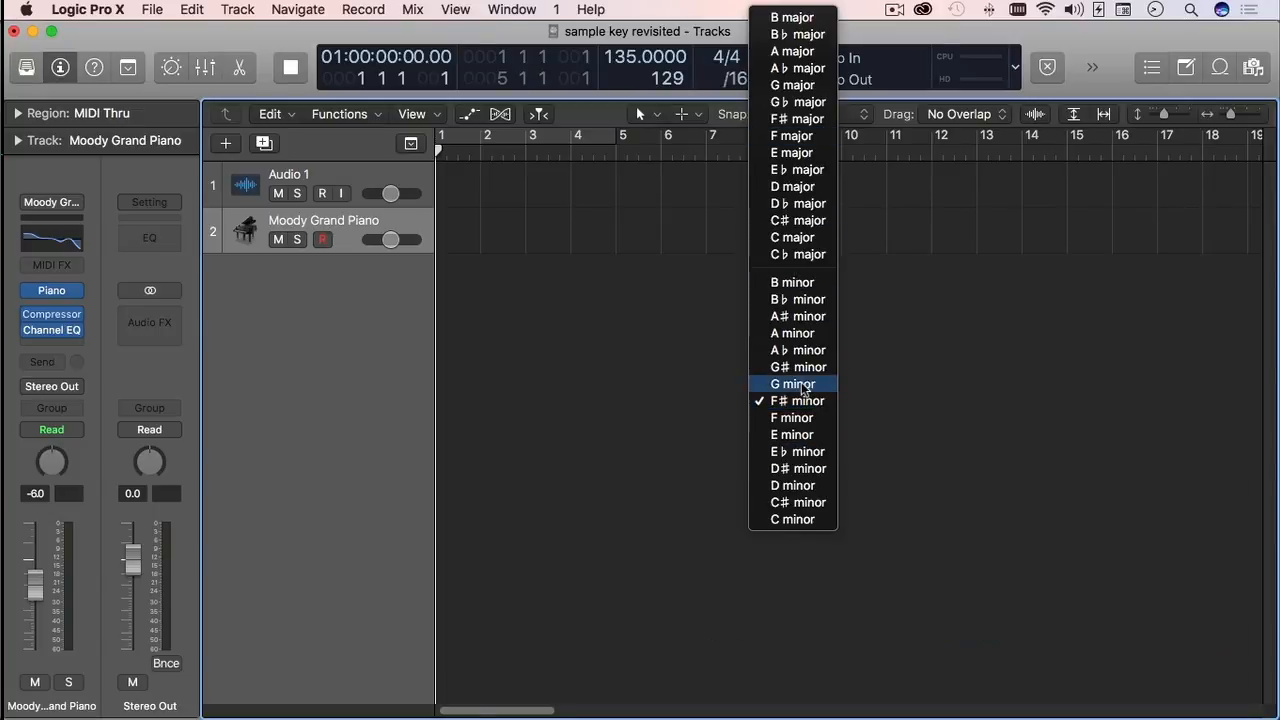
{"action": "mouse_move", "coordinate": [793, 136]}
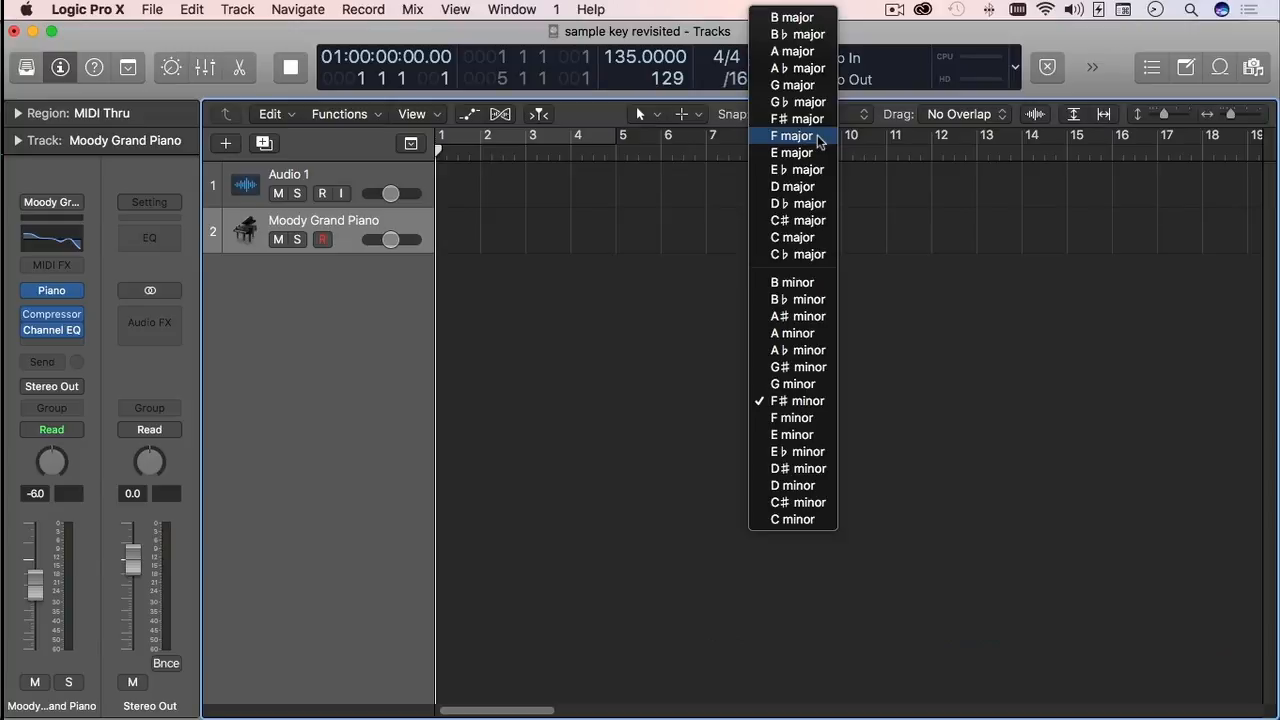
{"action": "mouse_move", "coordinate": [793, 85]}
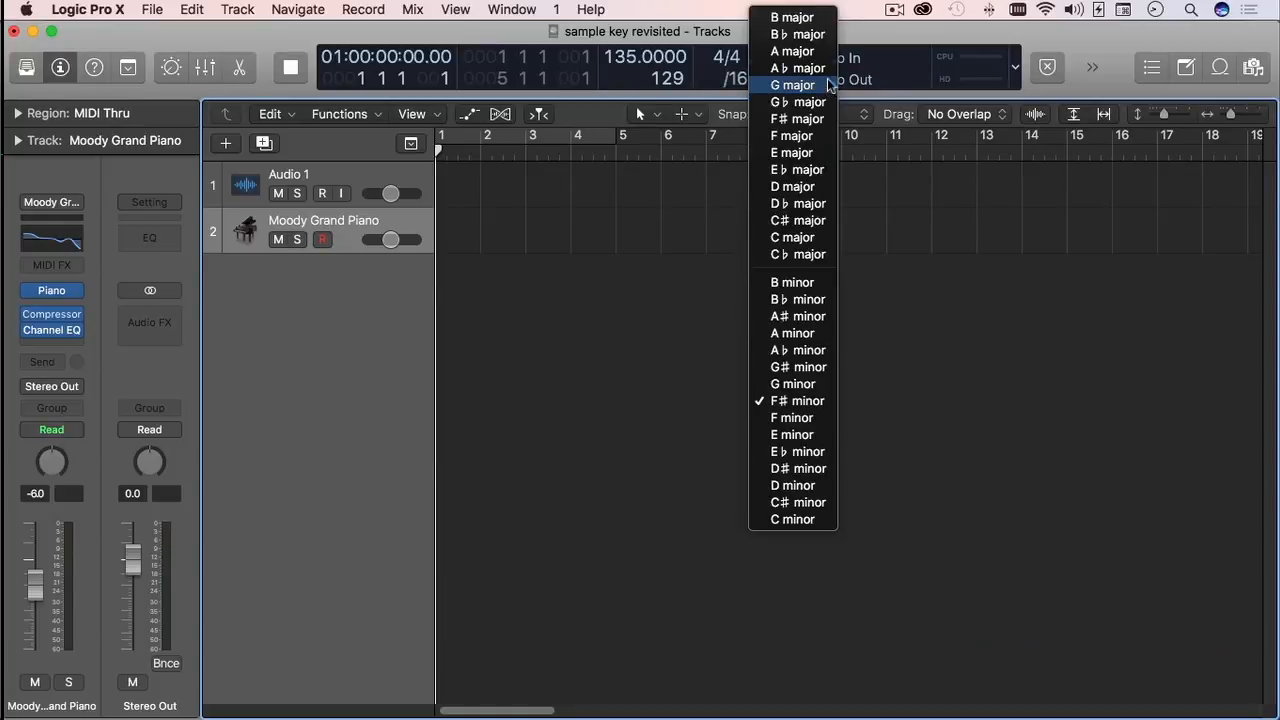
{"action": "left_click", "coordinate": [797, 400]}
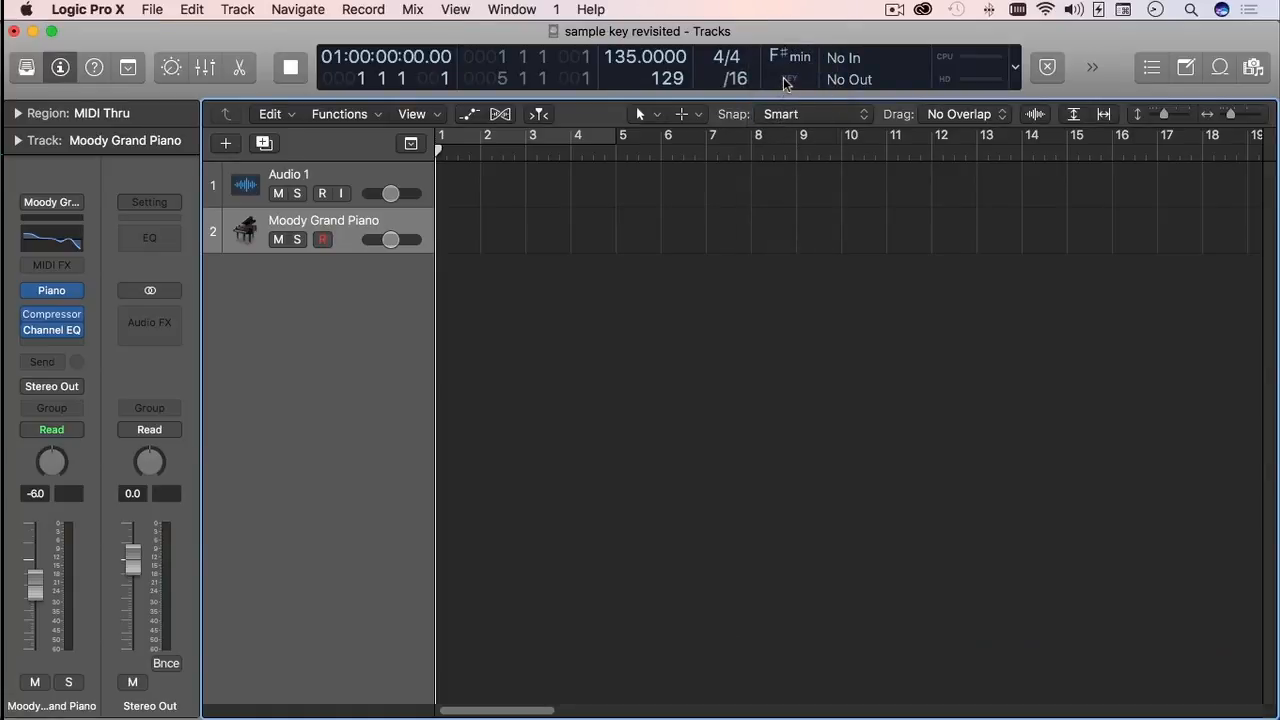
{"action": "mouse_move", "coordinate": [712, 92]}
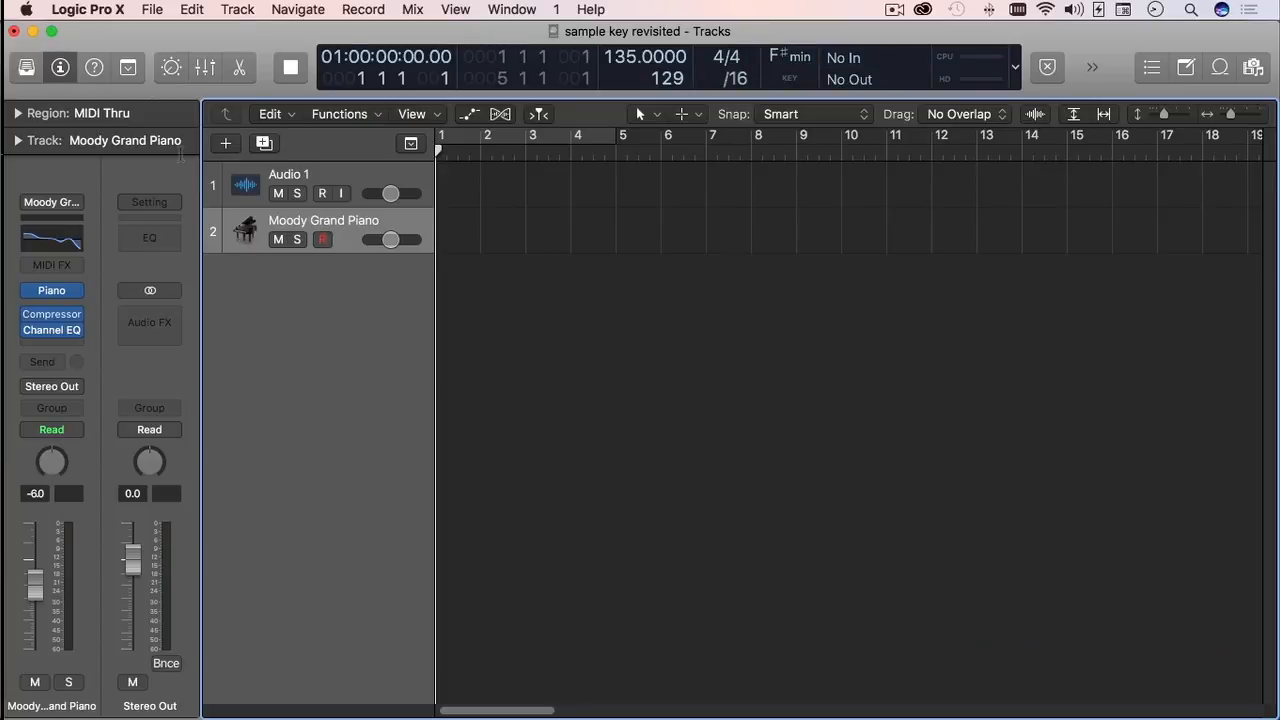
{"action": "mouse_move", "coordinate": [757, 425]}
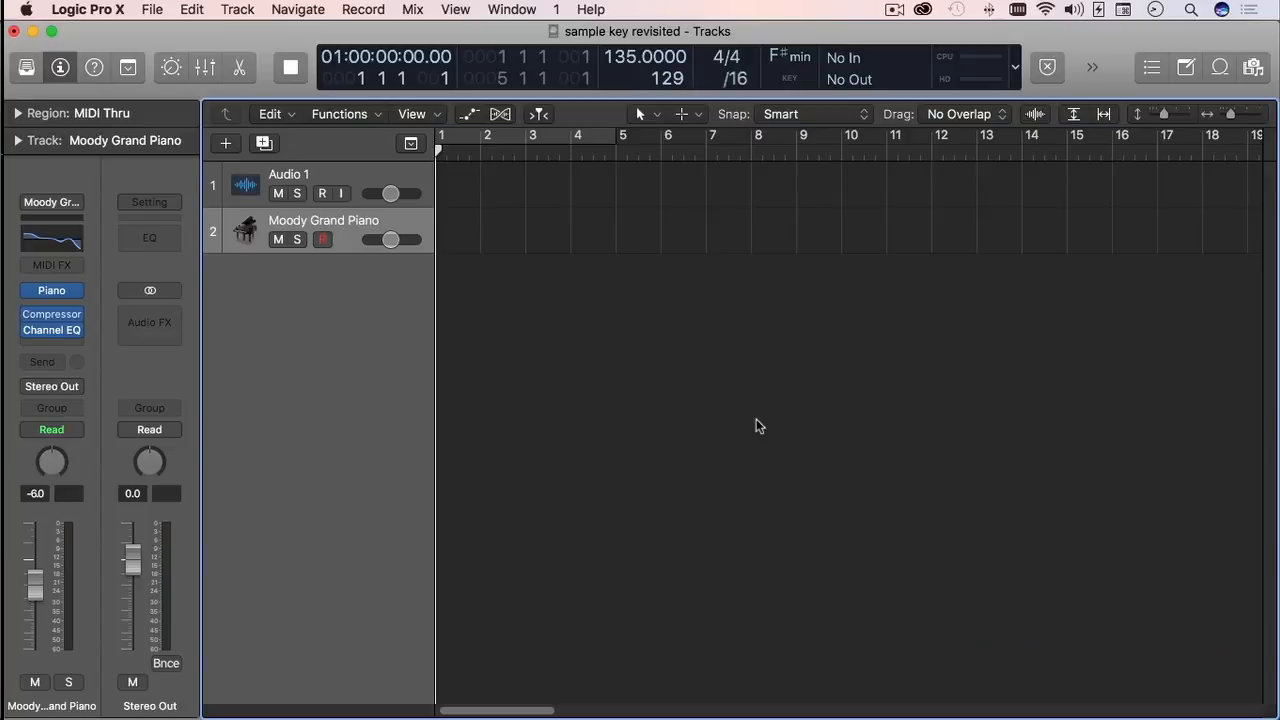
{"action": "mouse_move", "coordinate": [715, 162]}
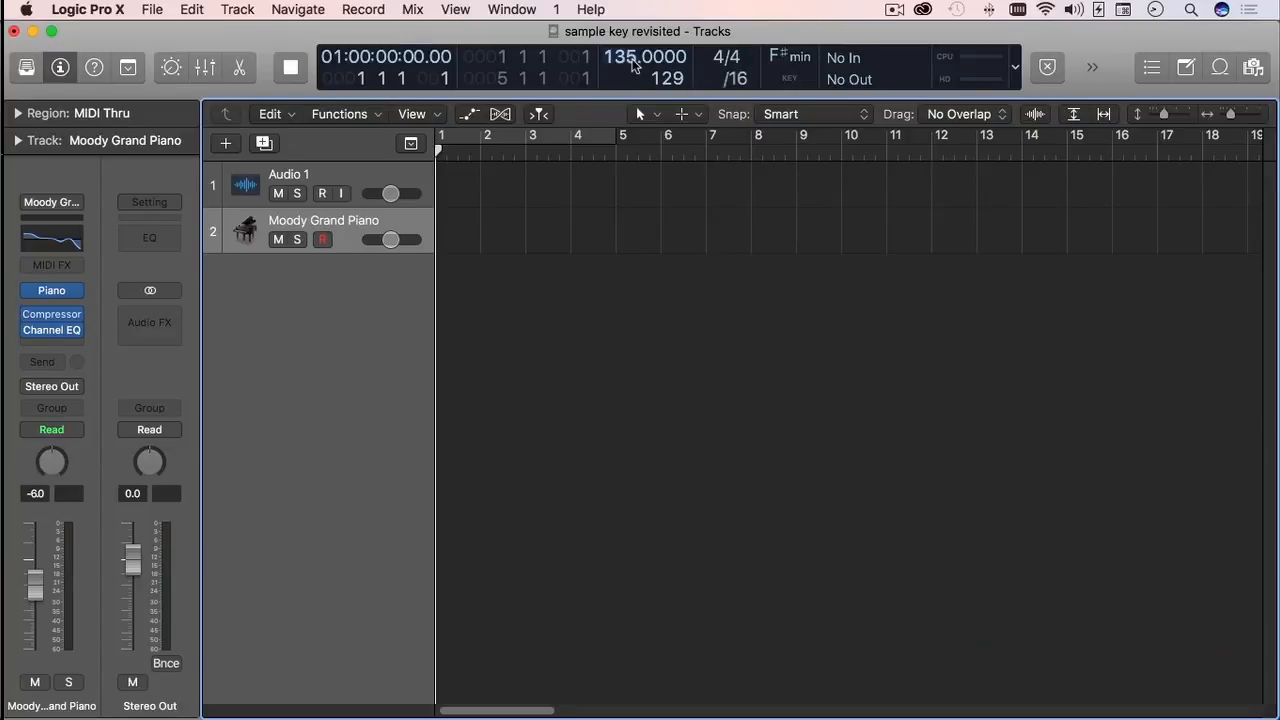
{"action": "mouse_move", "coordinate": [645, 56]}
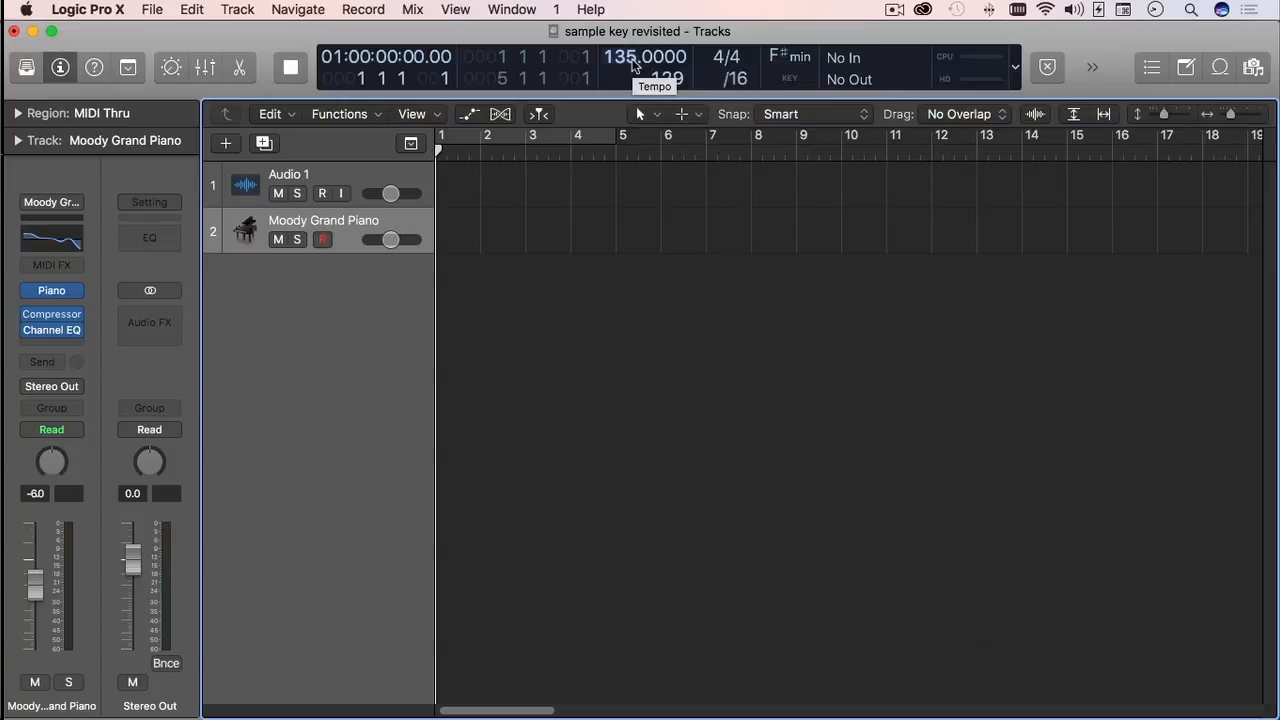